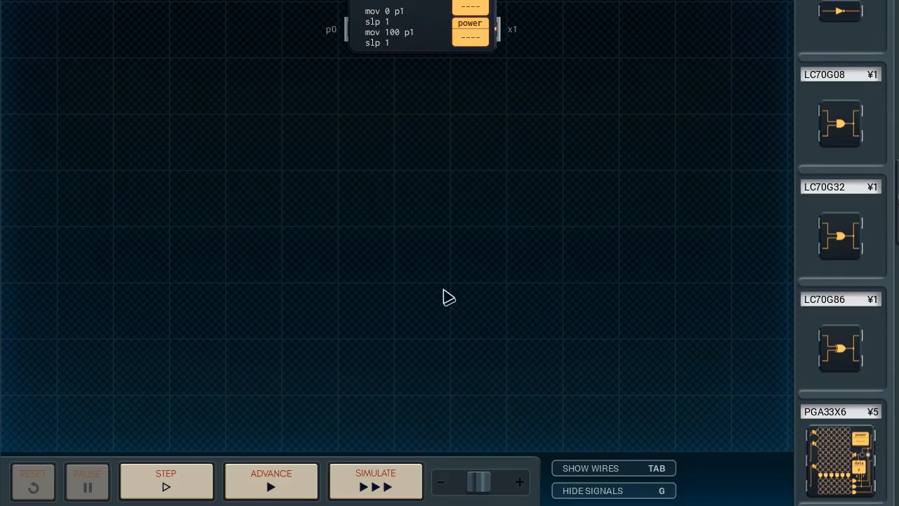
mouse_move(743, 399)
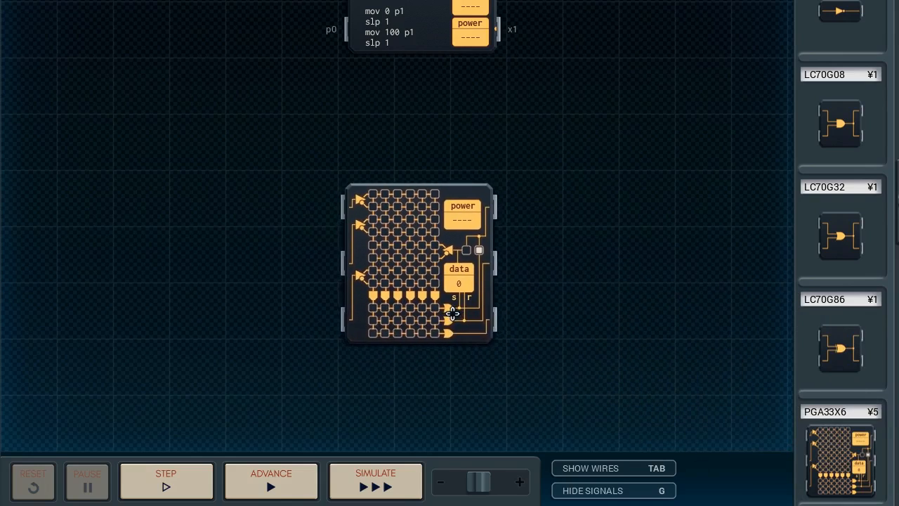
Step: Start a wire trace out from the gate array's side pin
left_click(840, 461)
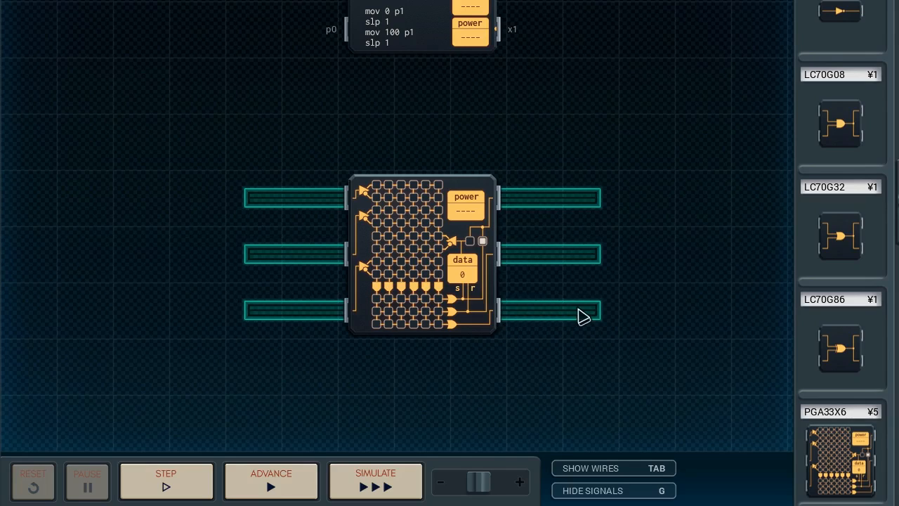
mouse_move(549, 329)
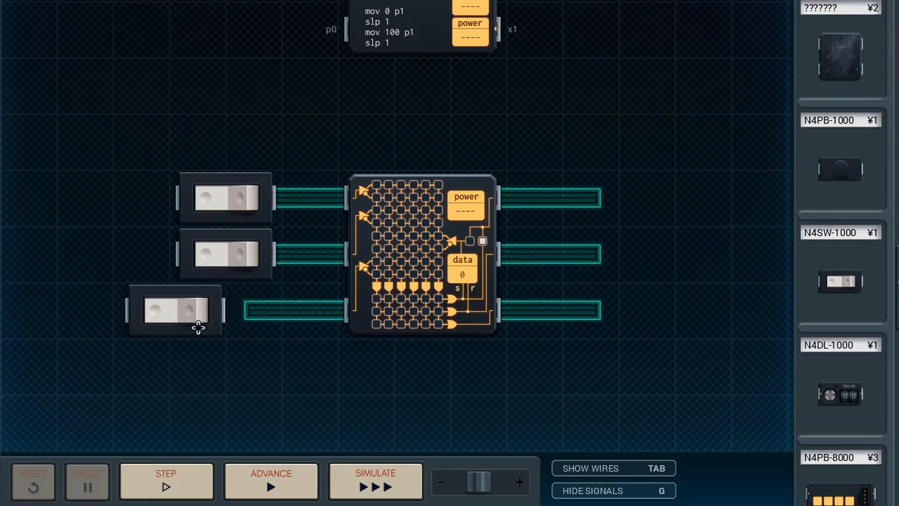
Step: Slide the third switch onto the bottom left trace so it feeds the gate array
left_click(375, 480)
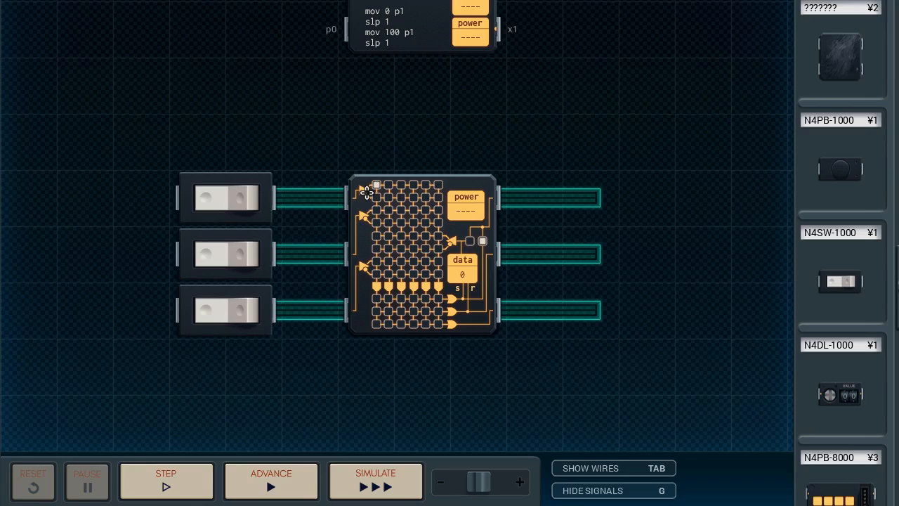
mouse_move(379, 197)
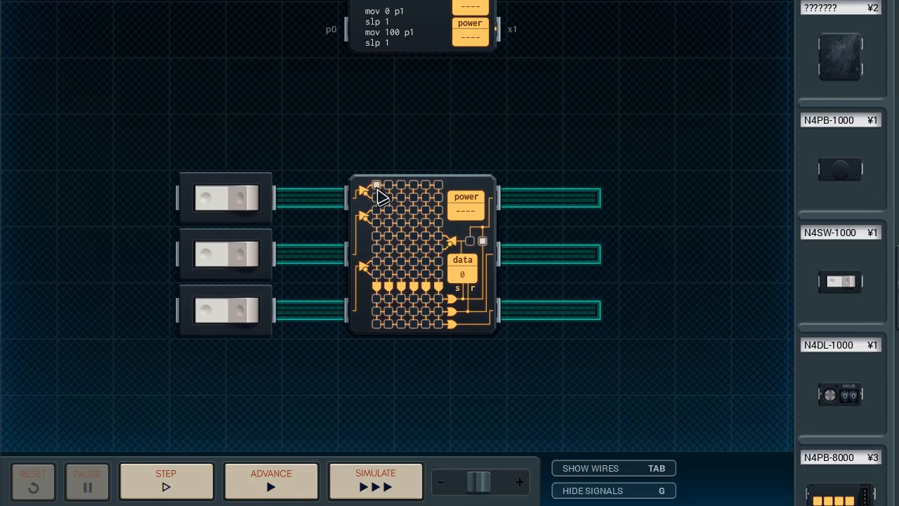
mouse_move(379, 332)
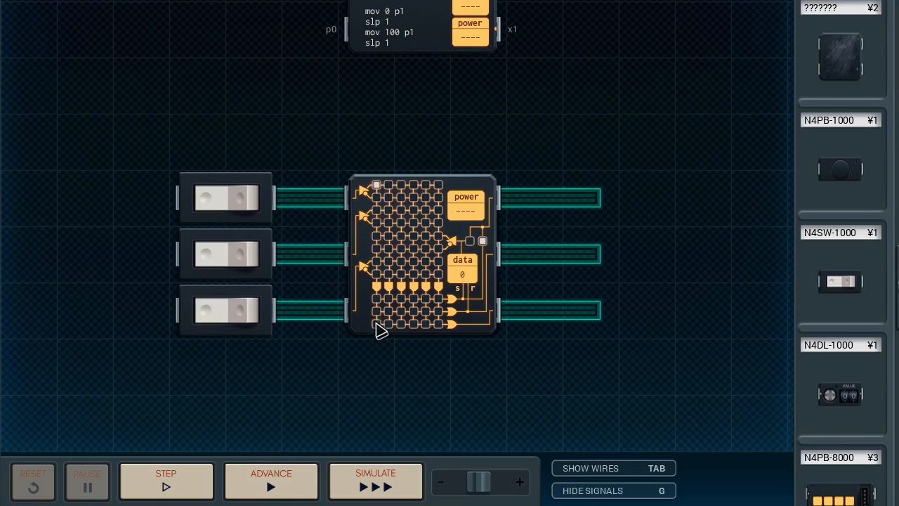
Step: Run and stop a quick simulation, then add a junction in the gate array's lower-left grid
left_click(375, 480)
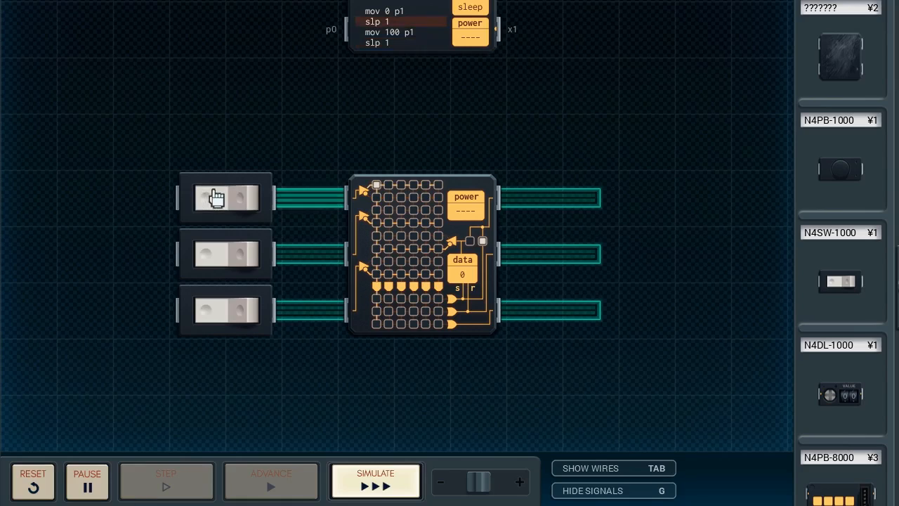
left_click(375, 480)
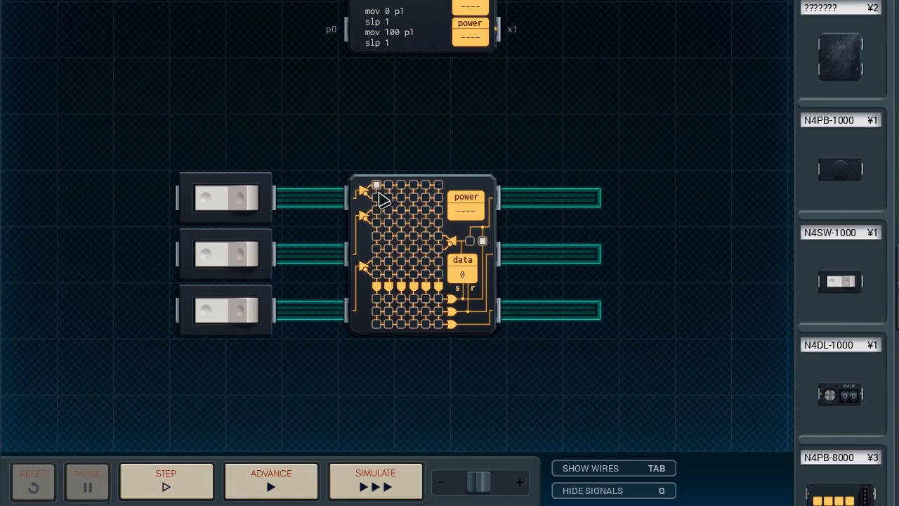
left_click(375, 481)
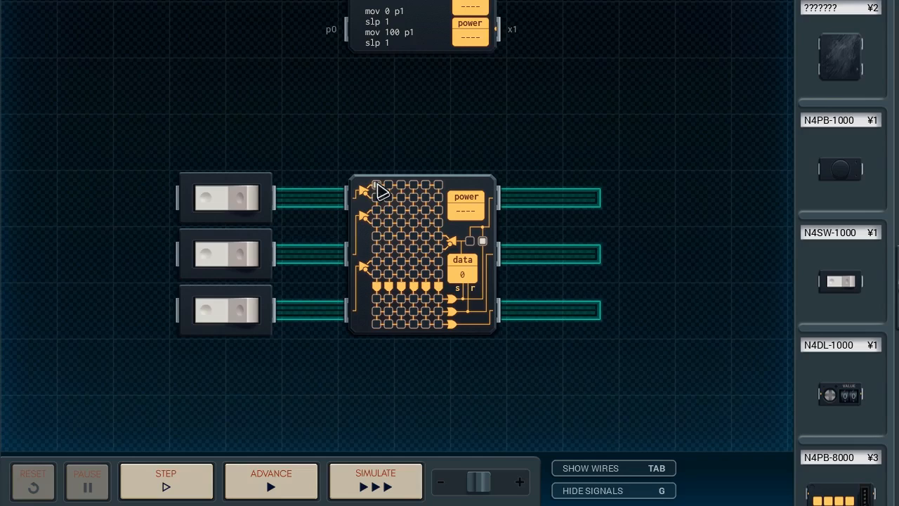
mouse_move(382, 283)
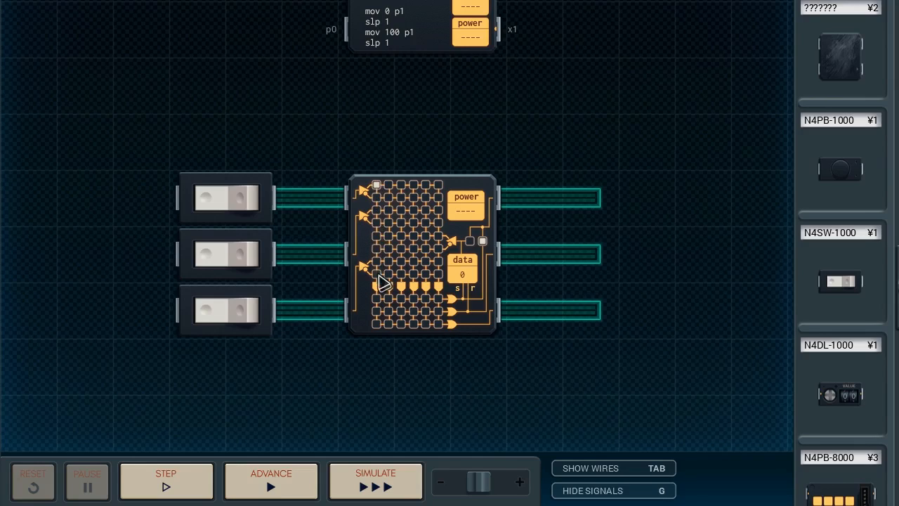
mouse_move(379, 311)
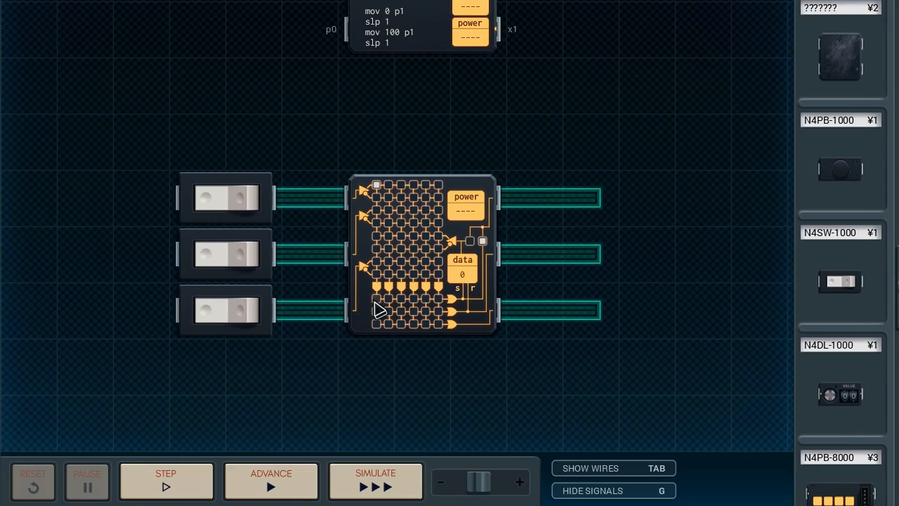
mouse_move(377, 308)
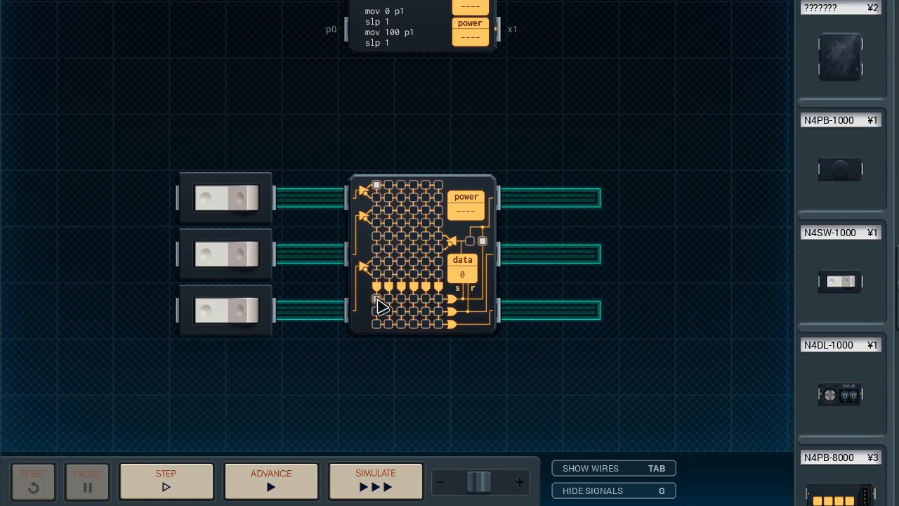
mouse_move(401, 312)
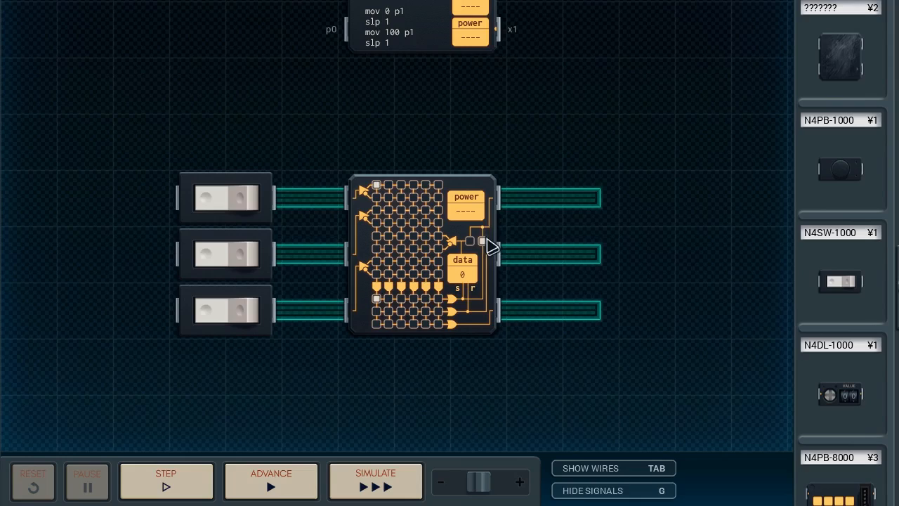
Step: Simulate again, flip the top switch to see the readout show 1, then stop the run
left_click(375, 480)
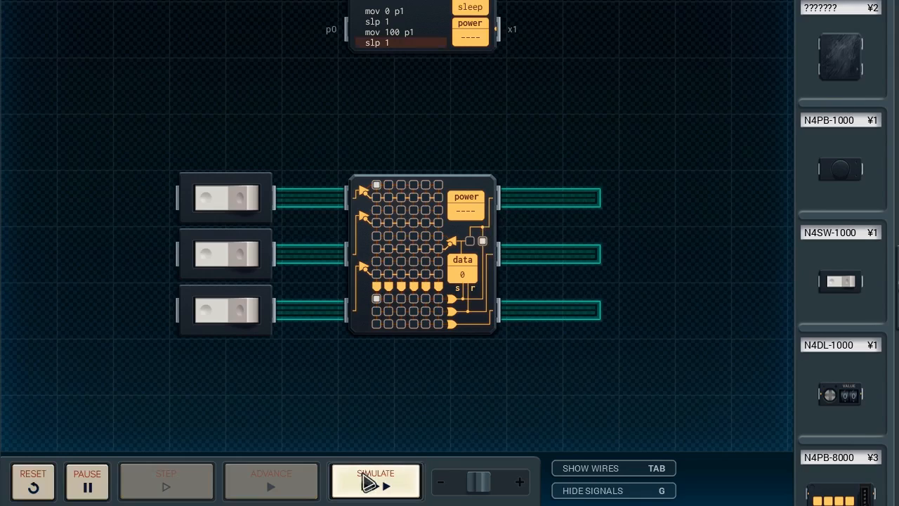
left_click(375, 472)
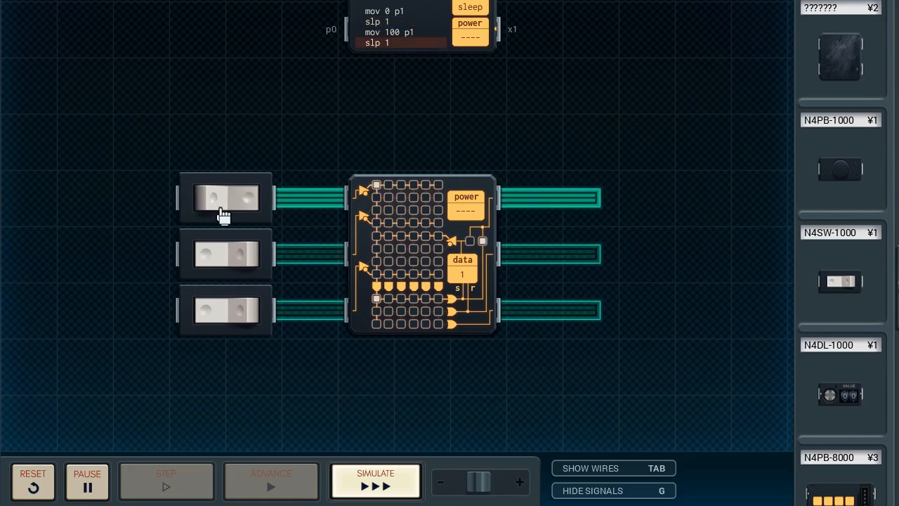
left_click(32, 480)
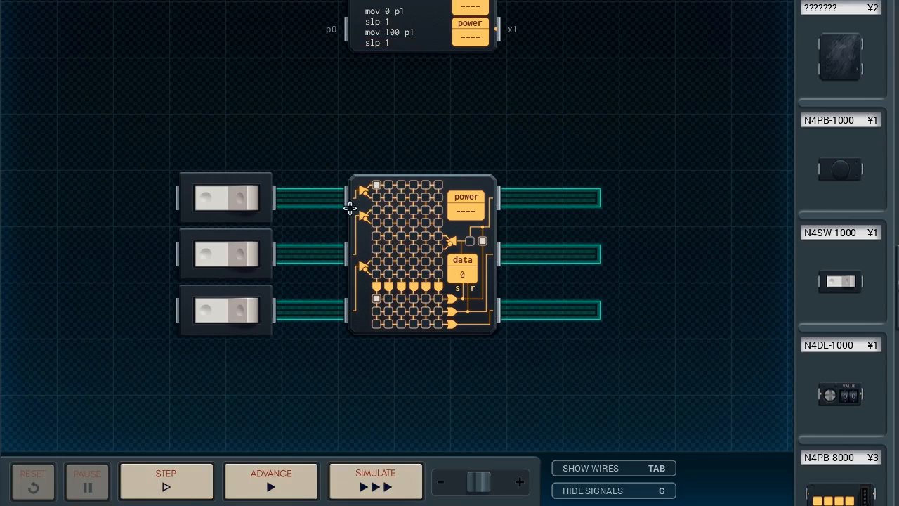
mouse_move(393, 219)
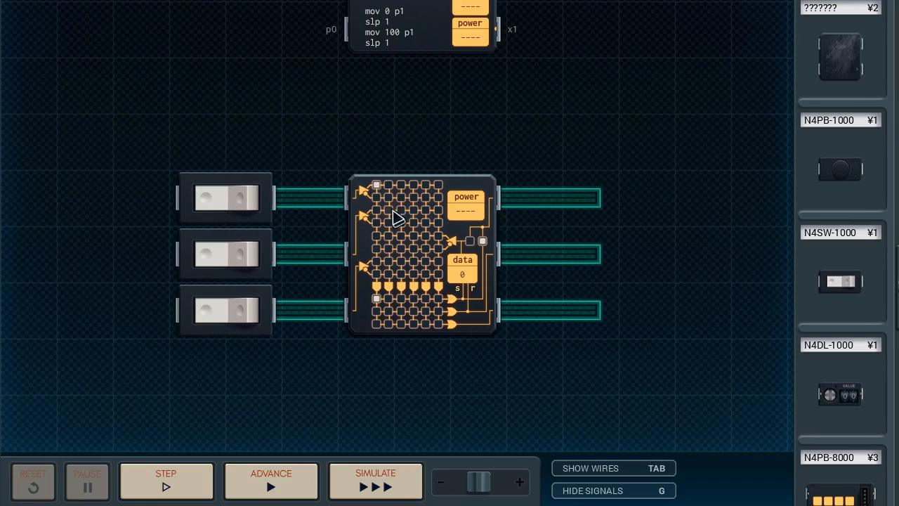
mouse_move(401, 251)
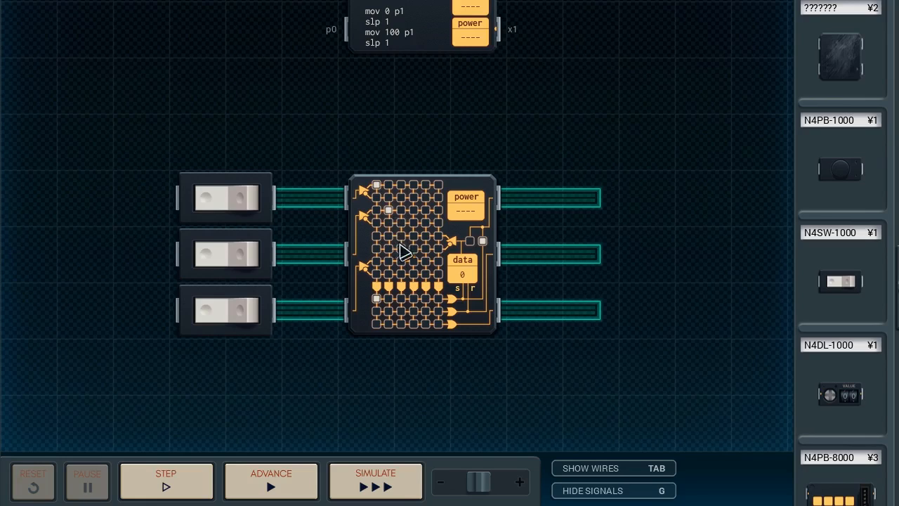
mouse_move(404, 274)
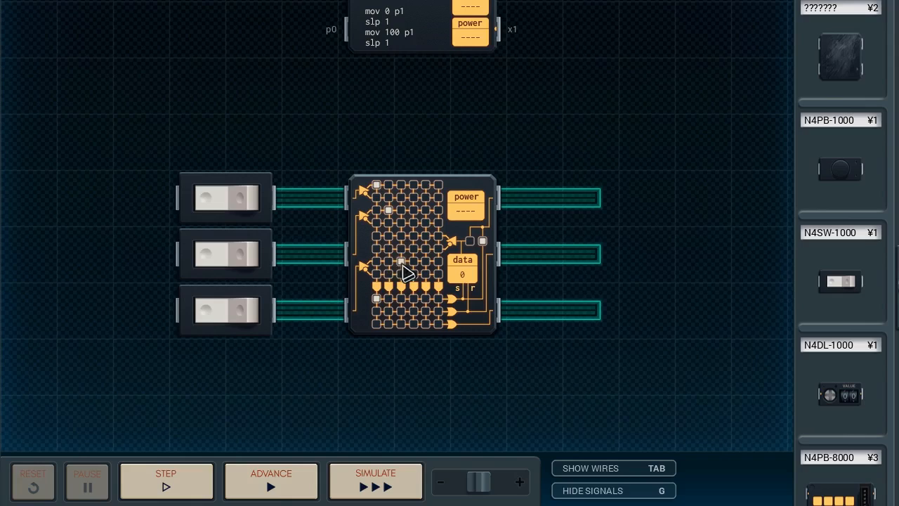
mouse_move(401, 273)
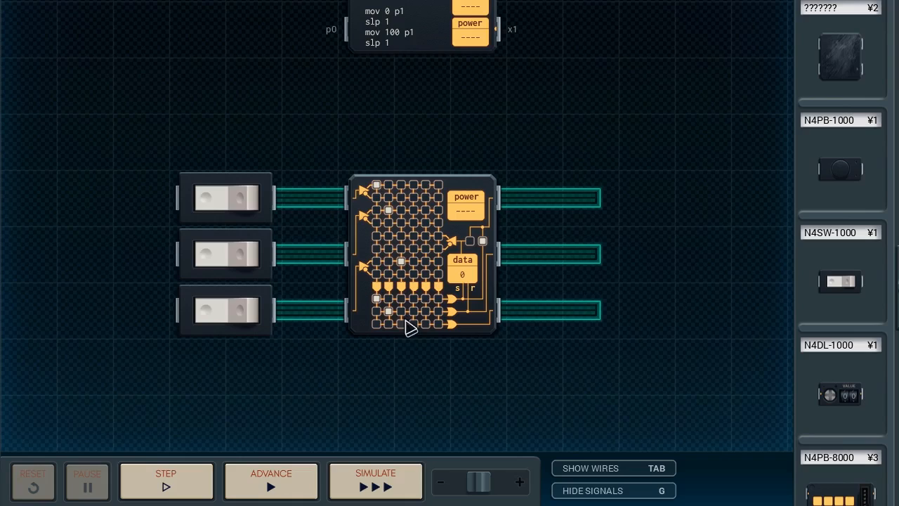
left_click(375, 480)
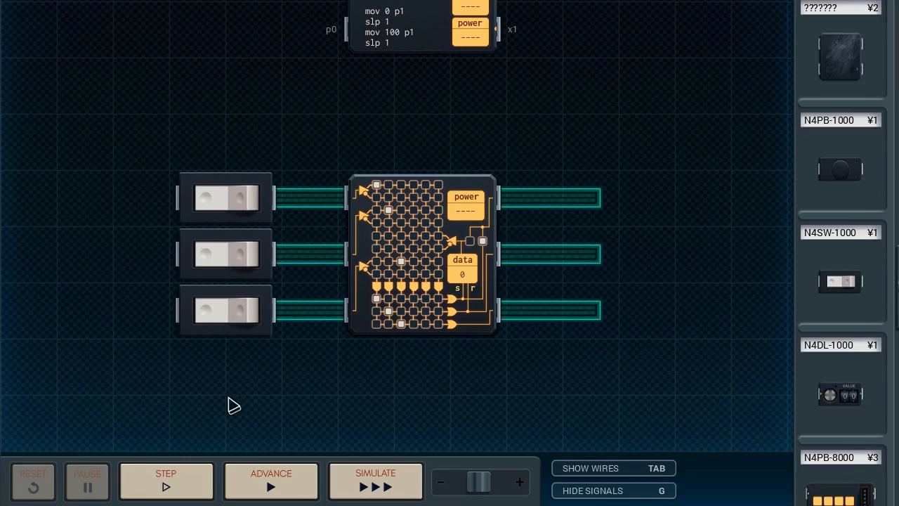
mouse_move(407, 275)
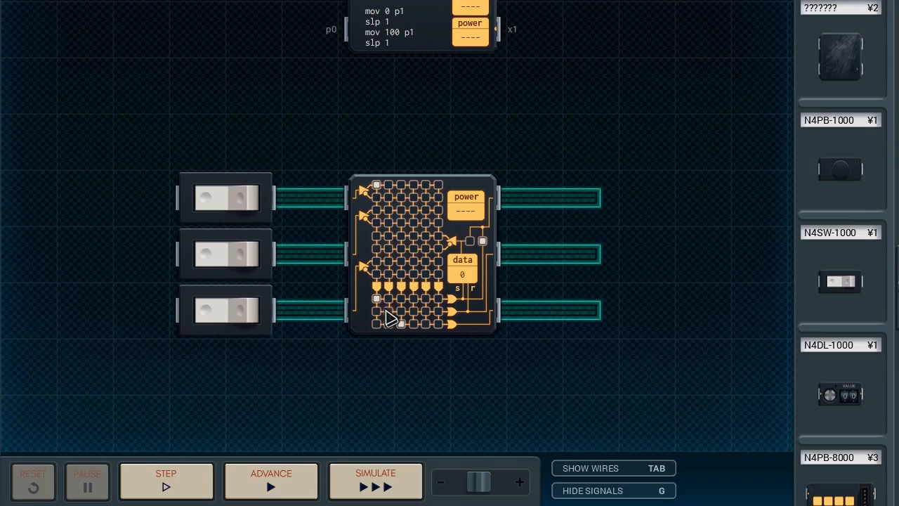
mouse_move(379, 281)
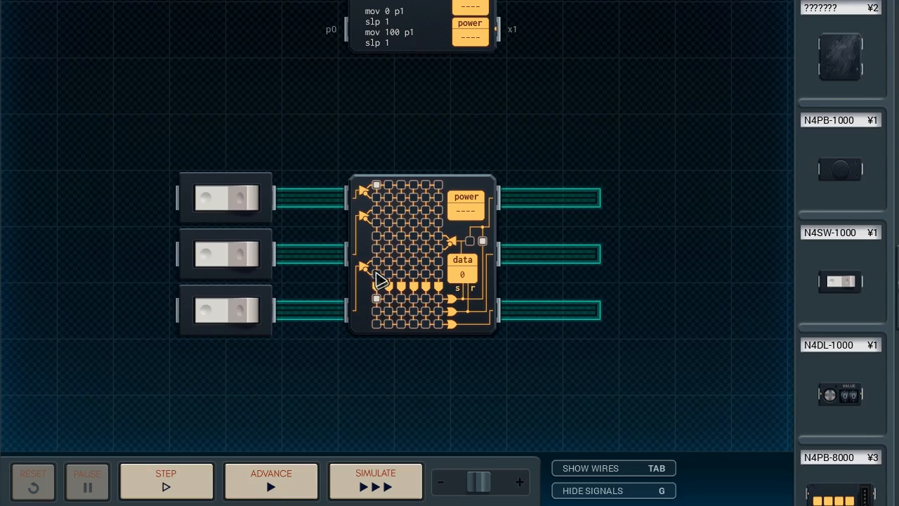
mouse_move(382, 193)
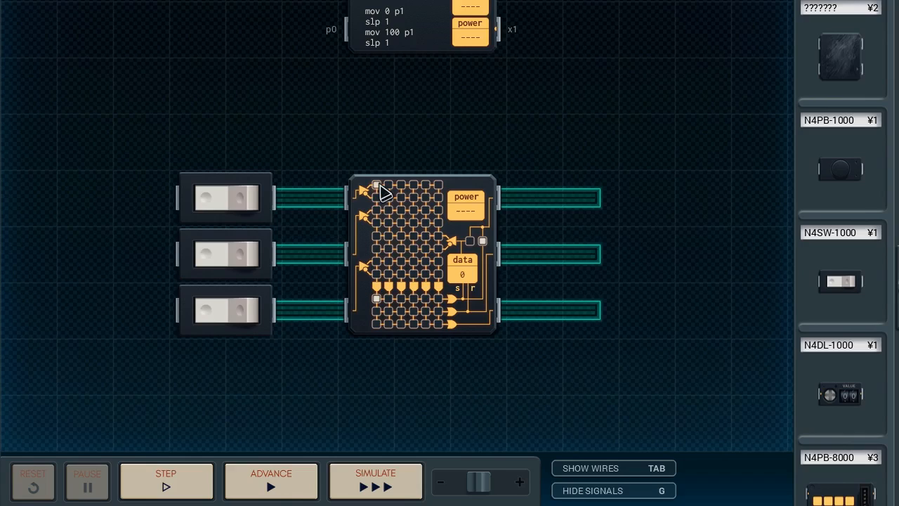
mouse_move(379, 233)
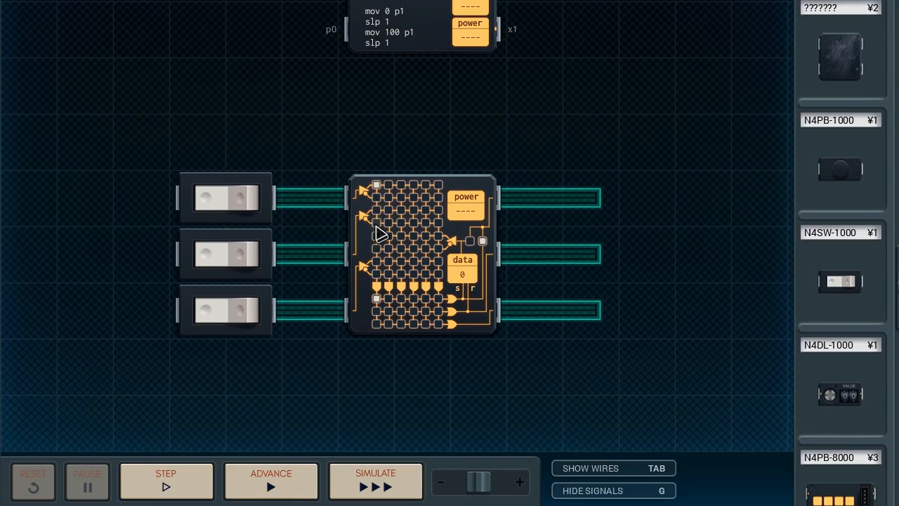
mouse_move(382, 222)
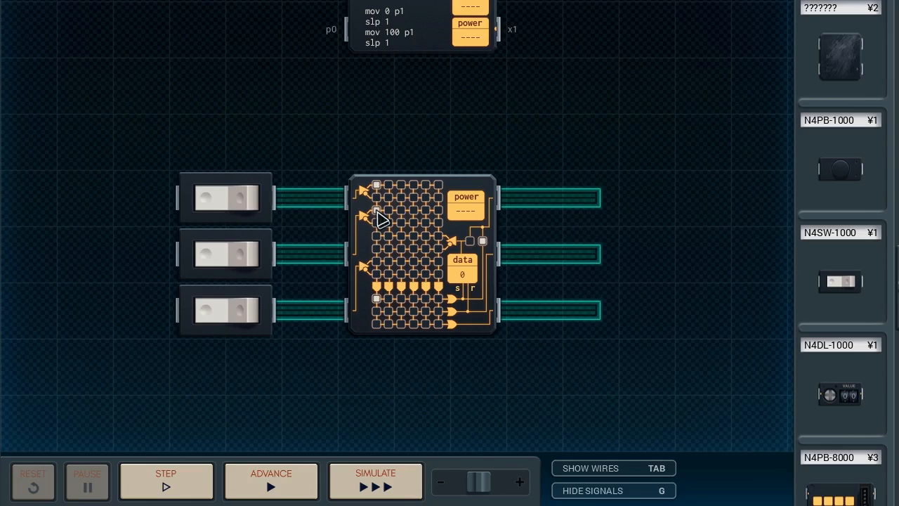
mouse_move(379, 284)
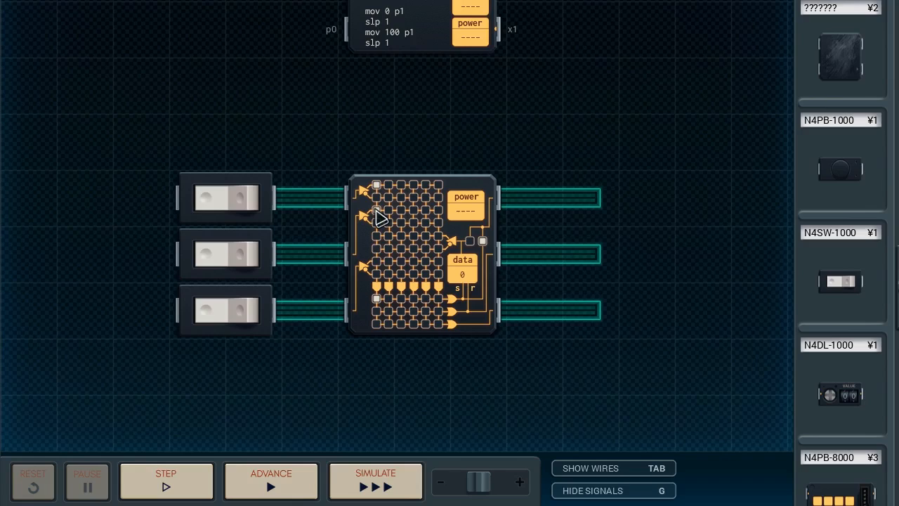
mouse_move(250, 236)
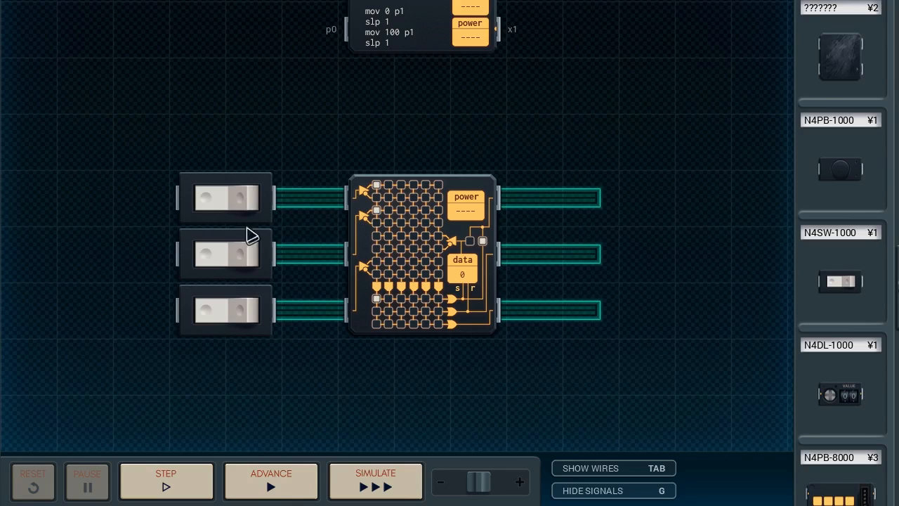
left_click(375, 481)
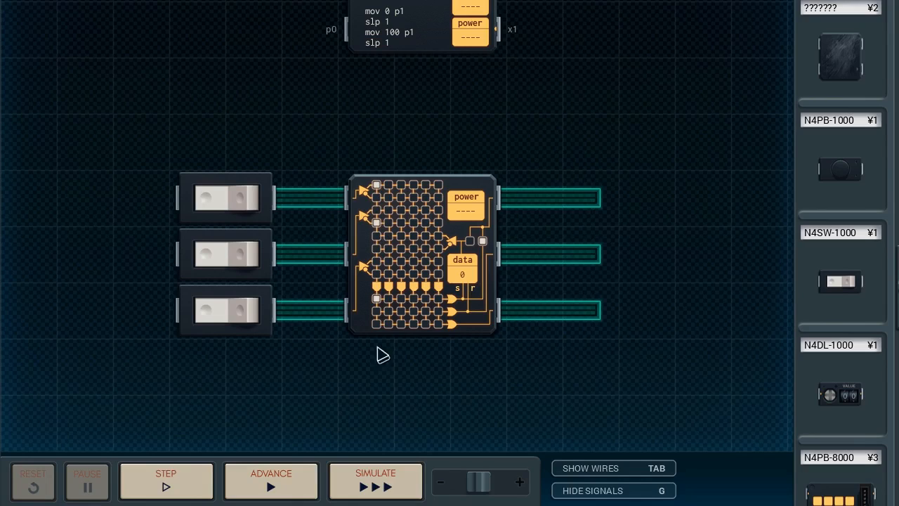
left_click(375, 480)
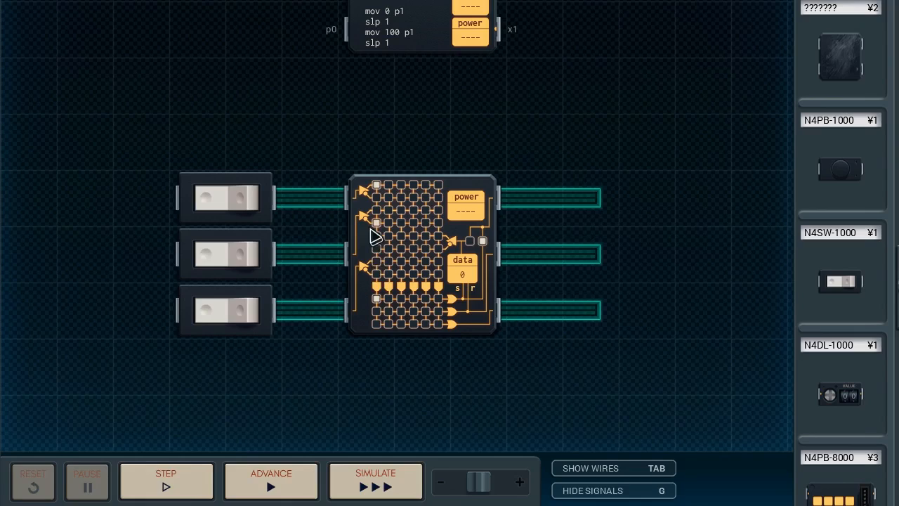
mouse_move(348, 356)
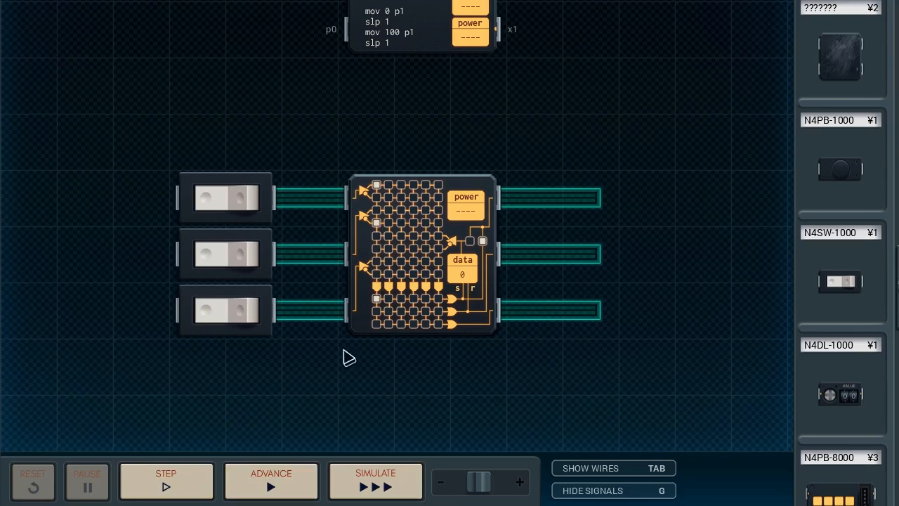
mouse_move(391, 207)
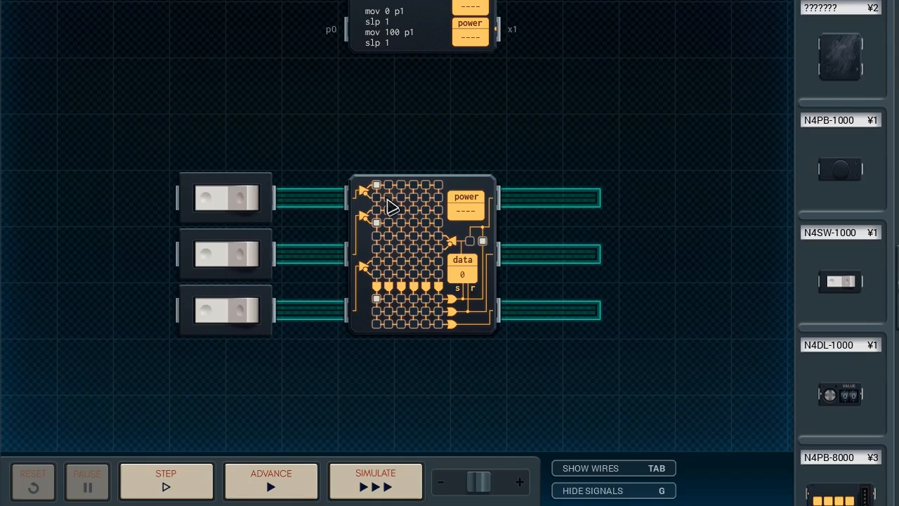
mouse_move(395, 193)
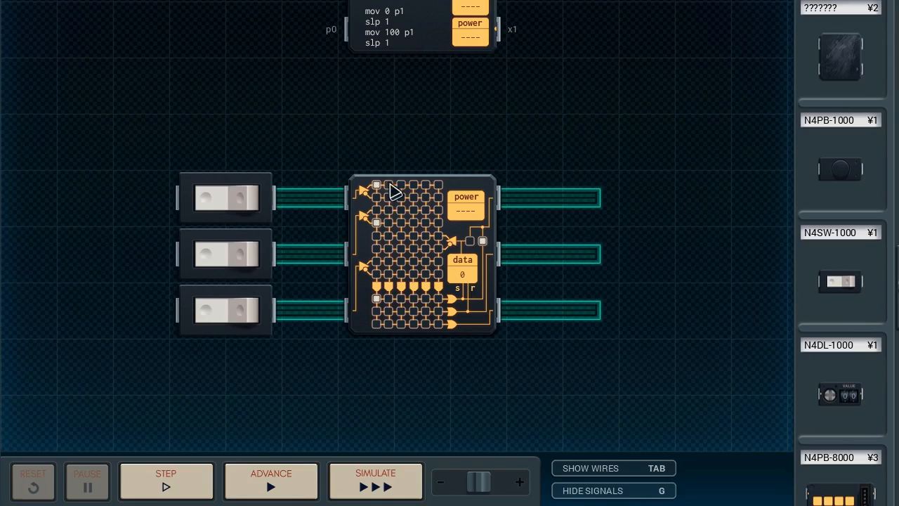
mouse_move(382, 189)
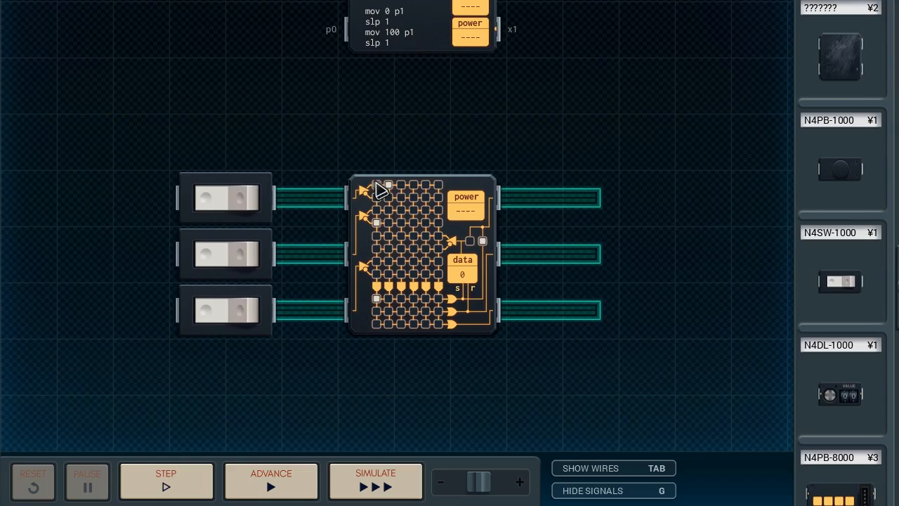
mouse_move(379, 225)
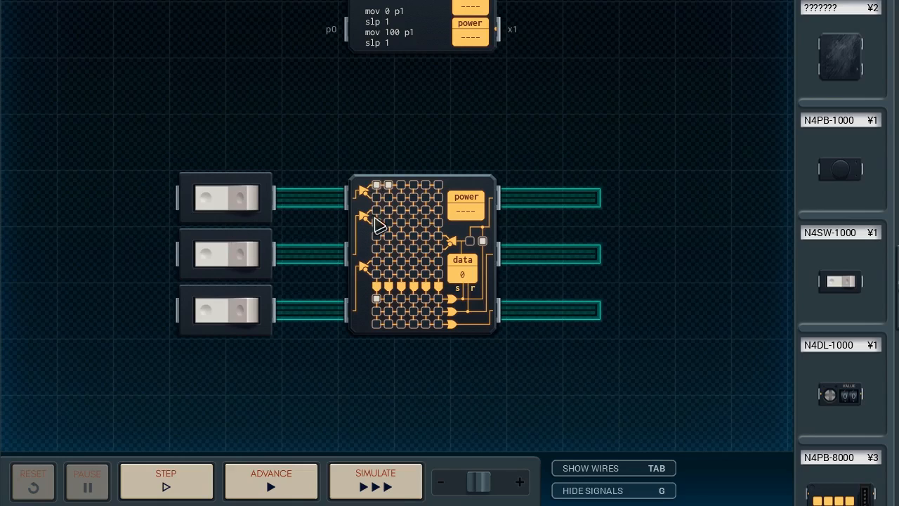
mouse_move(392, 204)
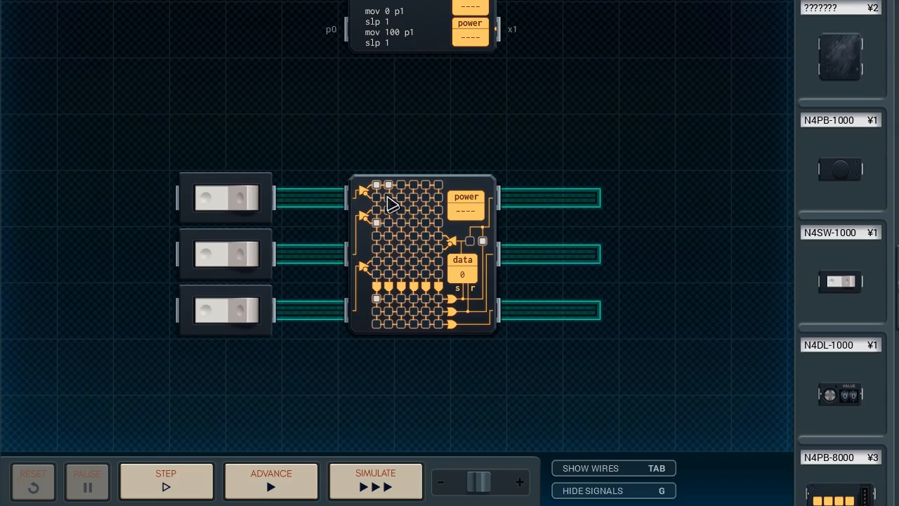
mouse_move(395, 278)
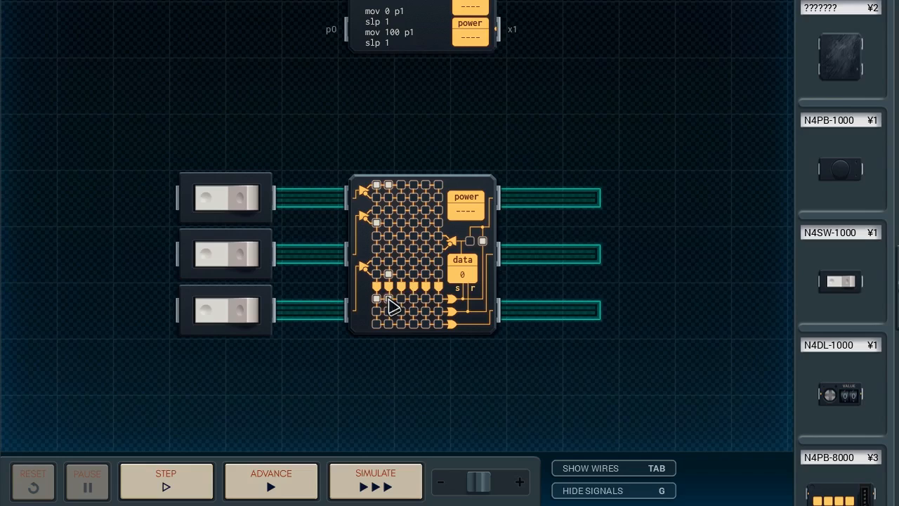
mouse_move(311, 466)
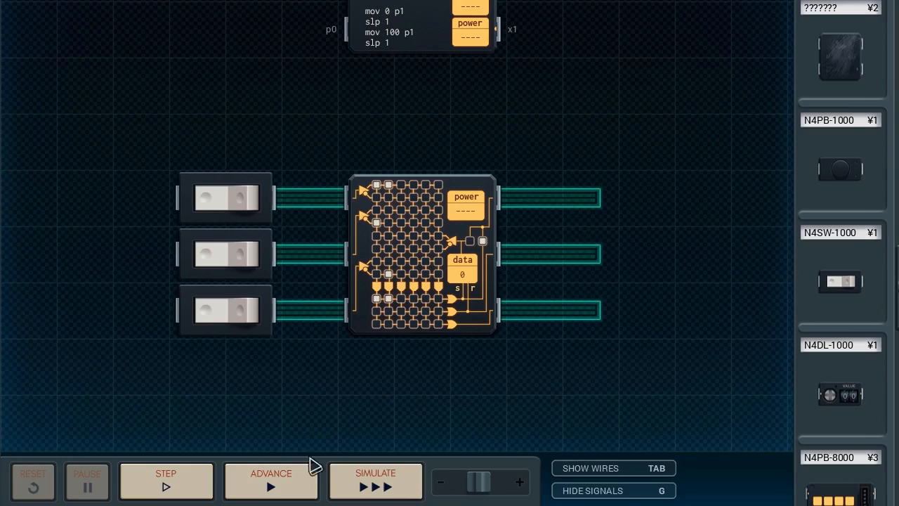
left_click(375, 480)
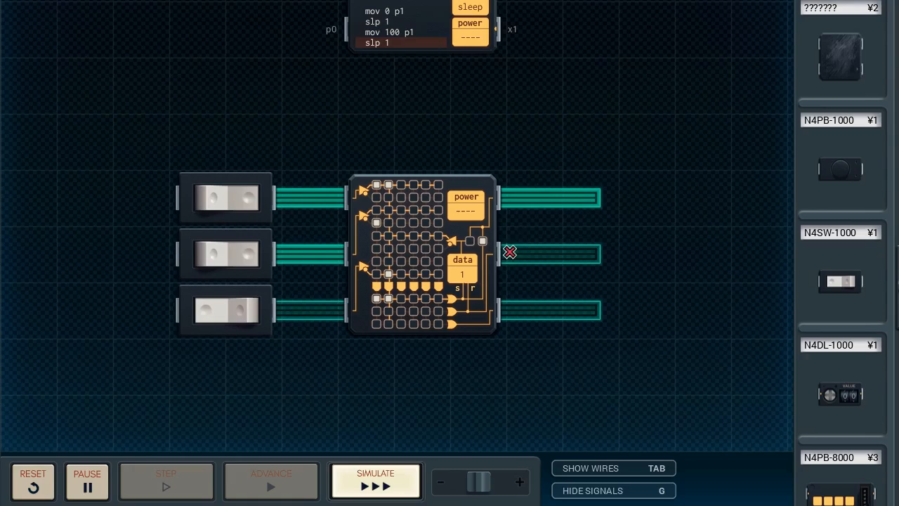
left_click(376, 481)
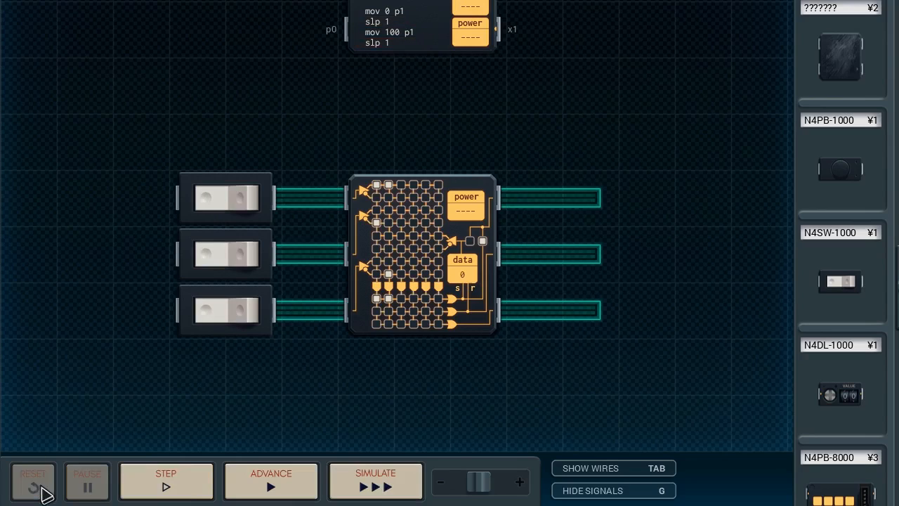
mouse_move(298, 329)
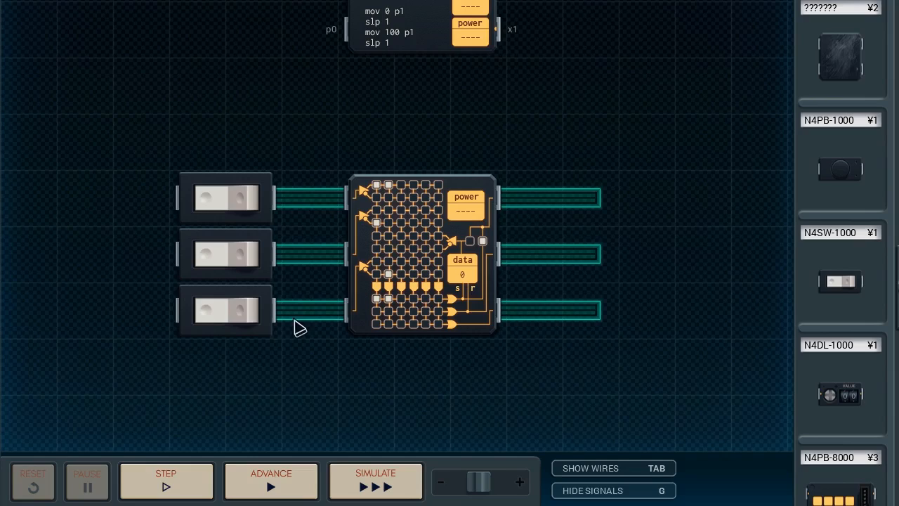
mouse_move(379, 323)
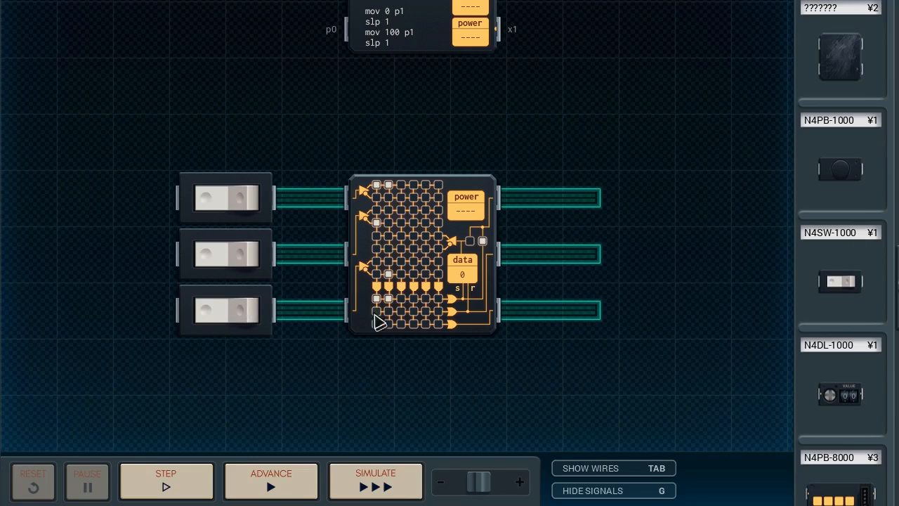
mouse_move(450, 273)
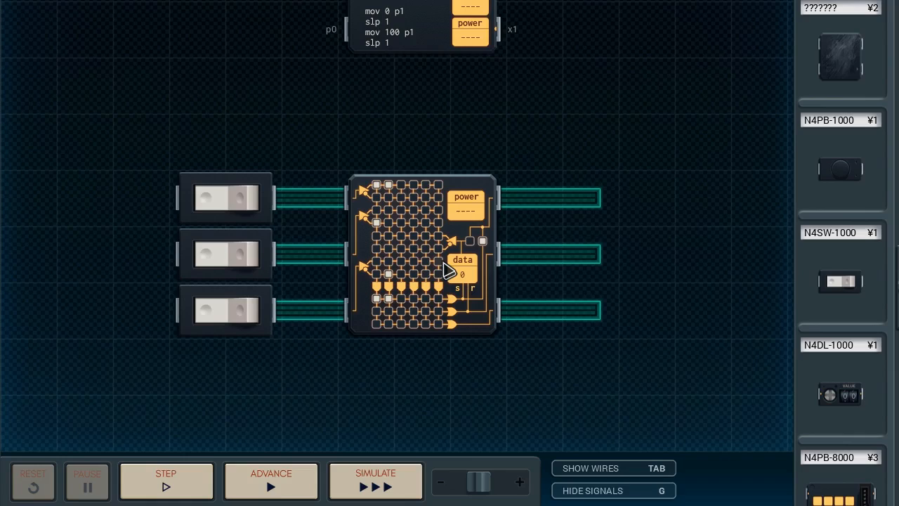
mouse_move(420, 268)
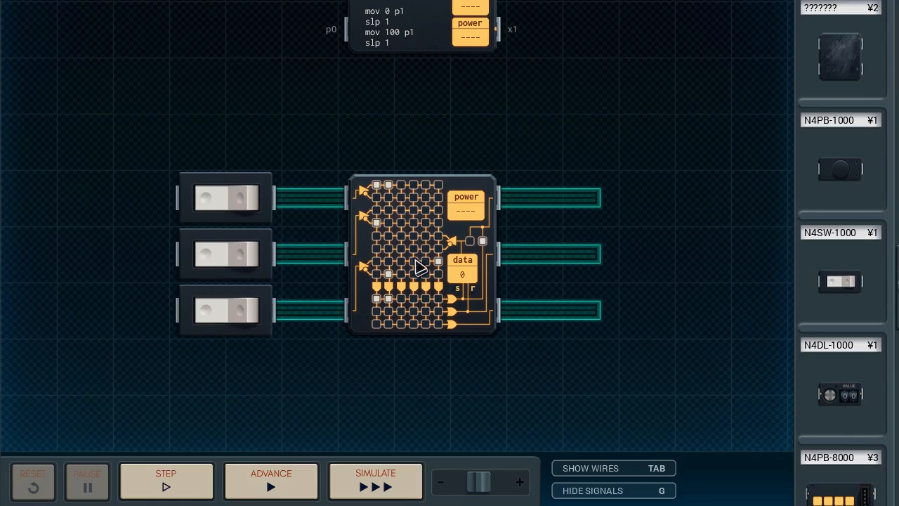
mouse_move(443, 310)
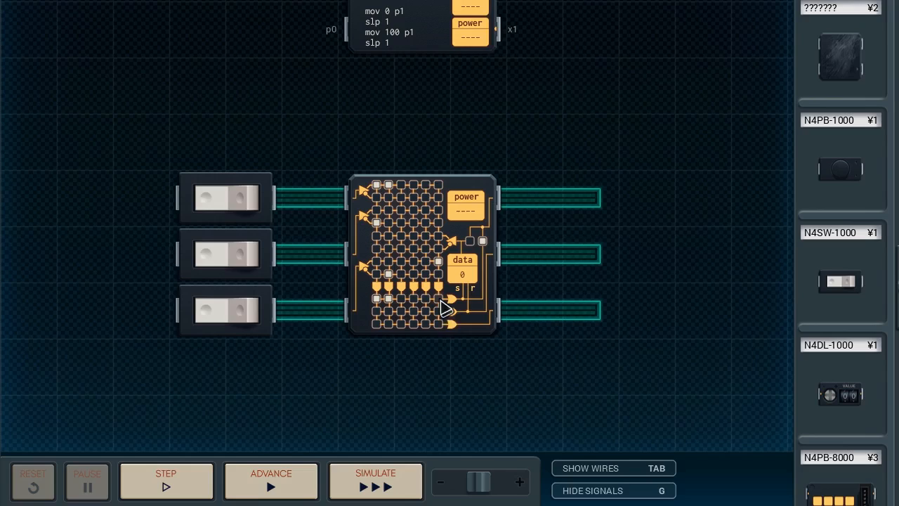
left_click(375, 481)
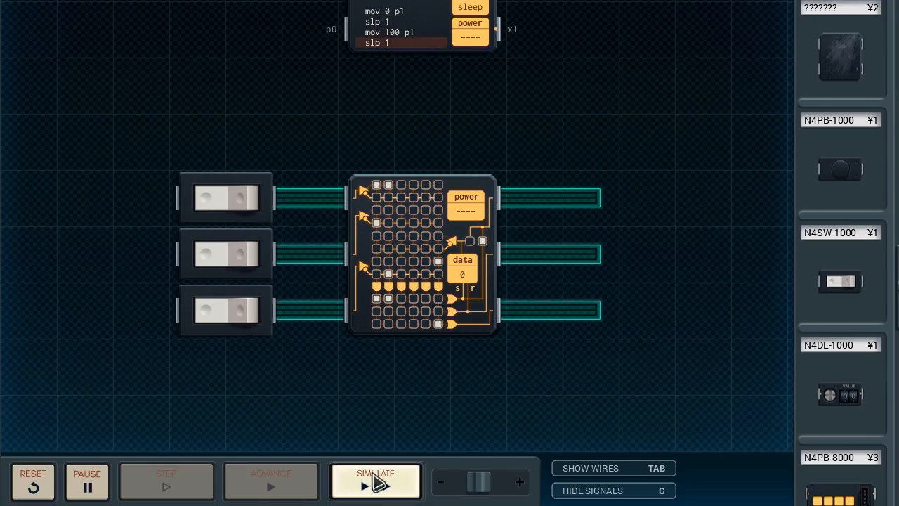
left_click(375, 472)
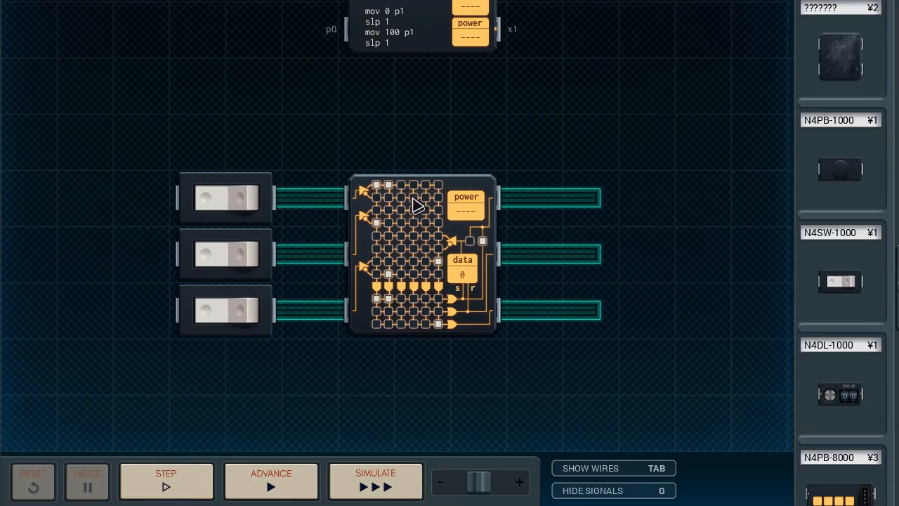
mouse_move(441, 260)
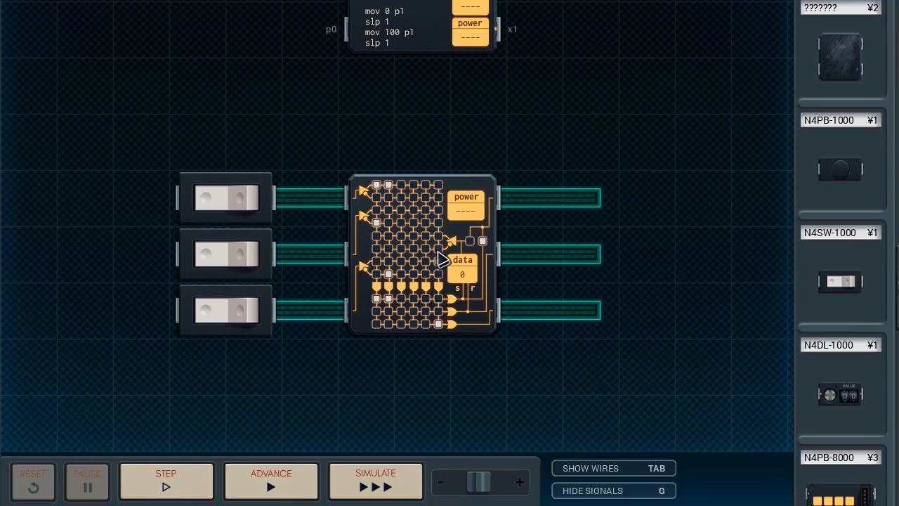
mouse_move(351, 290)
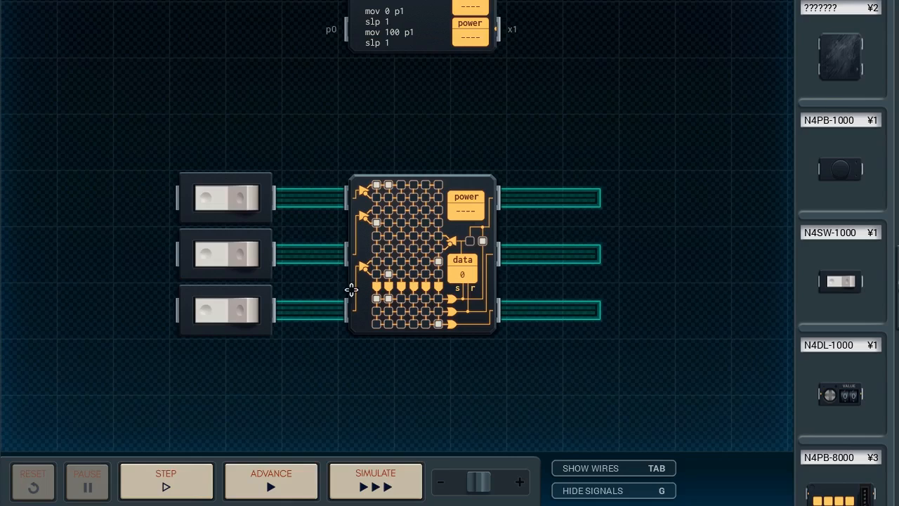
mouse_move(233, 407)
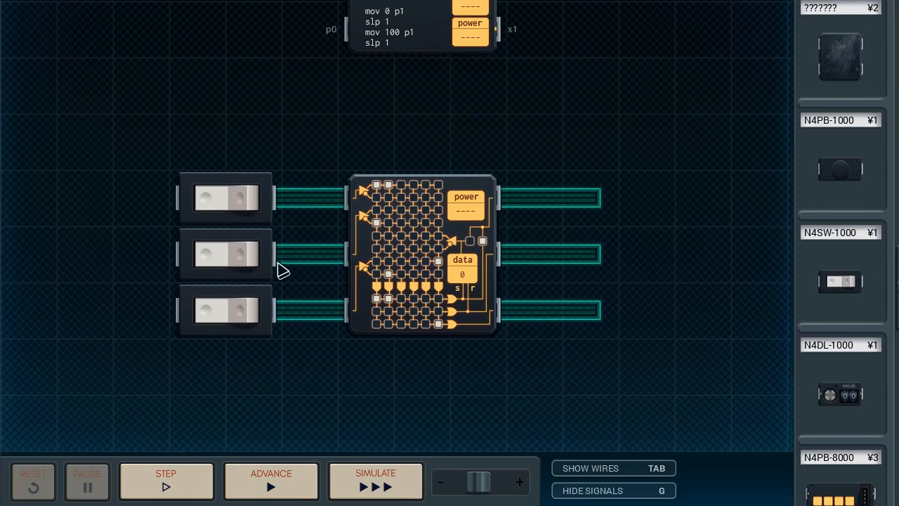
mouse_move(281, 255)
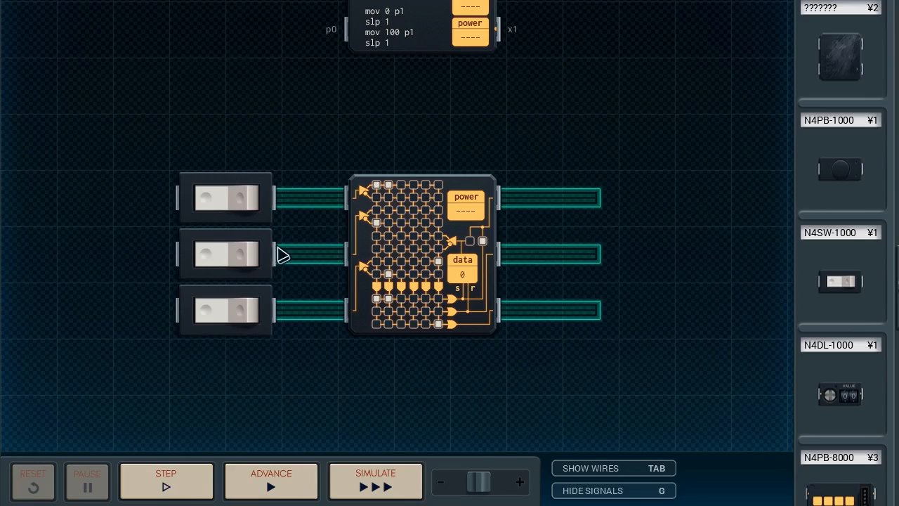
mouse_move(351, 253)
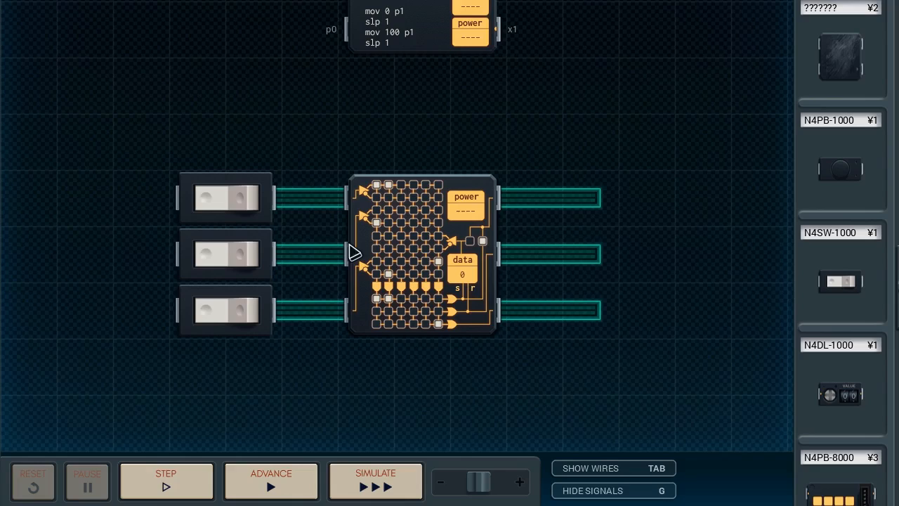
mouse_move(293, 276)
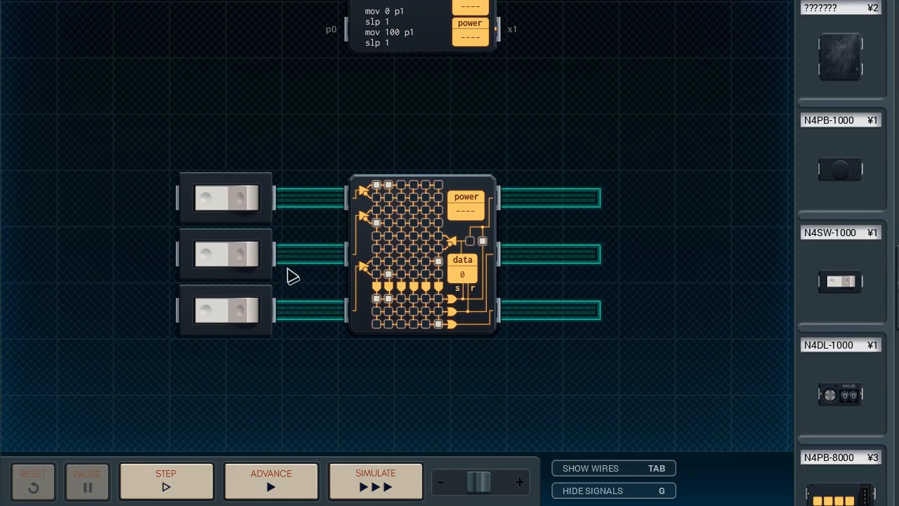
mouse_move(350, 259)
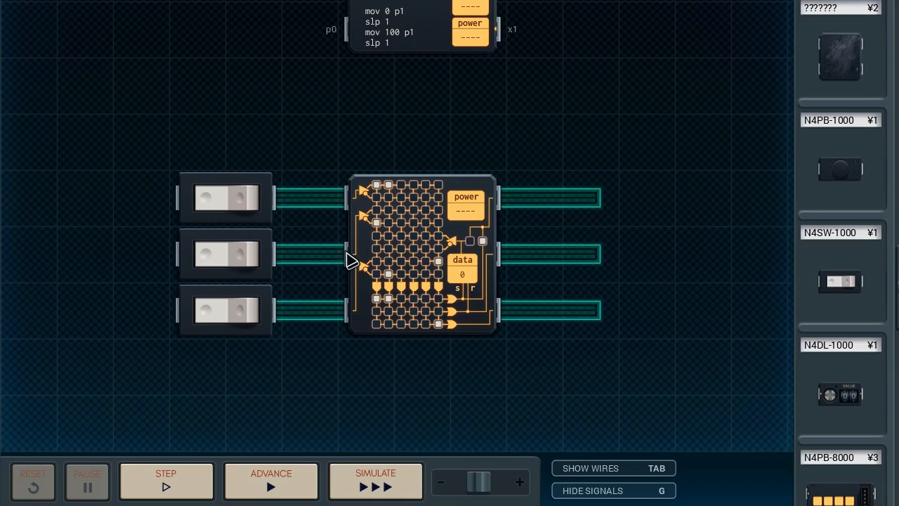
mouse_move(334, 248)
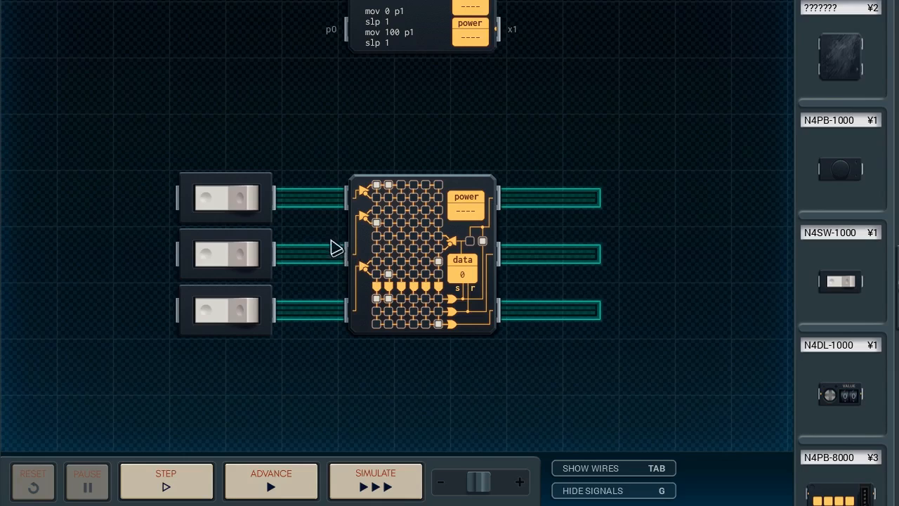
left_click(166, 480)
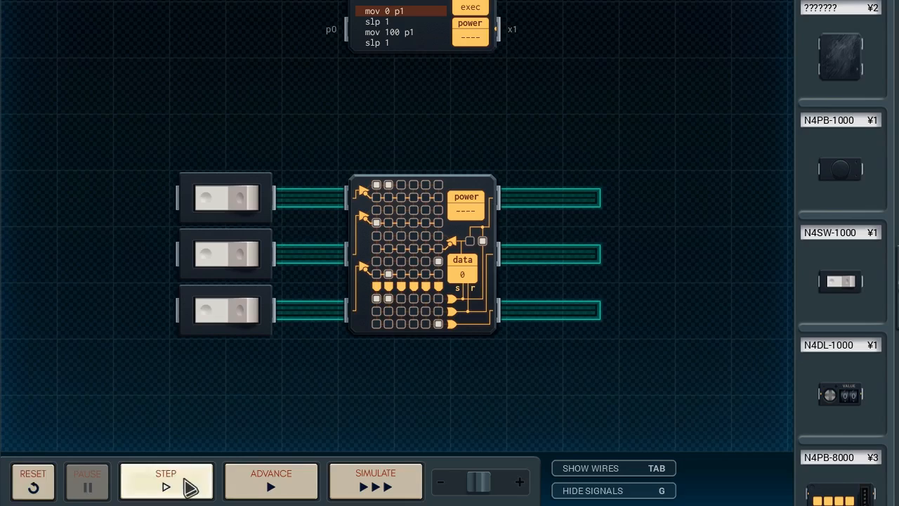
left_click(375, 481)
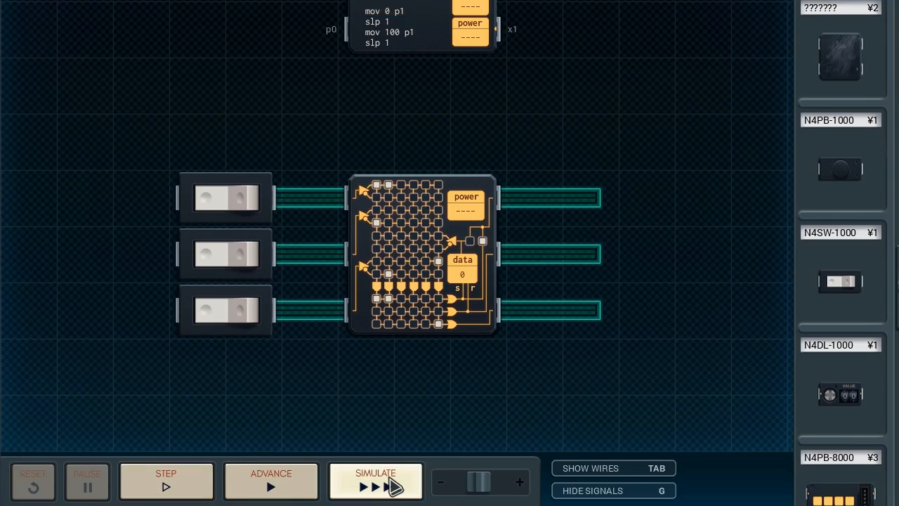
mouse_move(391, 354)
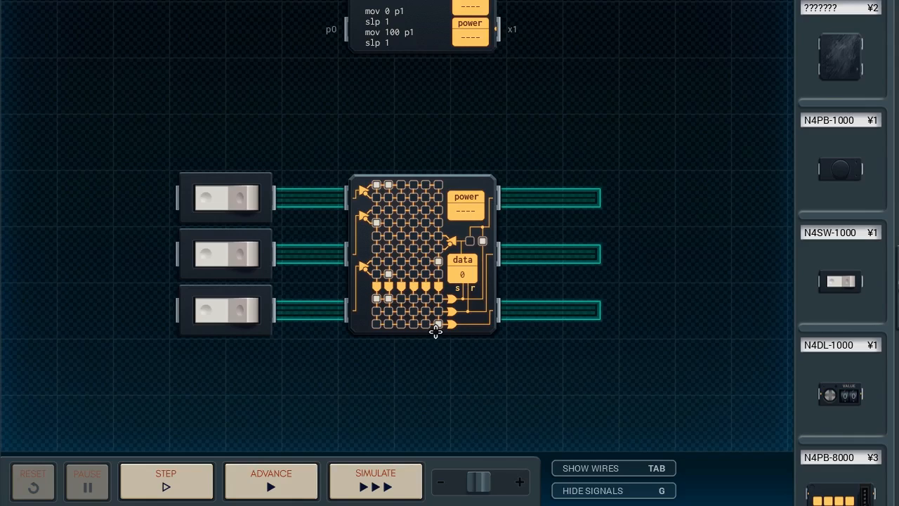
mouse_move(372, 298)
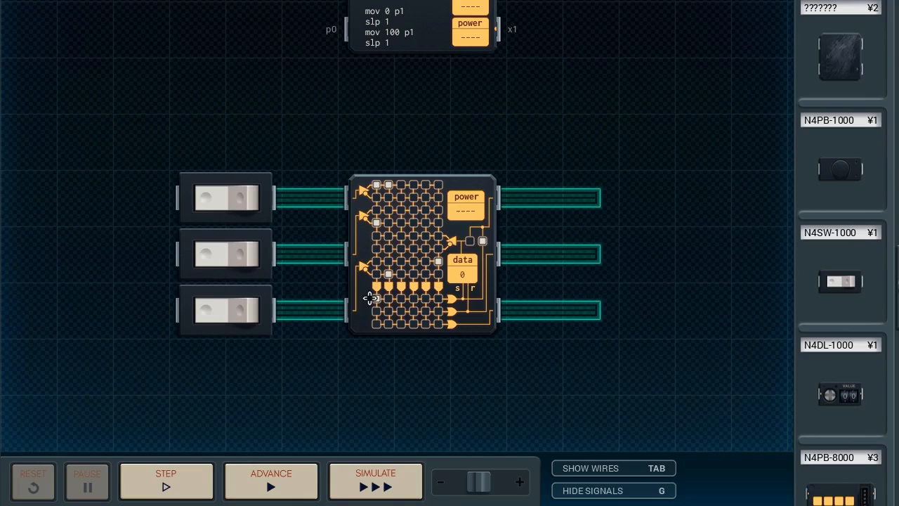
mouse_move(428, 274)
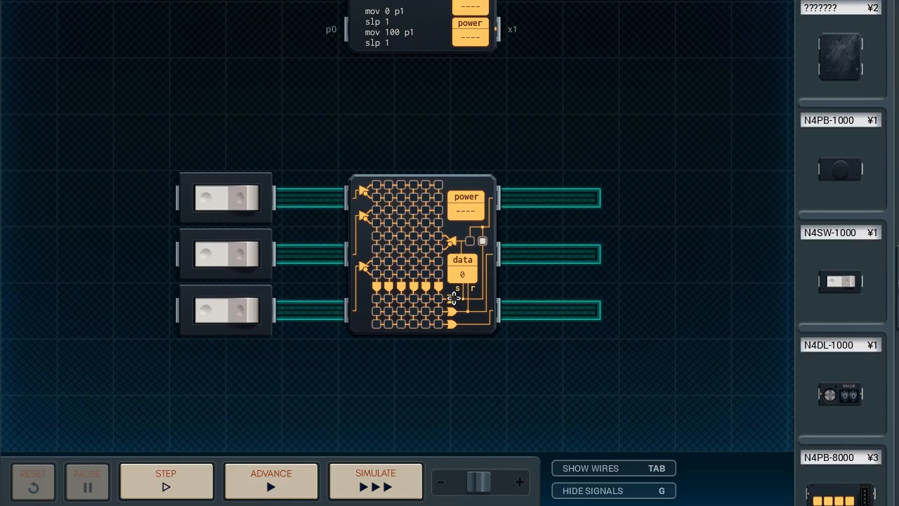
mouse_move(357, 295)
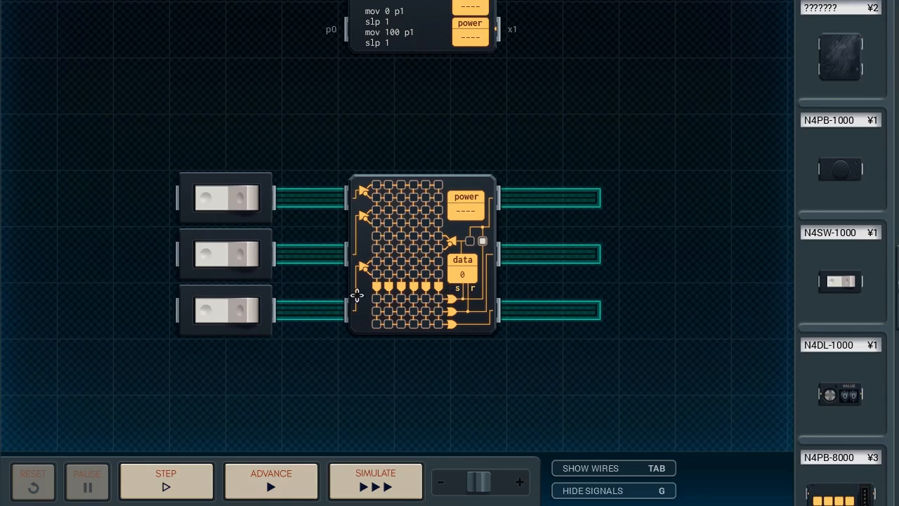
mouse_move(458, 299)
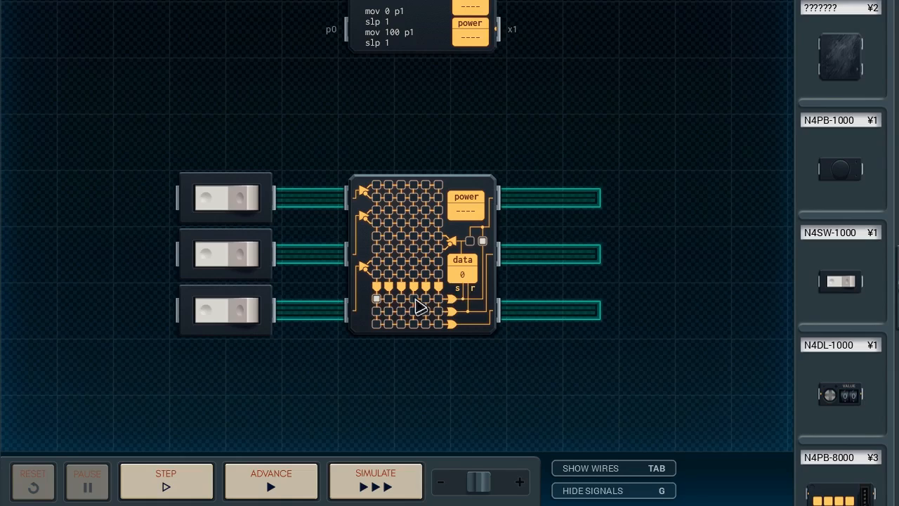
mouse_move(467, 251)
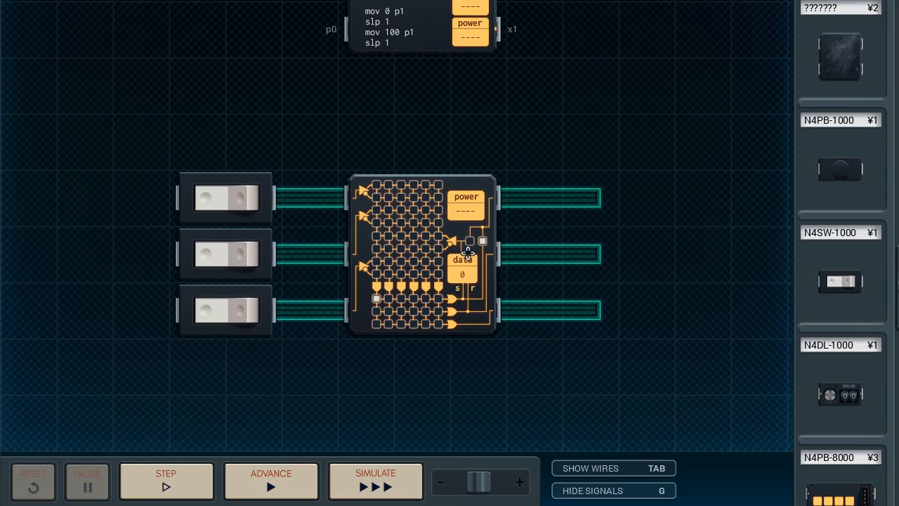
mouse_move(477, 291)
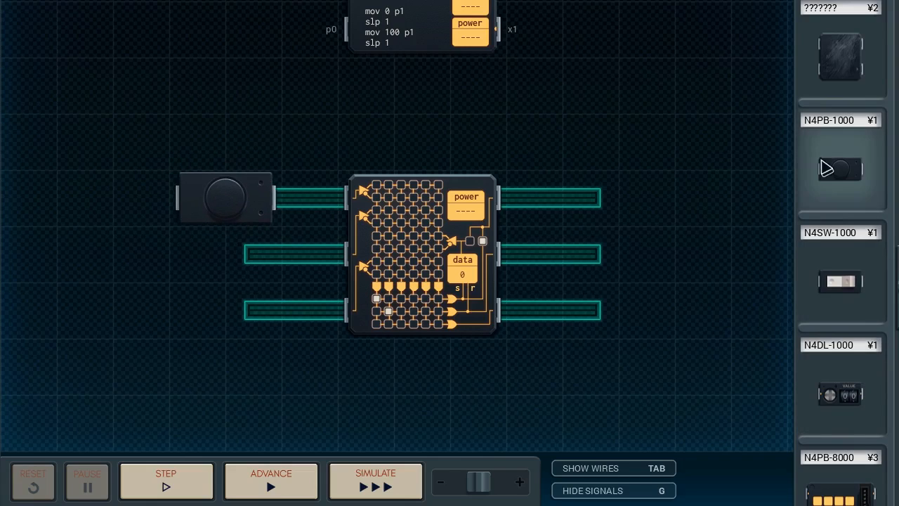
Step: Add an N4PB-1000 button on the middle input, simulate, and press each push button
left_click_drag(840, 168, 224, 254)
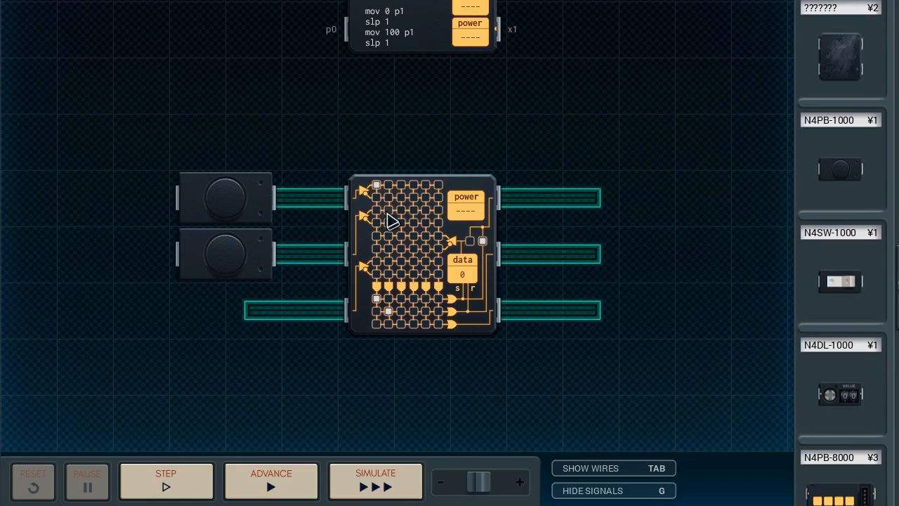
left_click(376, 480)
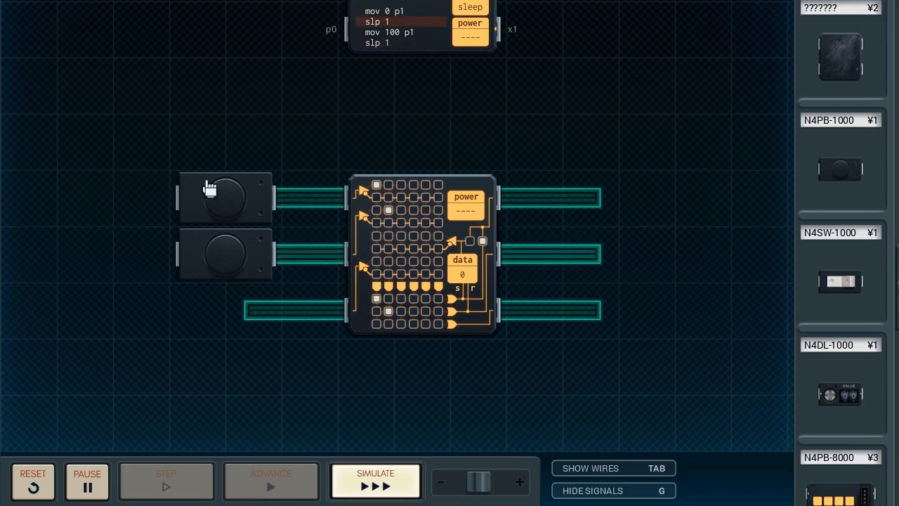
left_click(224, 253)
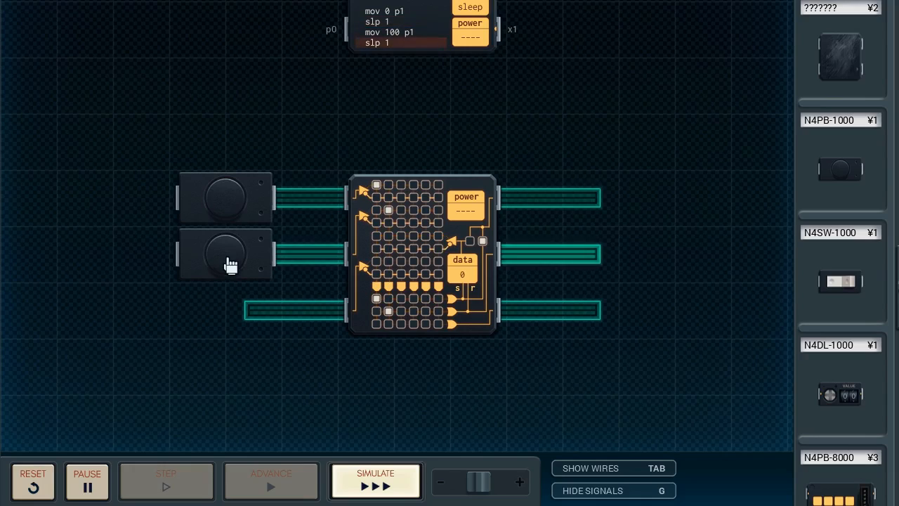
left_click(375, 480)
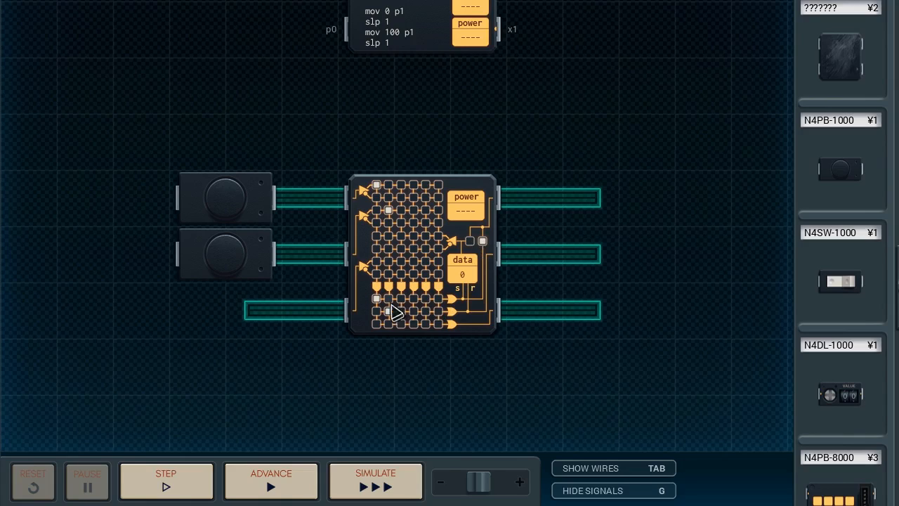
mouse_move(409, 304)
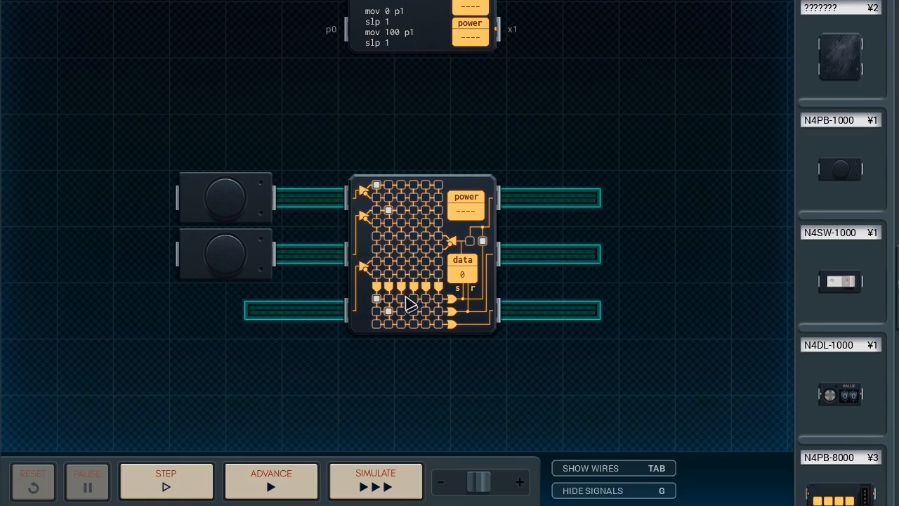
mouse_move(480, 253)
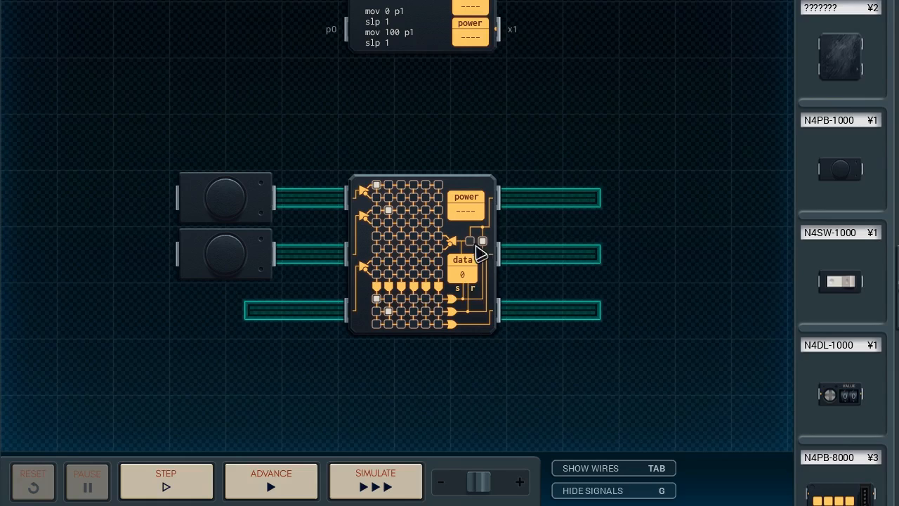
mouse_move(475, 250)
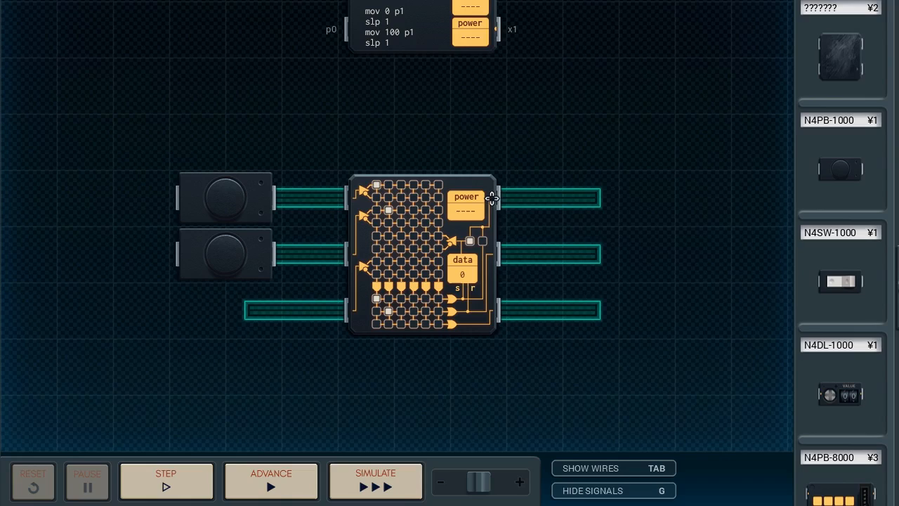
mouse_move(484, 308)
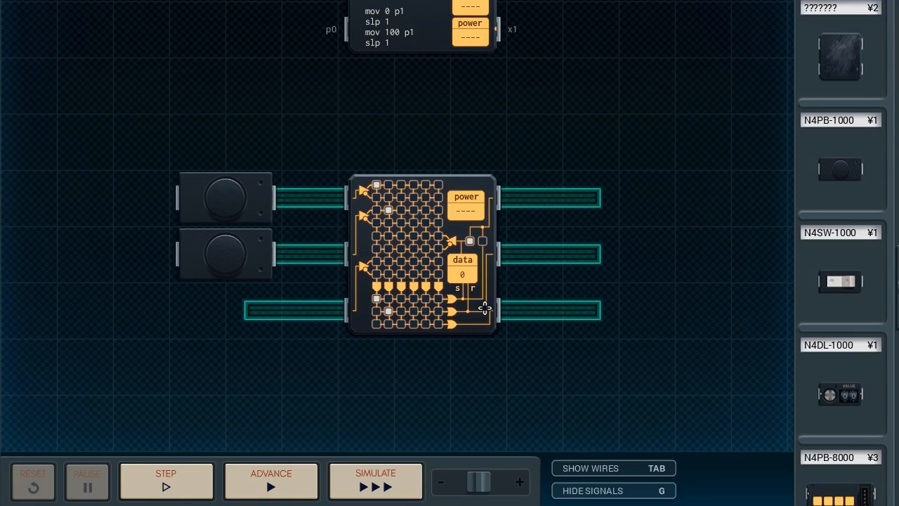
mouse_move(450, 302)
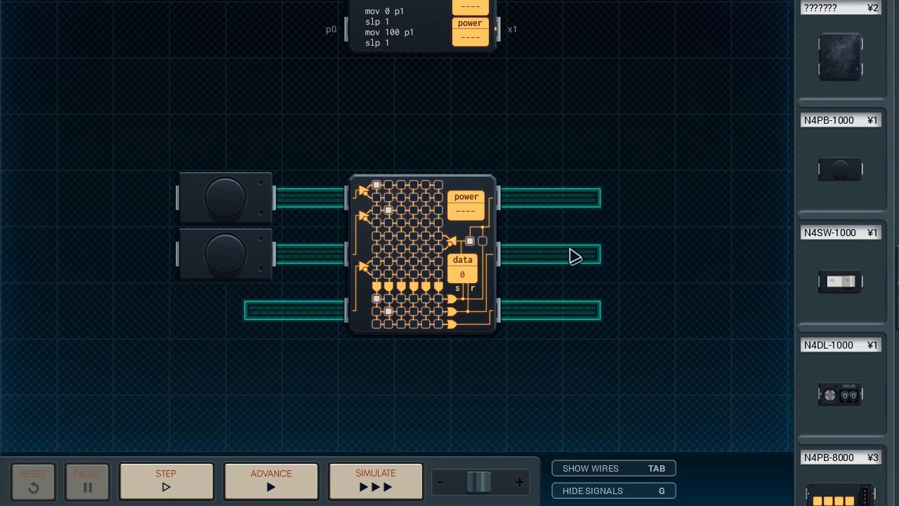
left_click(375, 481)
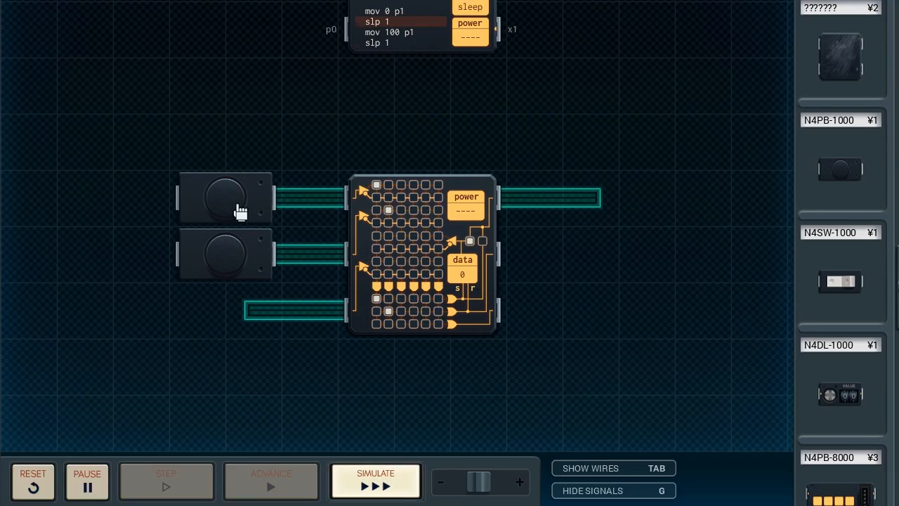
left_click(225, 196)
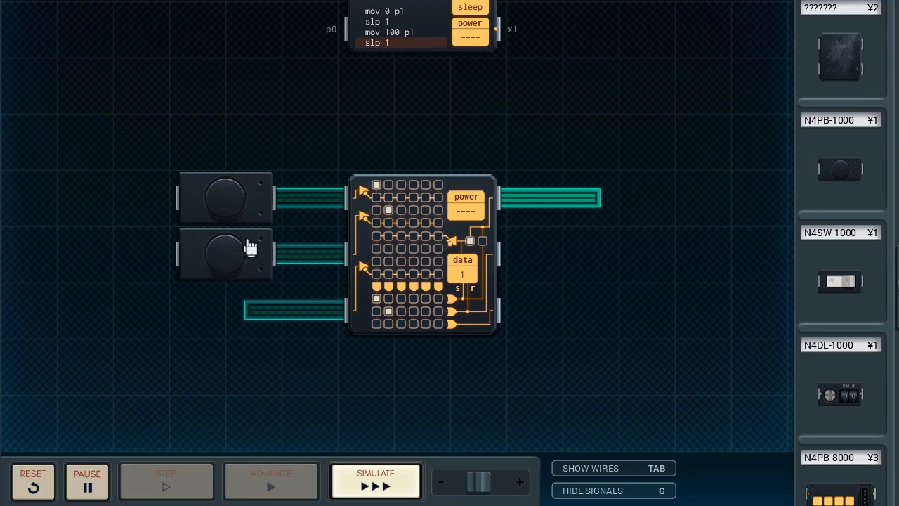
left_click(225, 255)
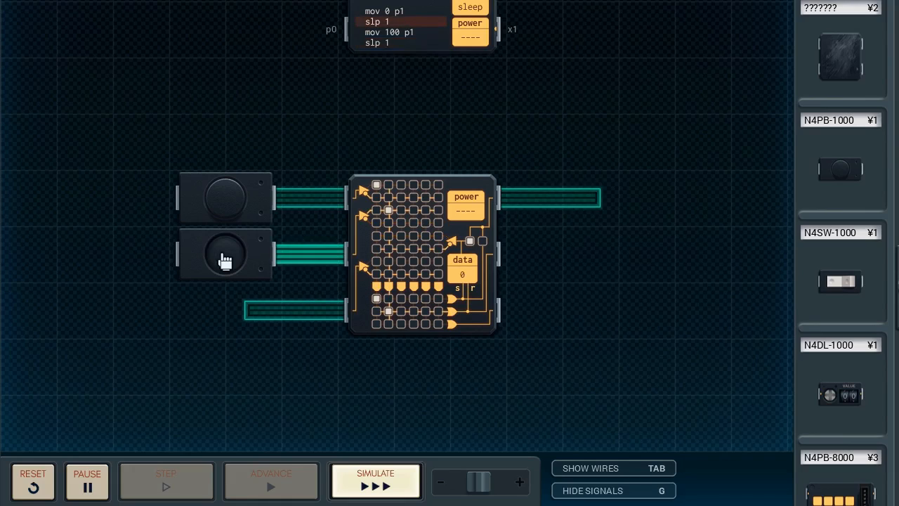
left_click(224, 254)
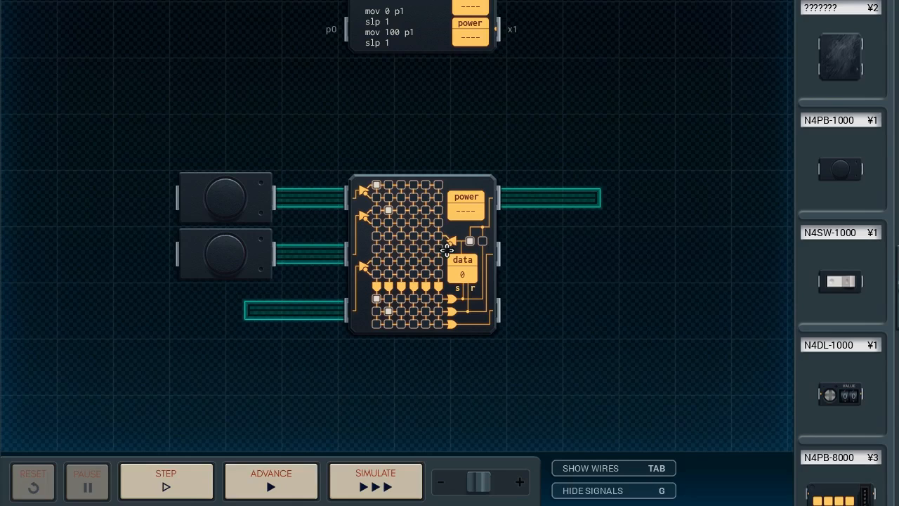
mouse_move(447, 258)
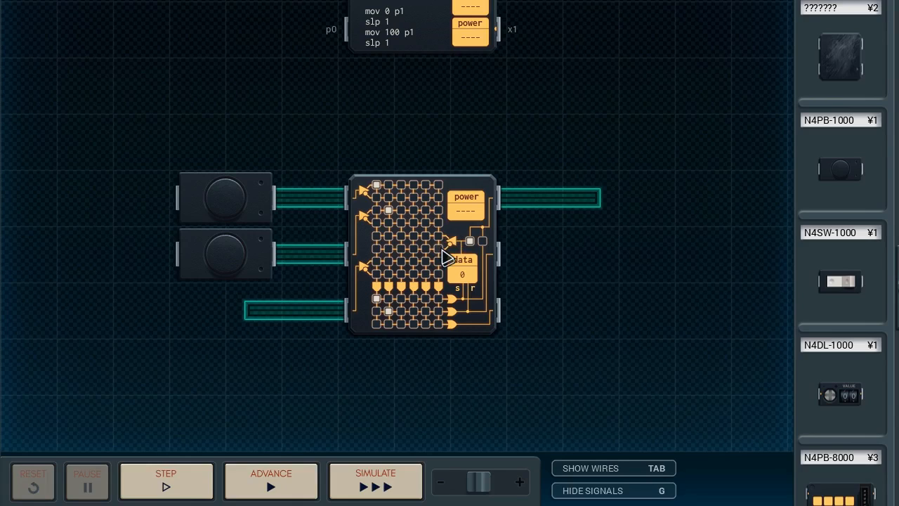
mouse_move(449, 247)
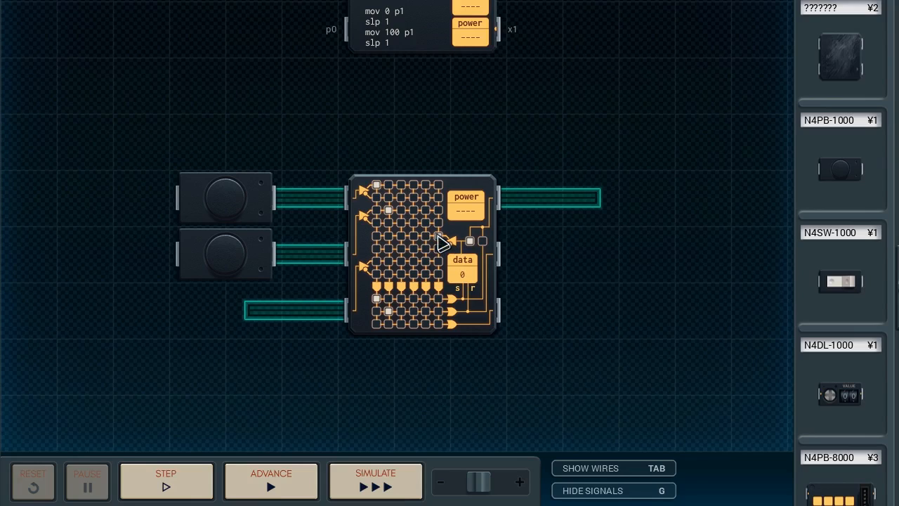
mouse_move(428, 245)
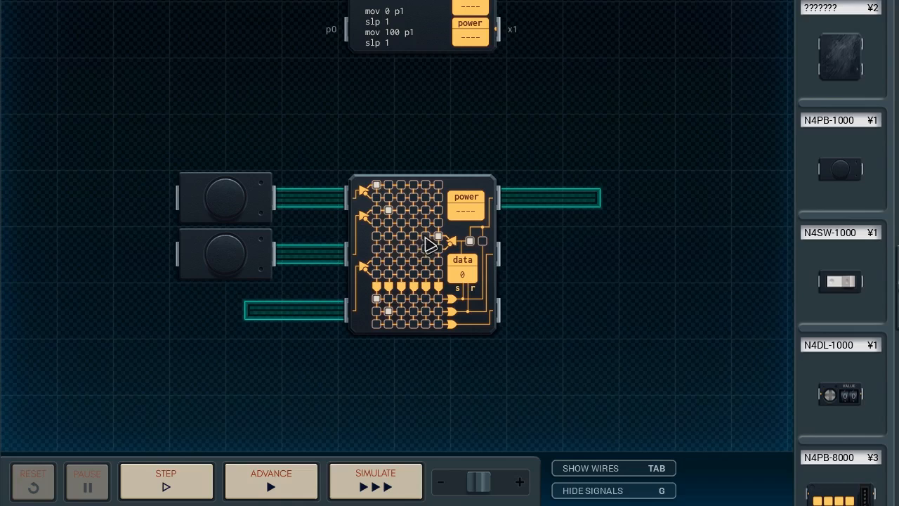
mouse_move(449, 190)
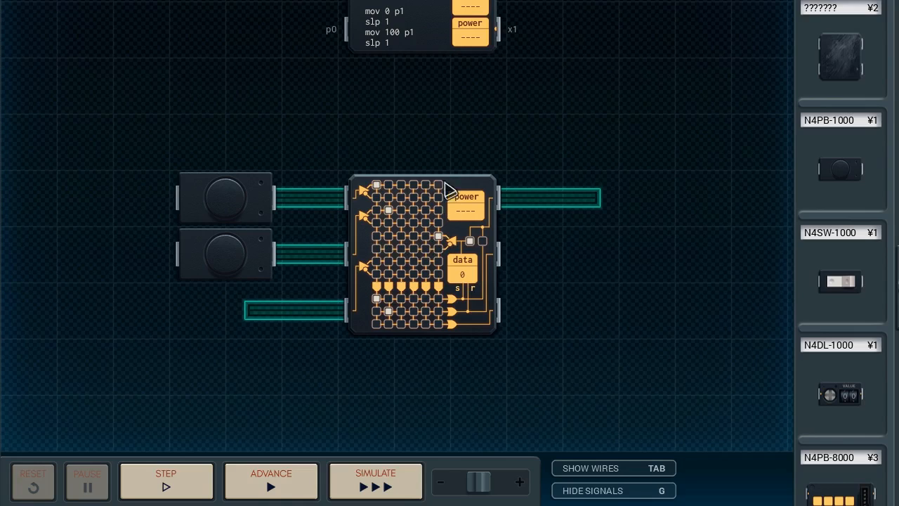
mouse_move(430, 245)
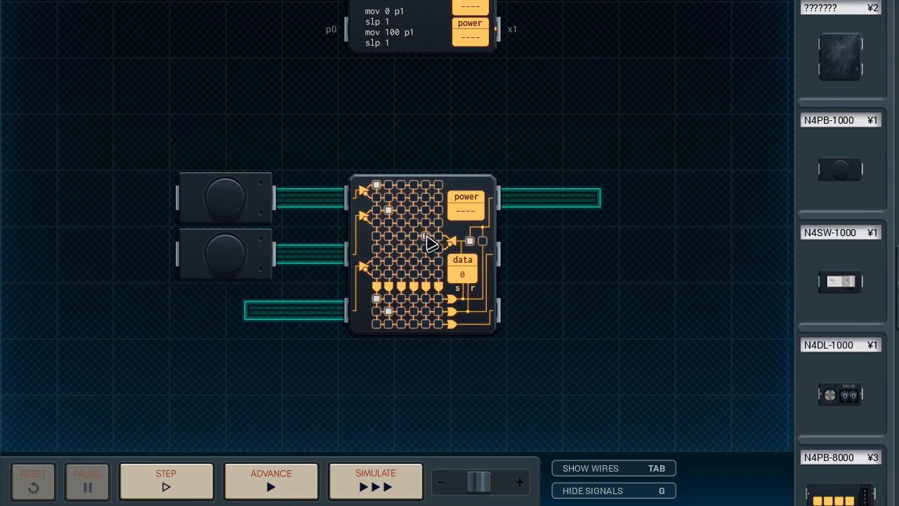
mouse_move(433, 312)
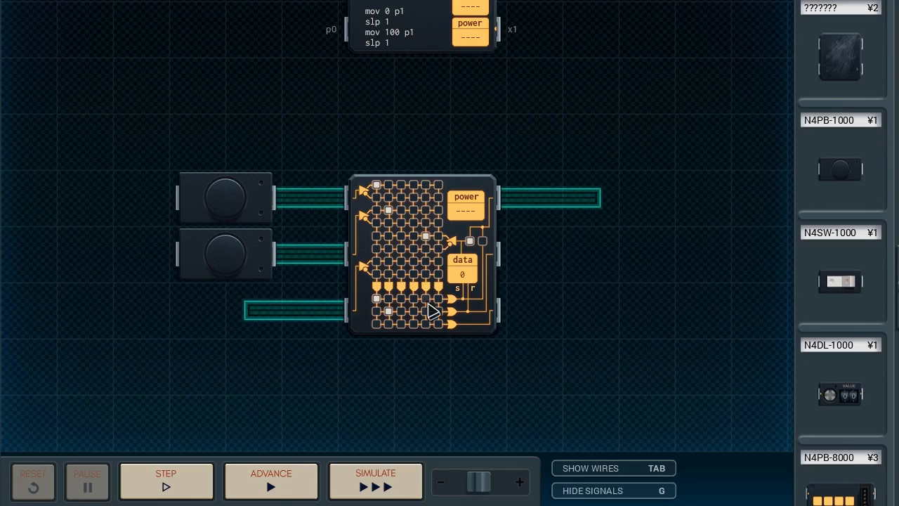
mouse_move(433, 270)
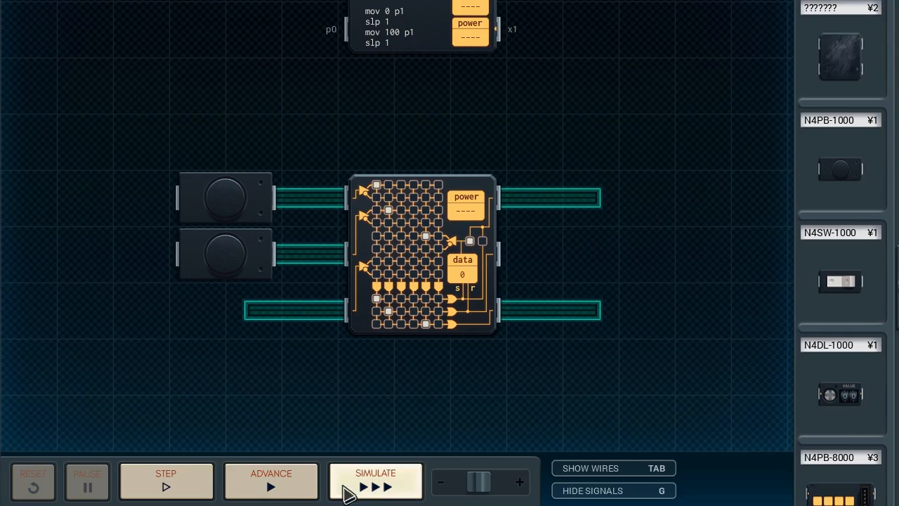
Step: Adjust the gate array's internal trace linking the buttons toward its outputs
left_click(375, 481)
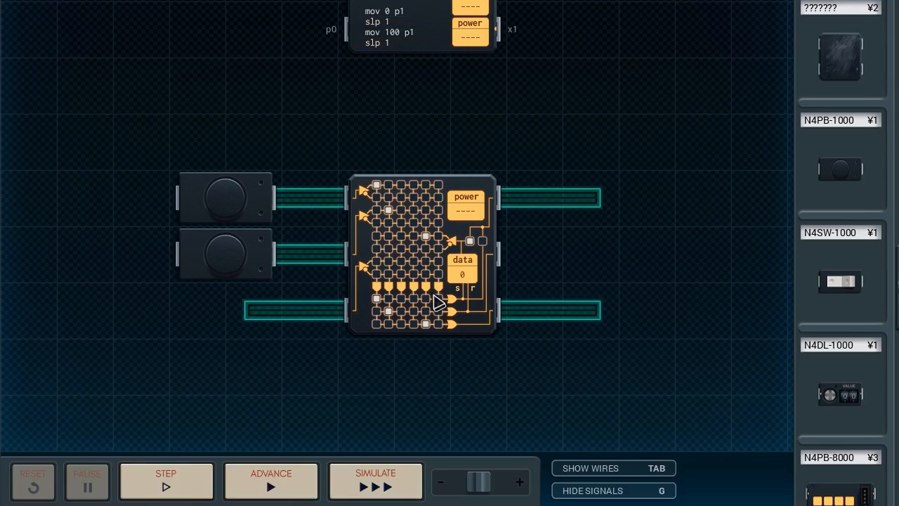
mouse_move(428, 364)
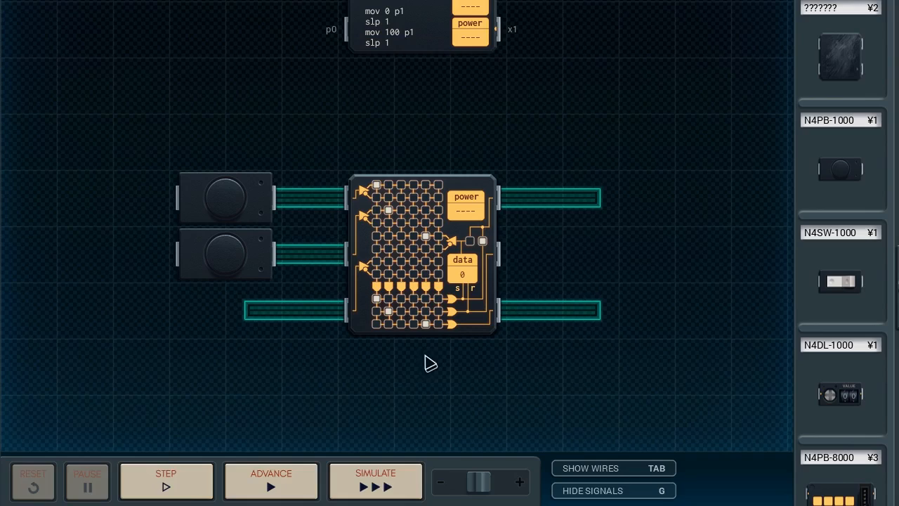
Step: Extend the gate wiring in the lower middle of the logic board grid toward its pins
left_click(375, 480)
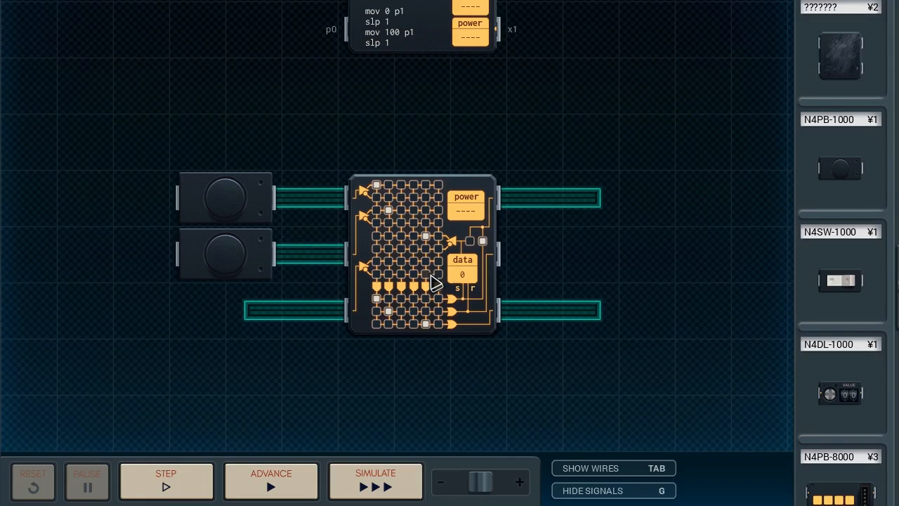
mouse_move(340, 236)
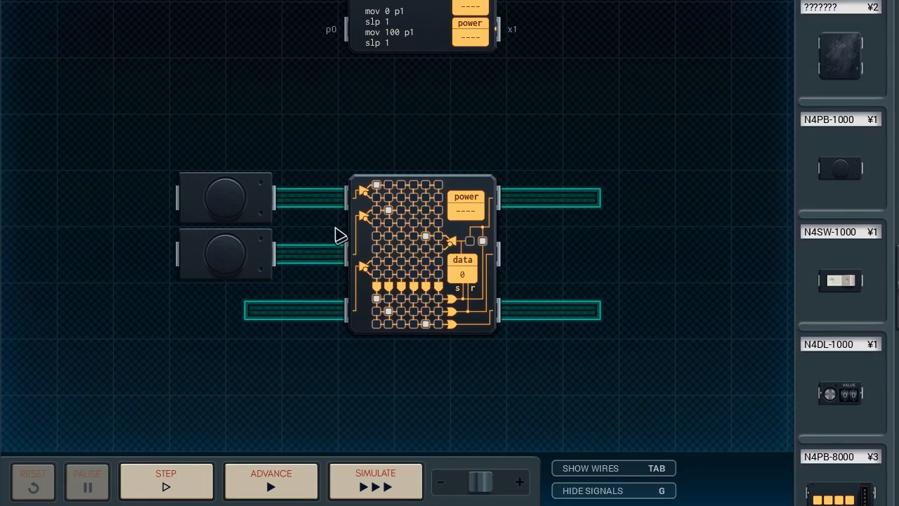
mouse_move(264, 204)
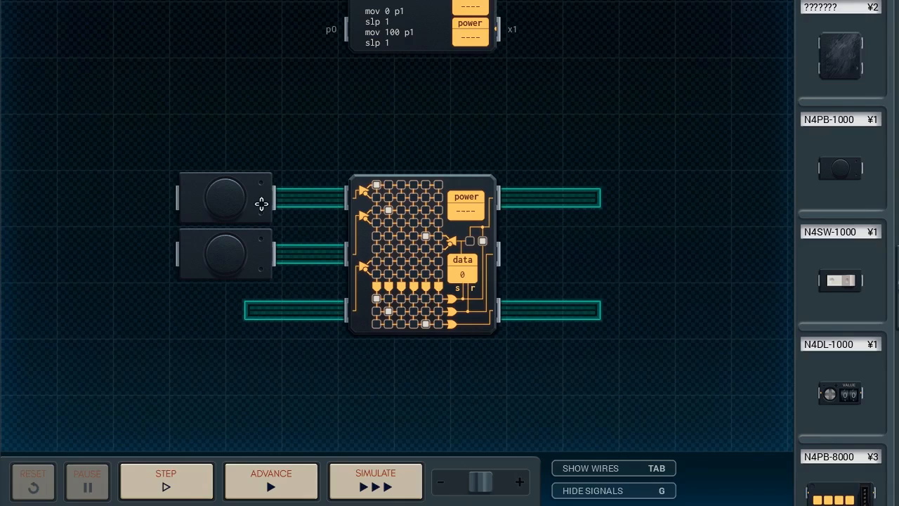
mouse_move(350, 345)
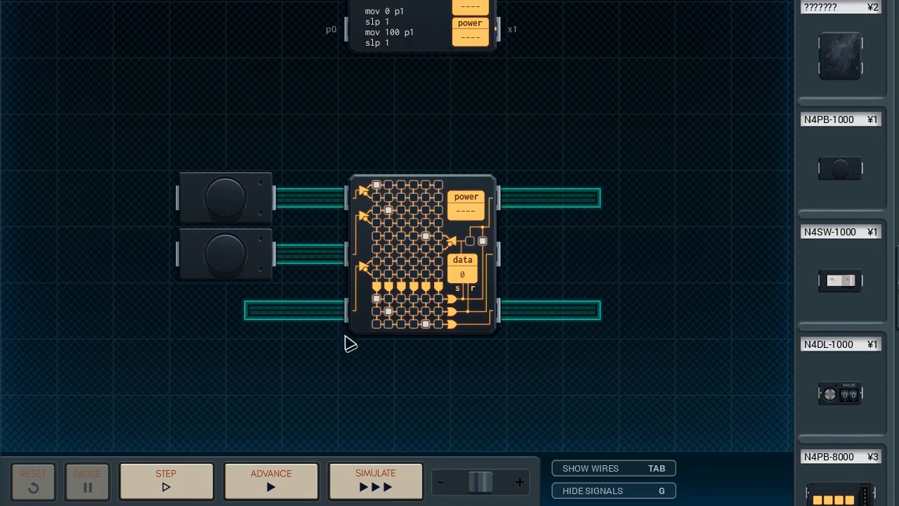
mouse_move(584, 205)
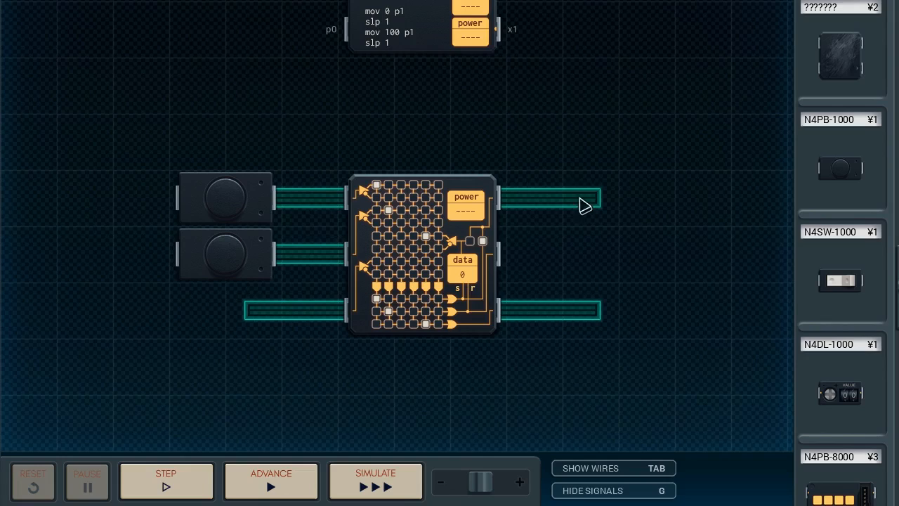
mouse_move(477, 267)
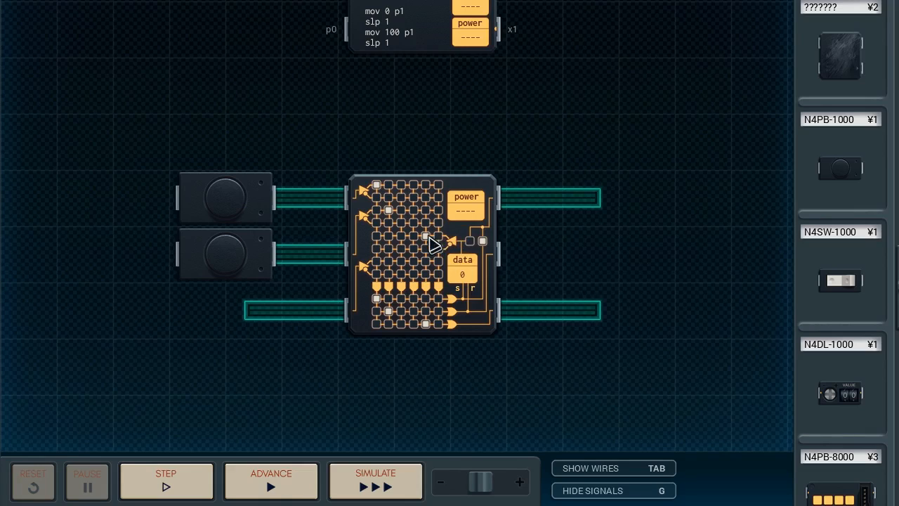
mouse_move(433, 199)
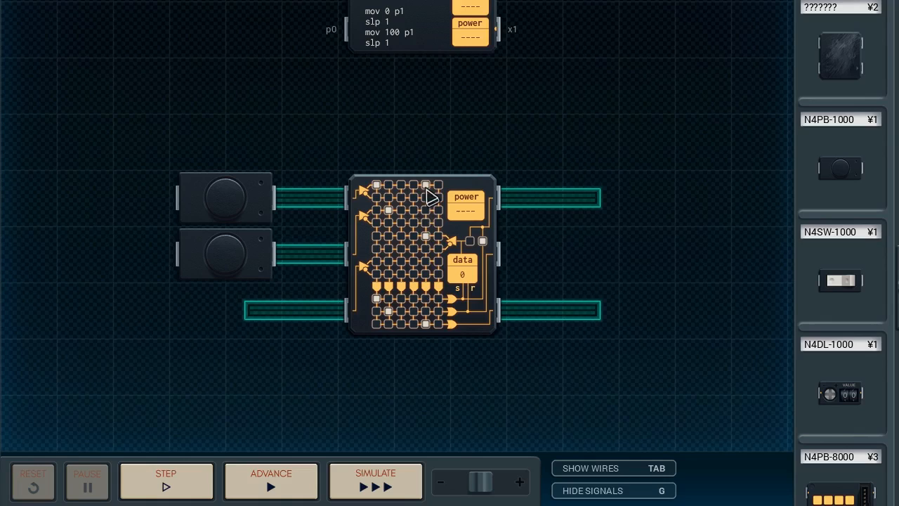
mouse_move(520, 337)
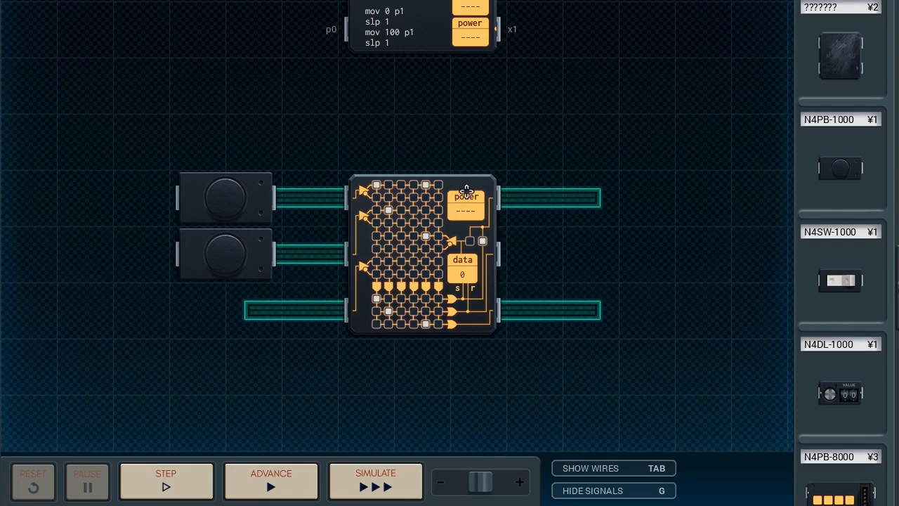
mouse_move(386, 226)
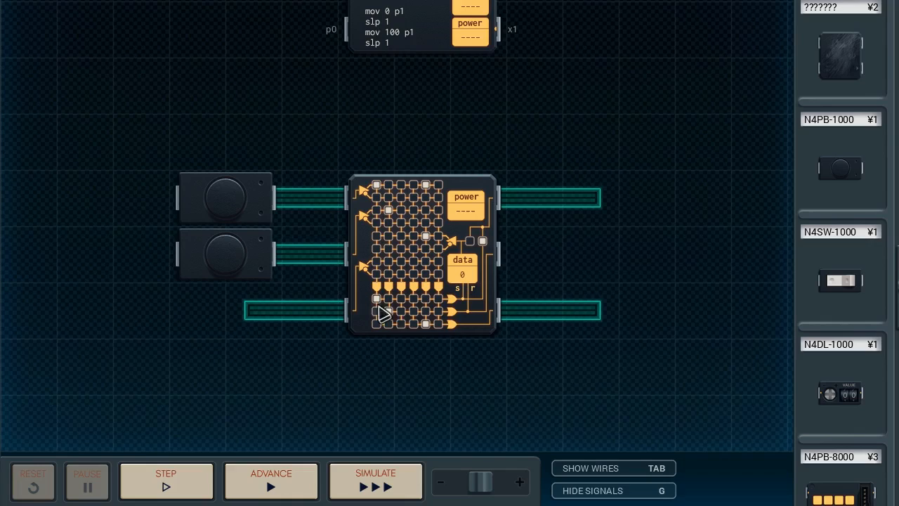
mouse_move(470, 214)
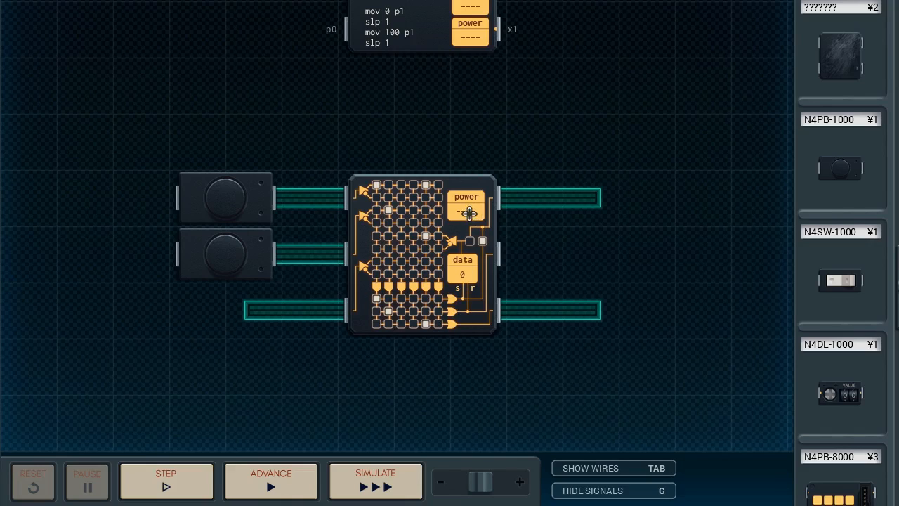
mouse_move(415, 371)
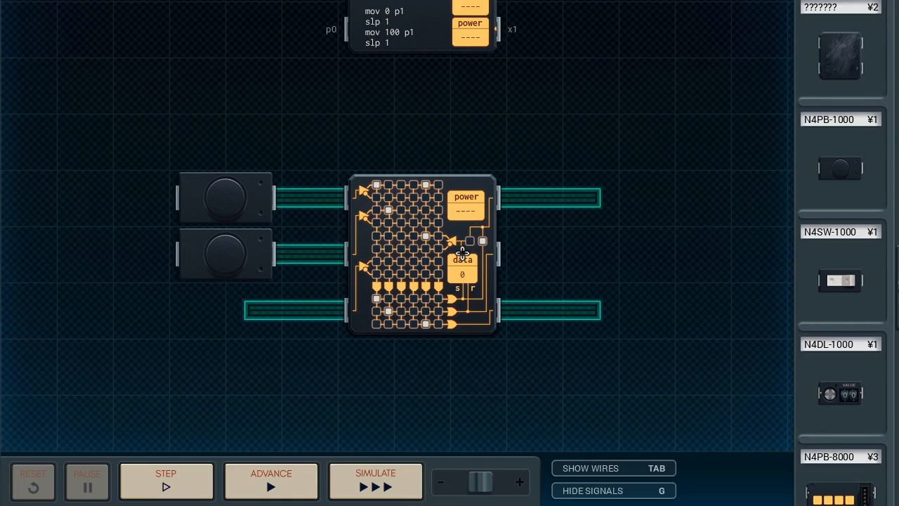
mouse_move(649, 285)
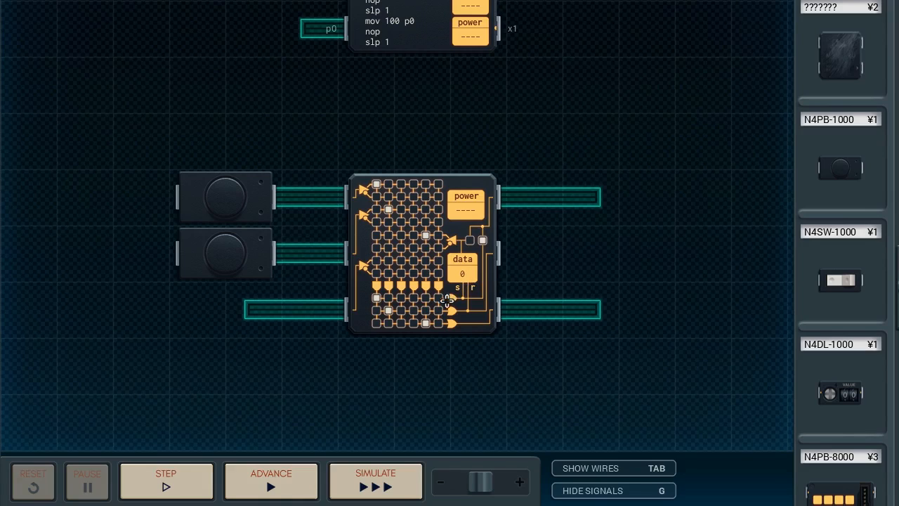
mouse_move(455, 301)
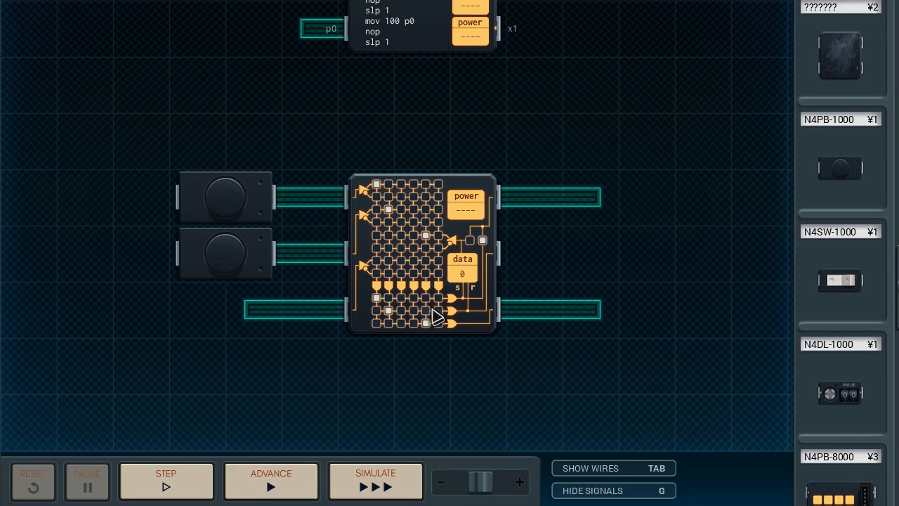
mouse_move(472, 284)
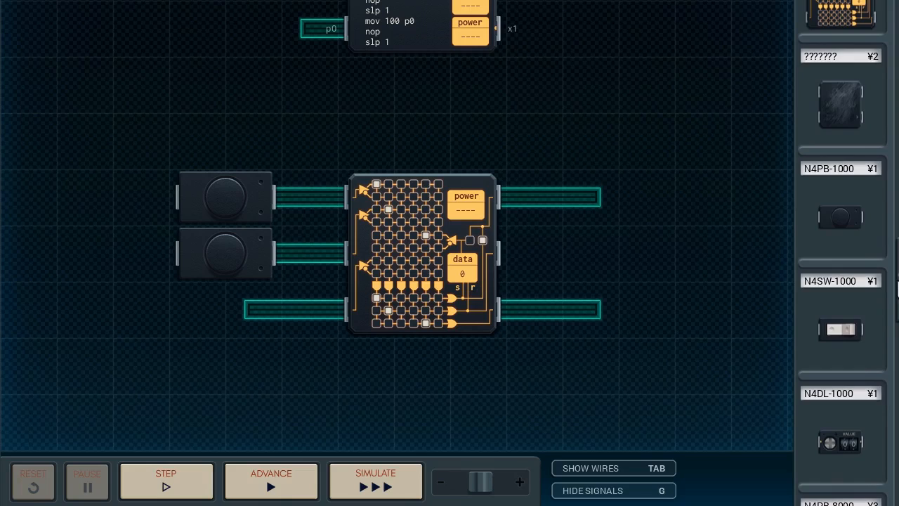
Step: Step the program line by line past mov 100 p0 so the pulse enters the inverter chain
scroll("down", 3)
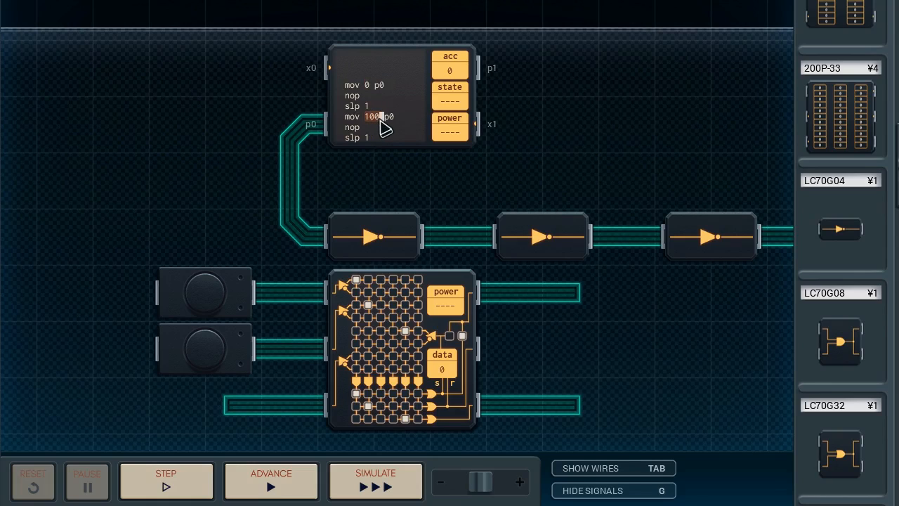
left_click(166, 481)
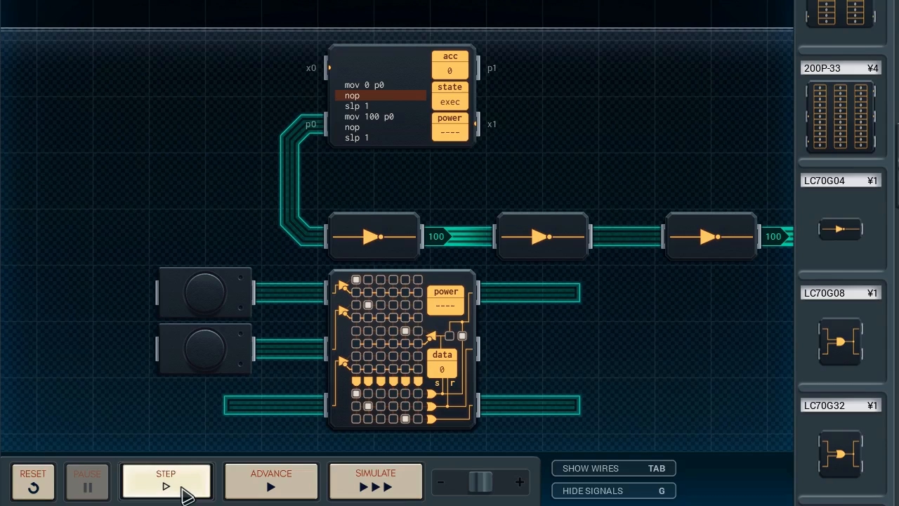
left_click(166, 480)
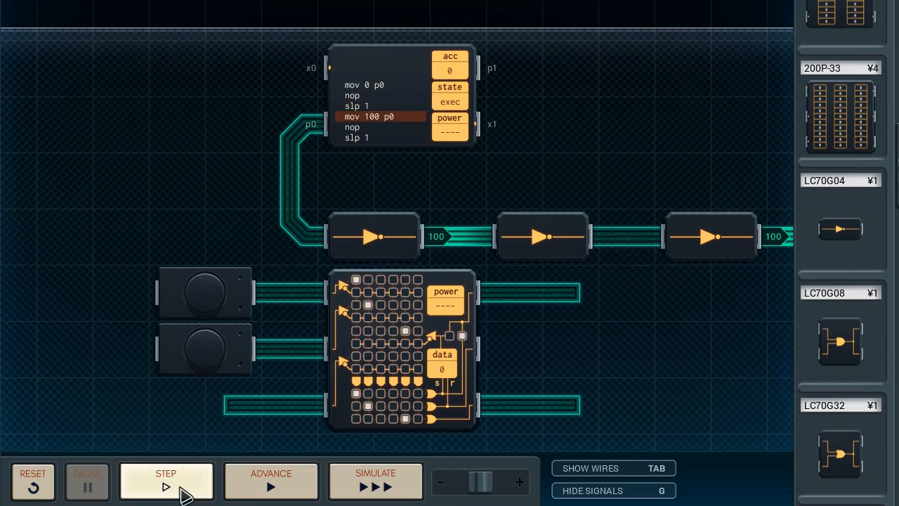
left_click(165, 480)
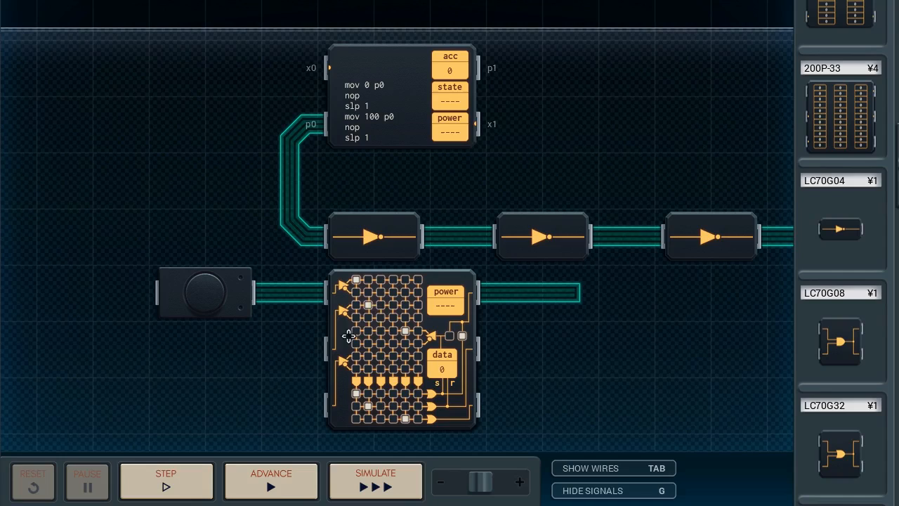
mouse_move(287, 288)
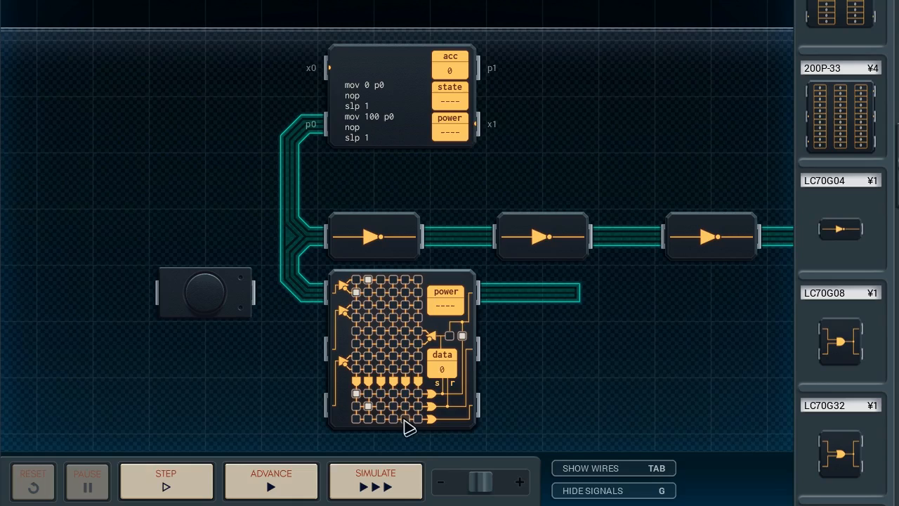
mouse_move(368, 291)
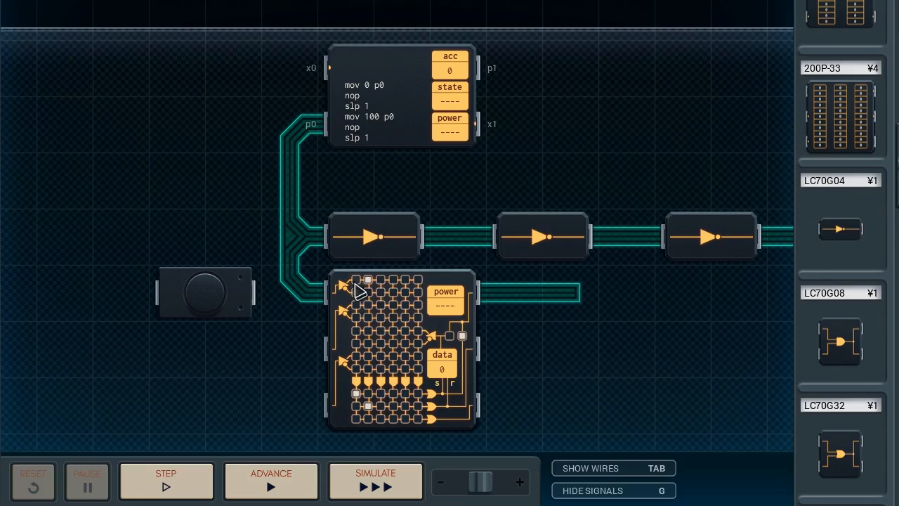
mouse_move(368, 298)
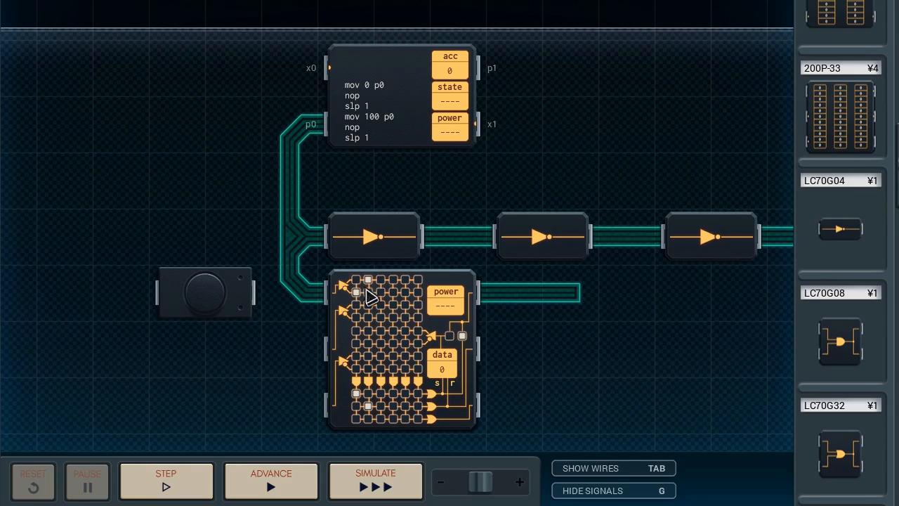
mouse_move(443, 372)
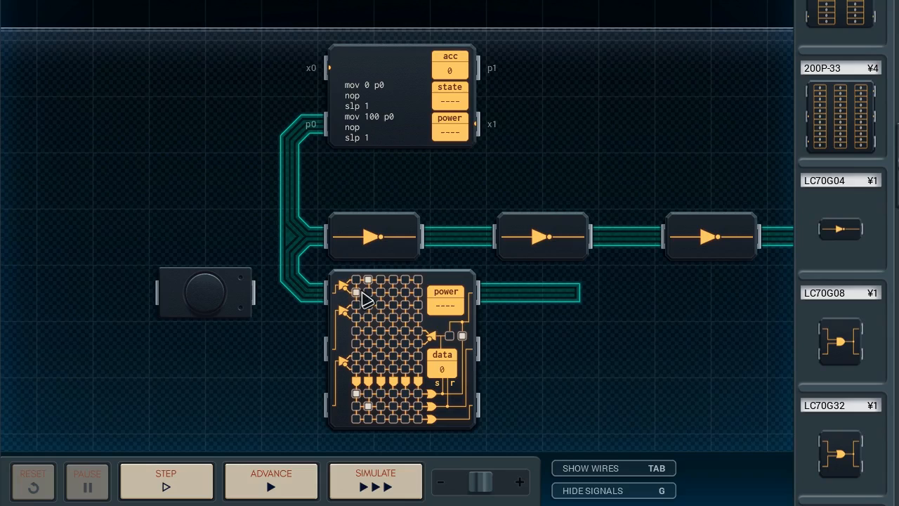
mouse_move(424, 400)
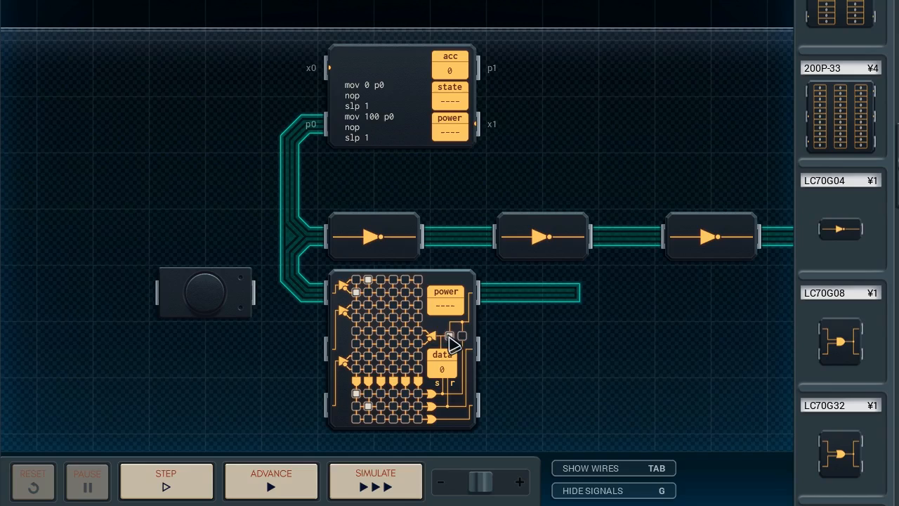
mouse_move(506, 302)
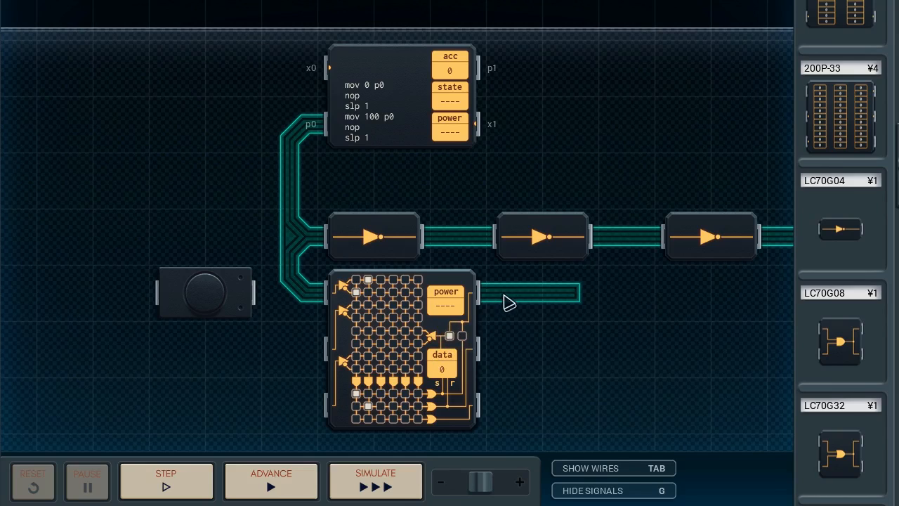
mouse_move(564, 302)
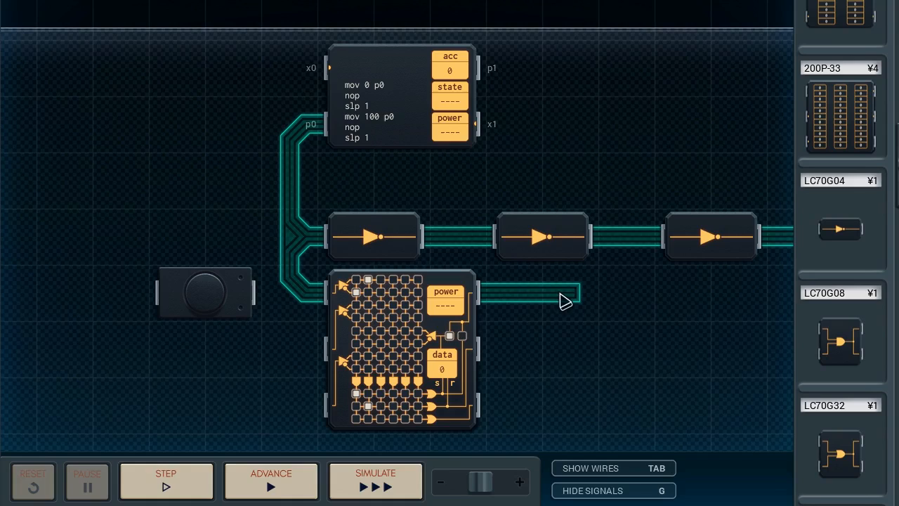
left_click(166, 480)
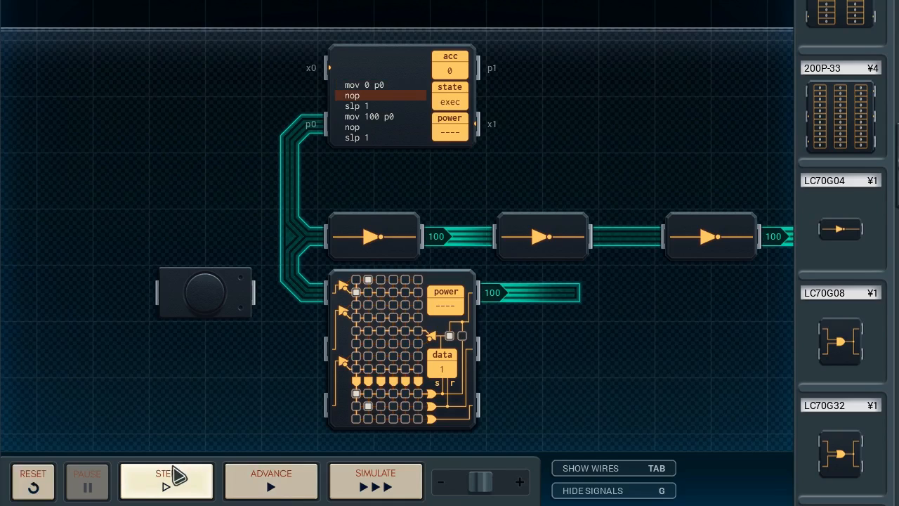
left_click(166, 481)
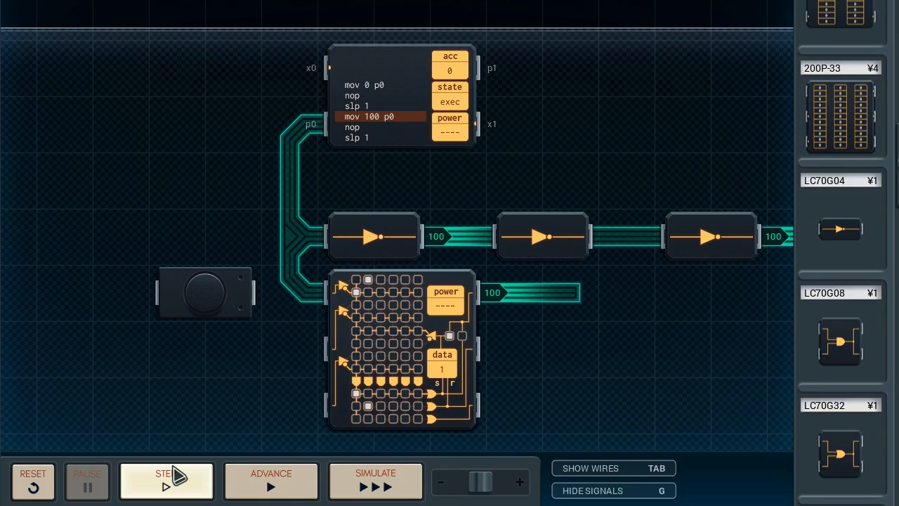
left_click(166, 480)
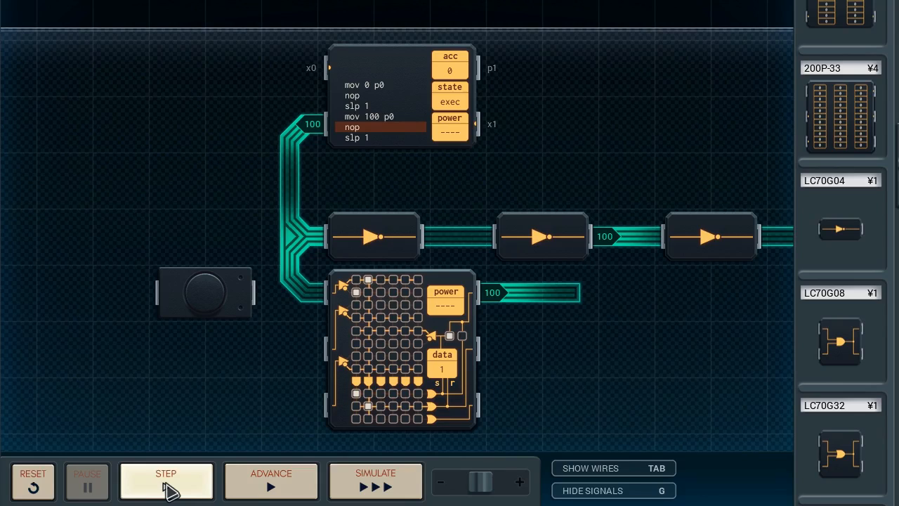
left_click(166, 481)
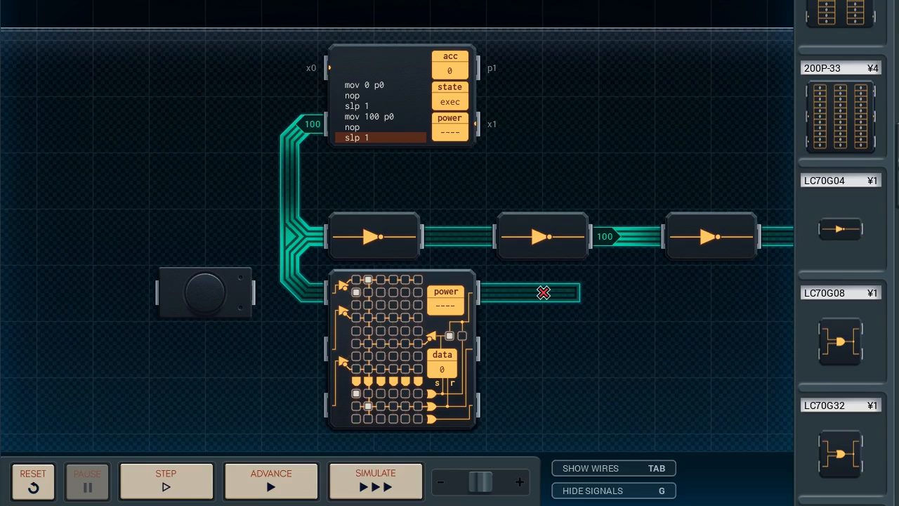
left_click(32, 480)
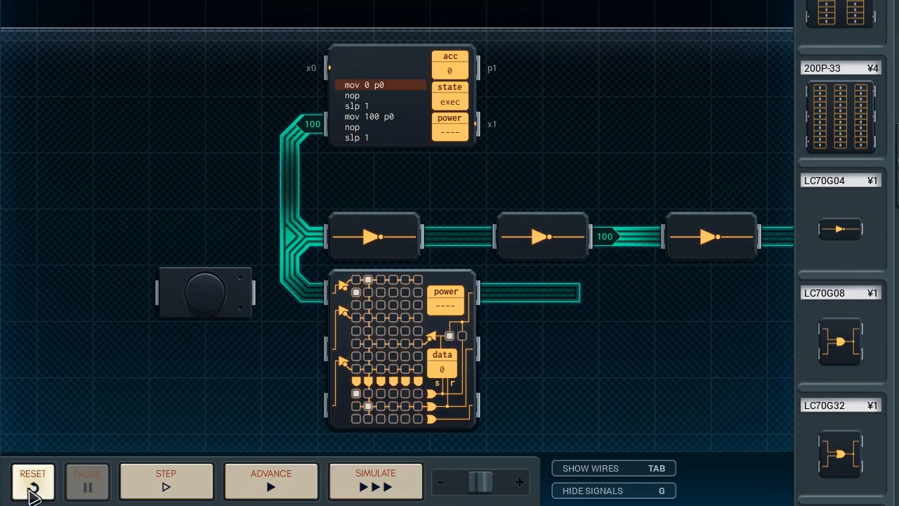
left_click(32, 480)
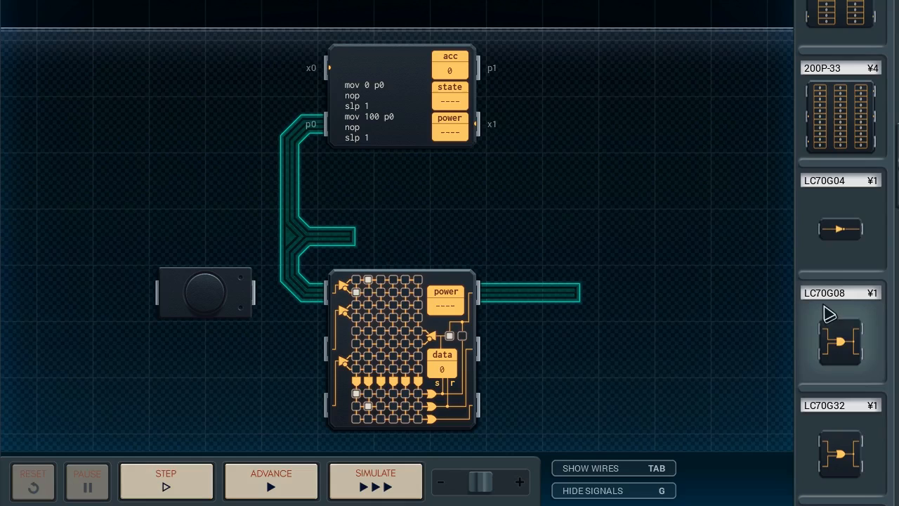
Step: Place an LC70G08 AND gate beside the circuit and step the program until it sends 100
left_click_drag(840, 341, 625, 253)
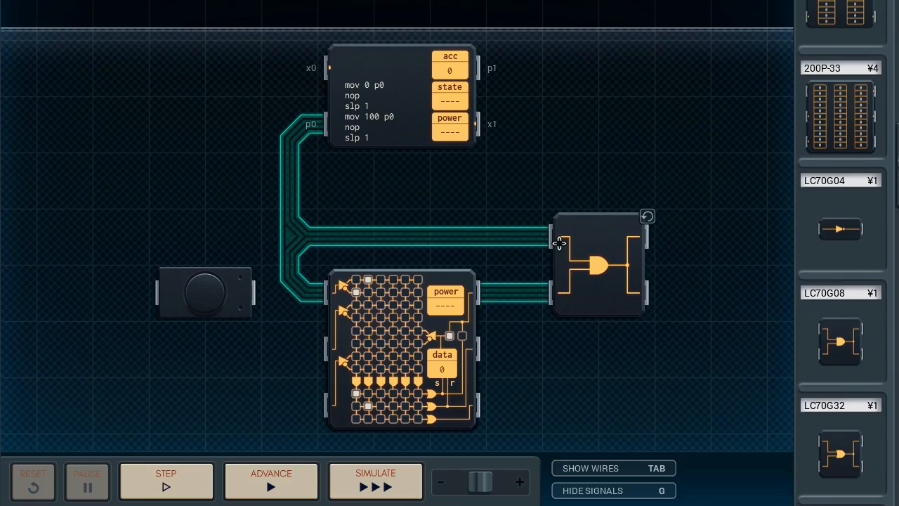
left_click(166, 480)
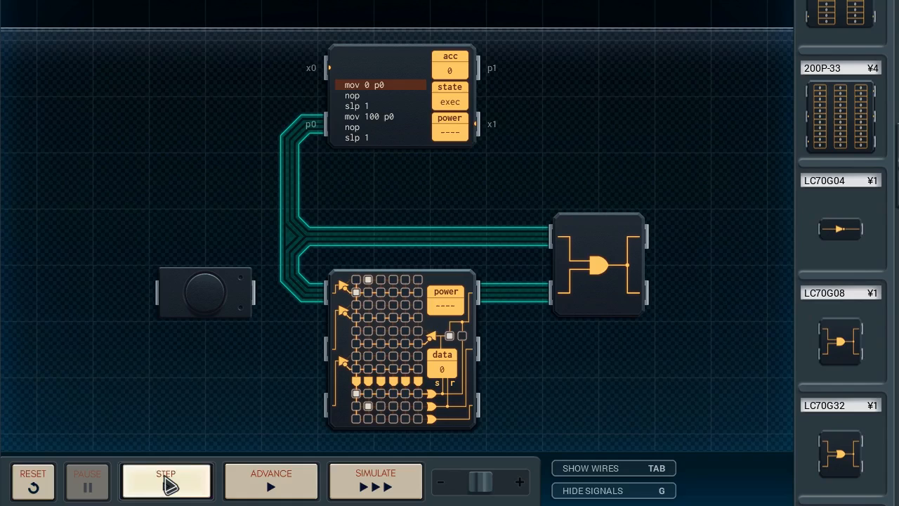
left_click(165, 480)
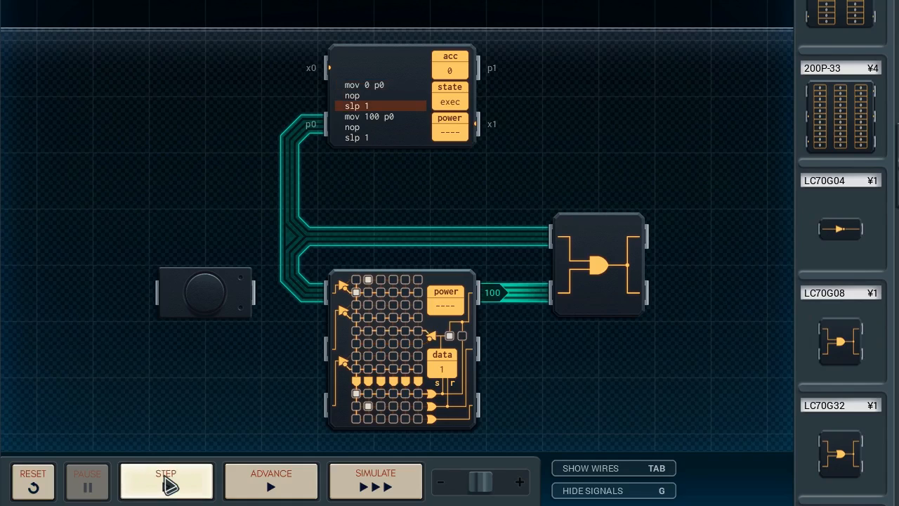
left_click(165, 480)
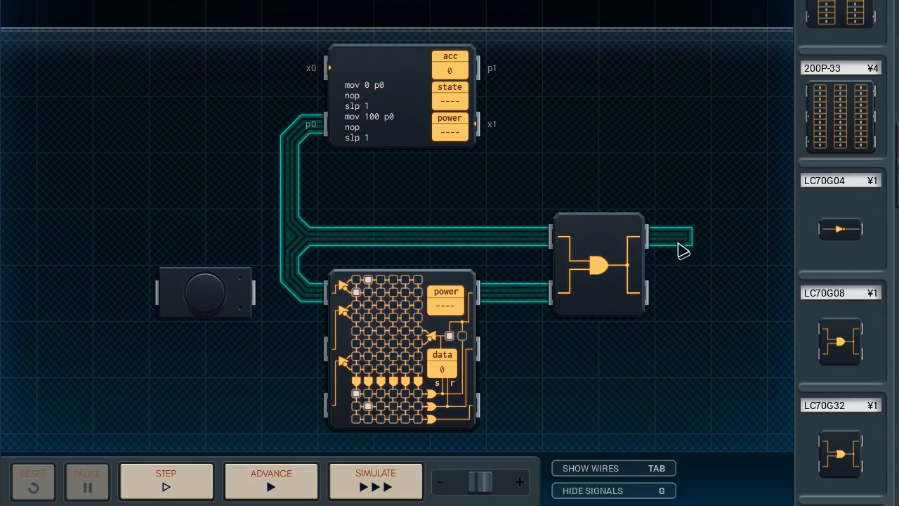
left_click(166, 480)
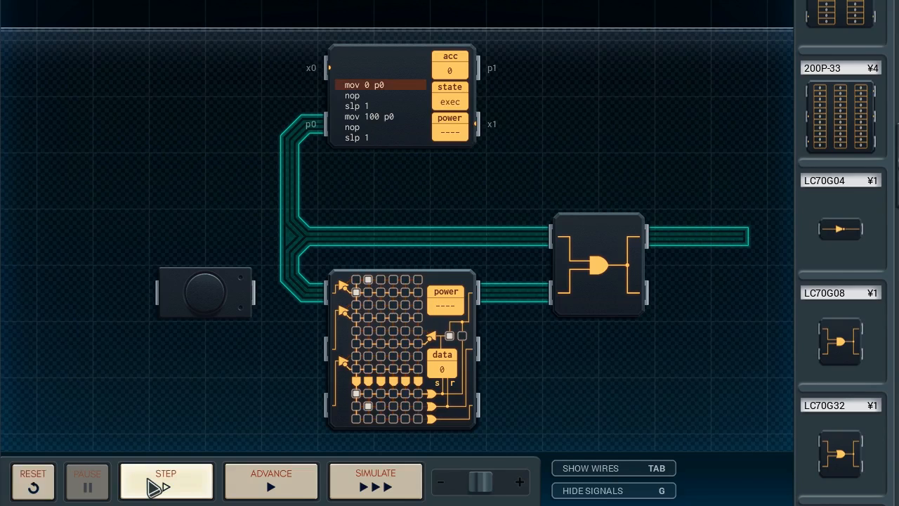
left_click(166, 481)
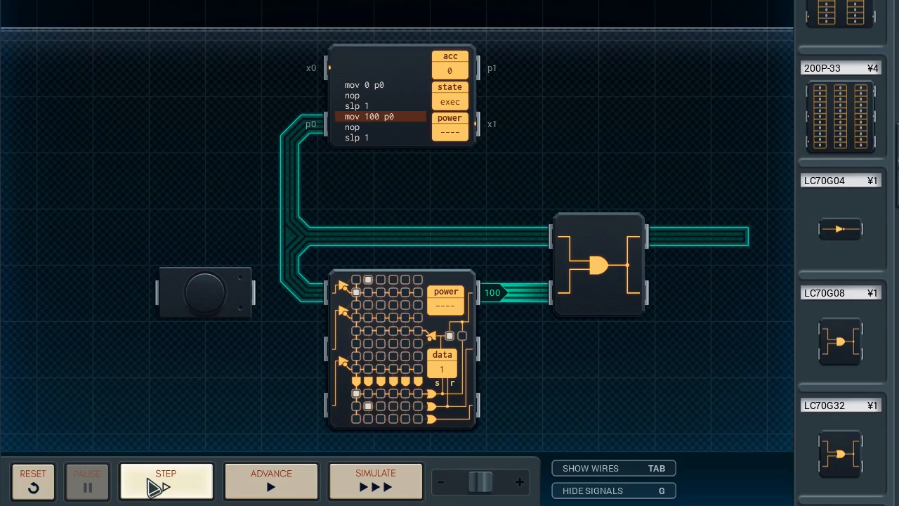
Step: Step through two cycles watching the AND gate output 100, then reset the run
left_click(165, 481)
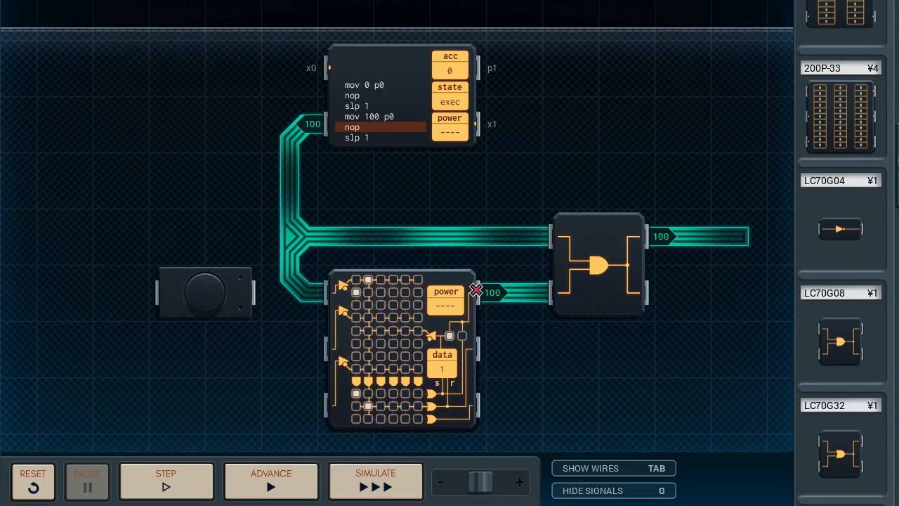
mouse_move(371, 284)
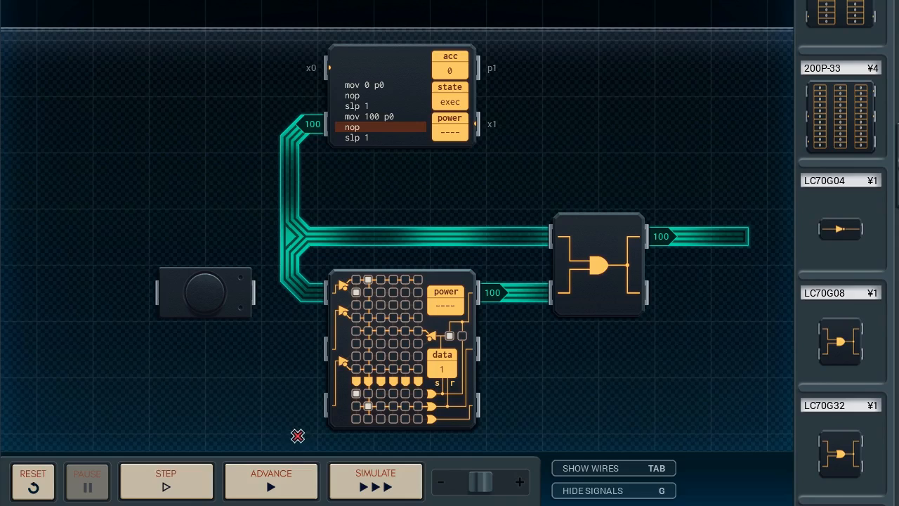
left_click(166, 480)
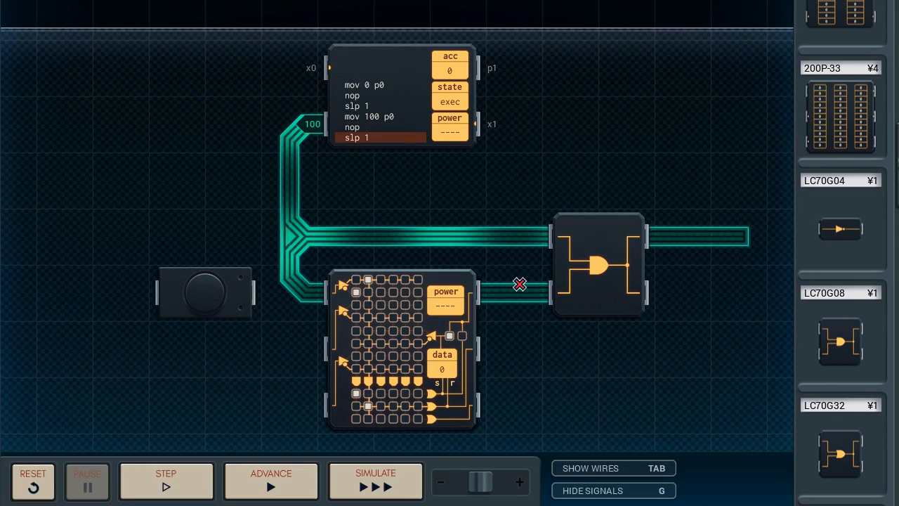
left_click(166, 480)
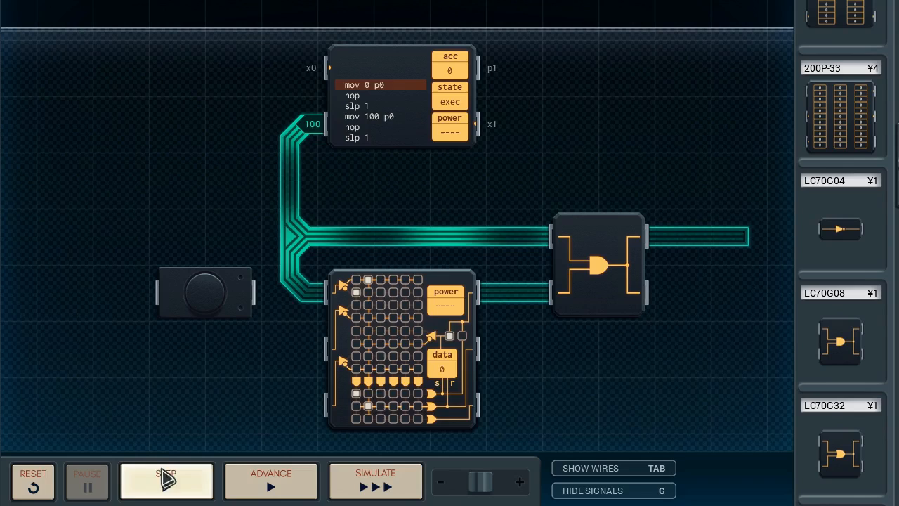
left_click(166, 481)
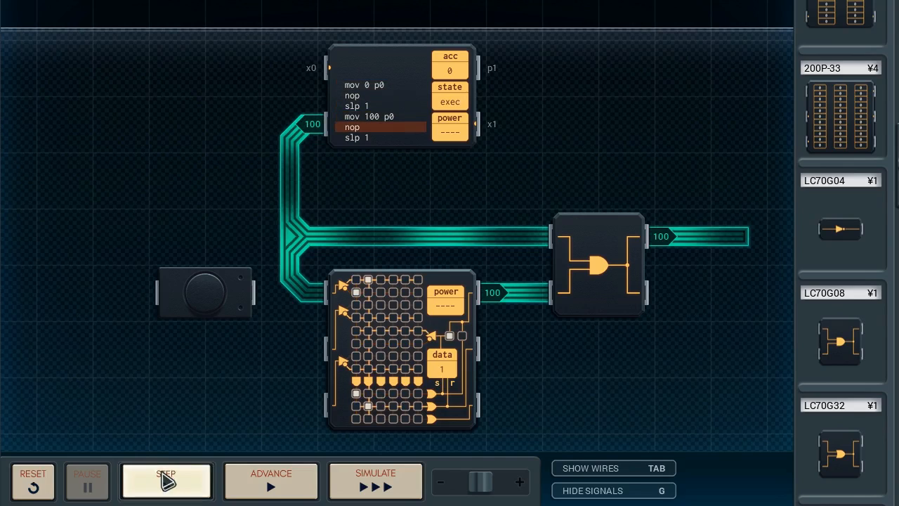
left_click(166, 480)
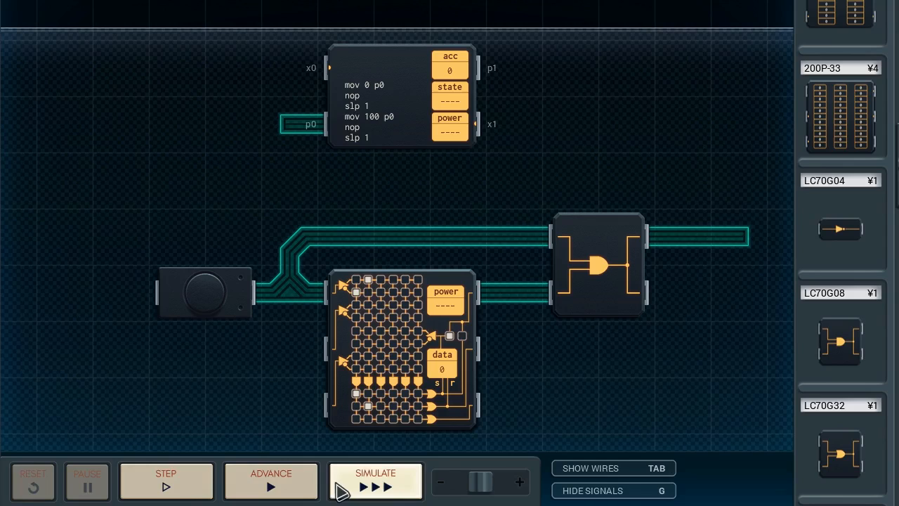
Step: Cut the controller's p0 wire so the push button alone drives the display and AND gate
left_click(375, 480)
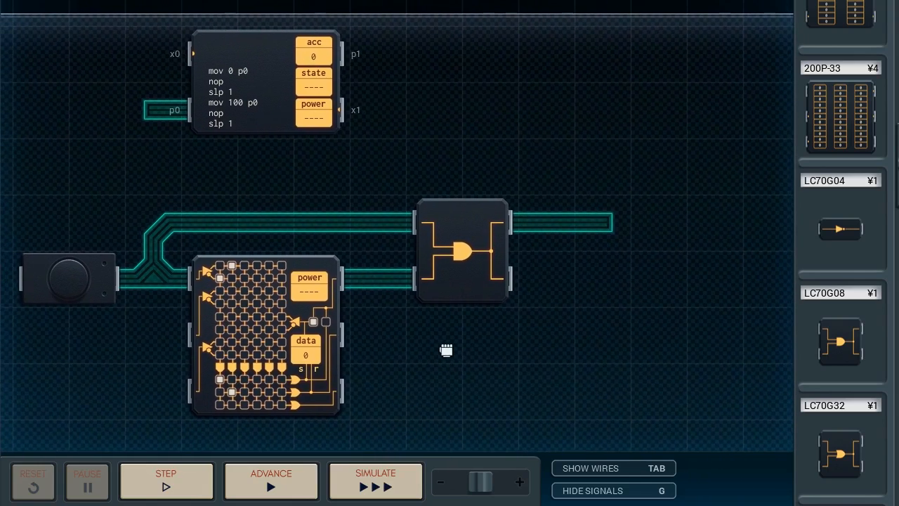
Step: Place a microcontroller after the AND gate and write 'add p0' then 'slp 1'
scroll("up", 3)
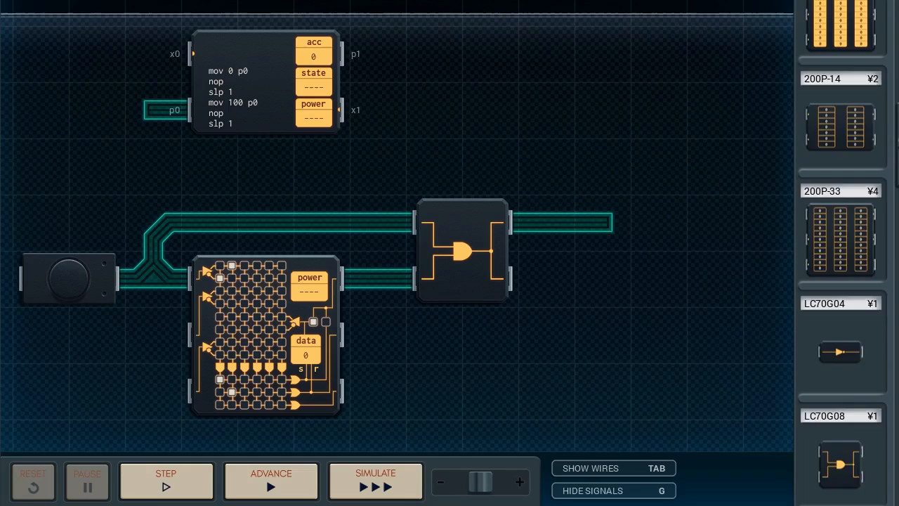
scroll("up", 3)
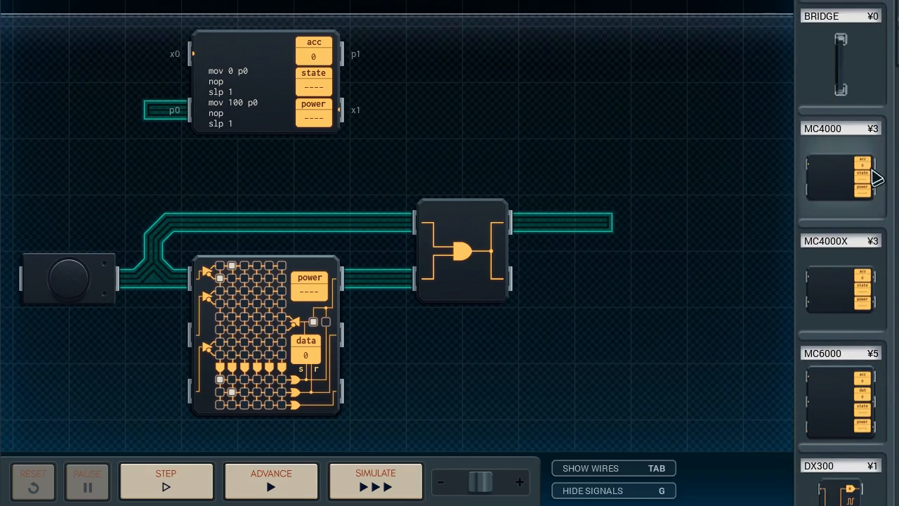
left_click_drag(840, 177, 644, 189)
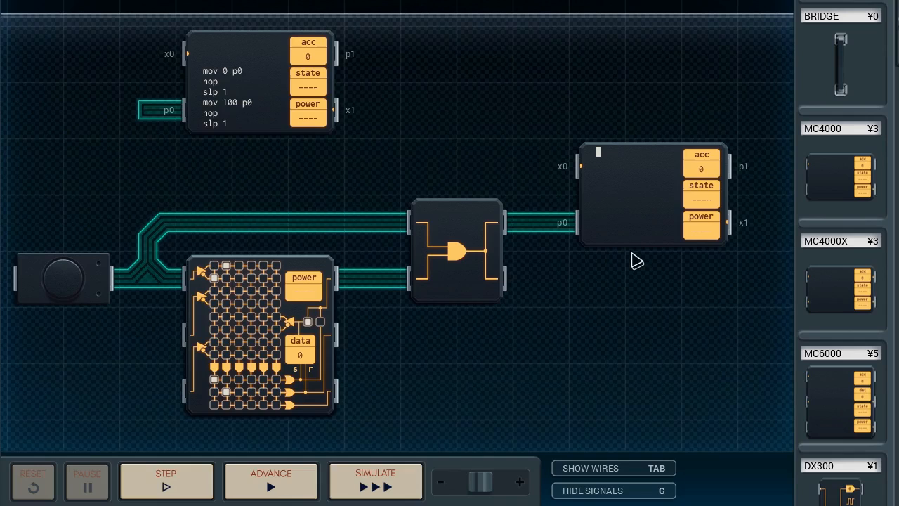
type("add p0")
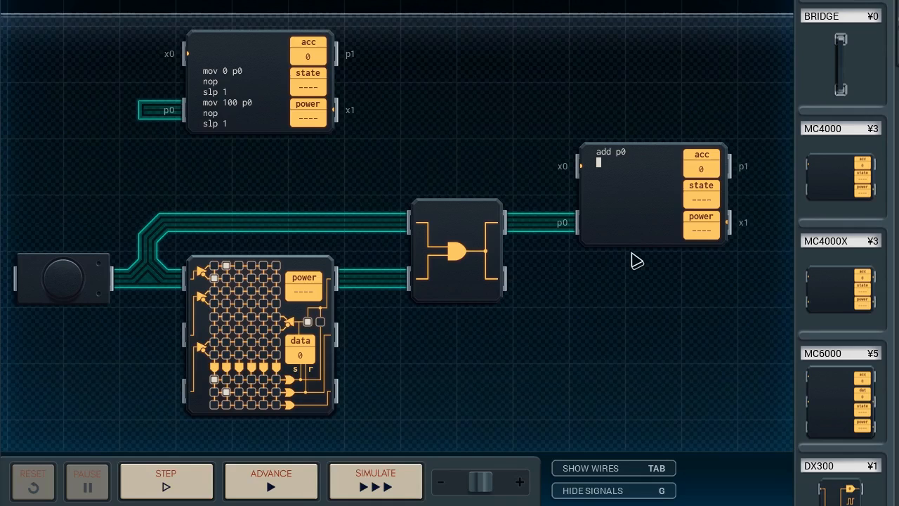
type("slp 1")
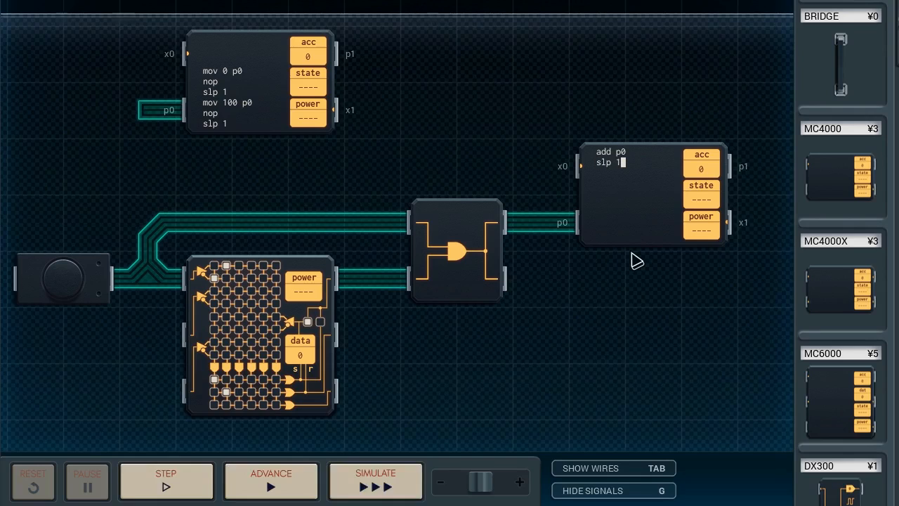
left_click(375, 480)
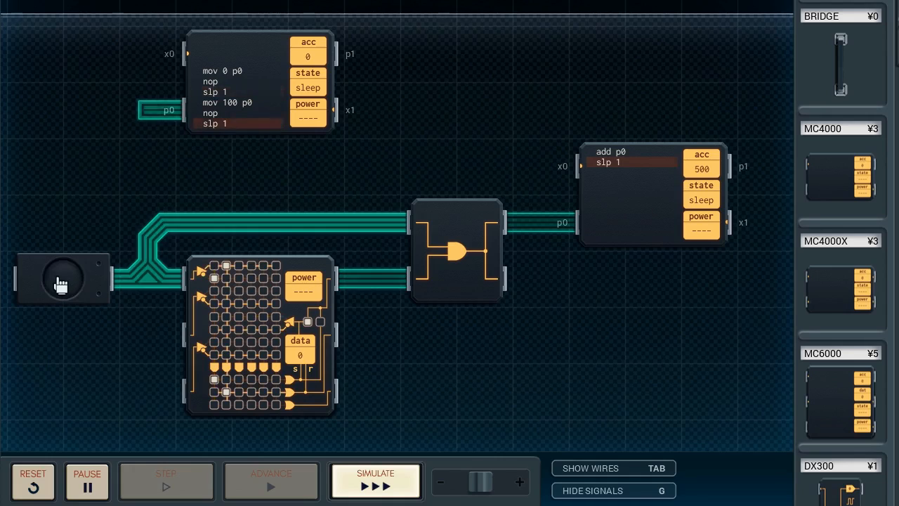
left_click(33, 480)
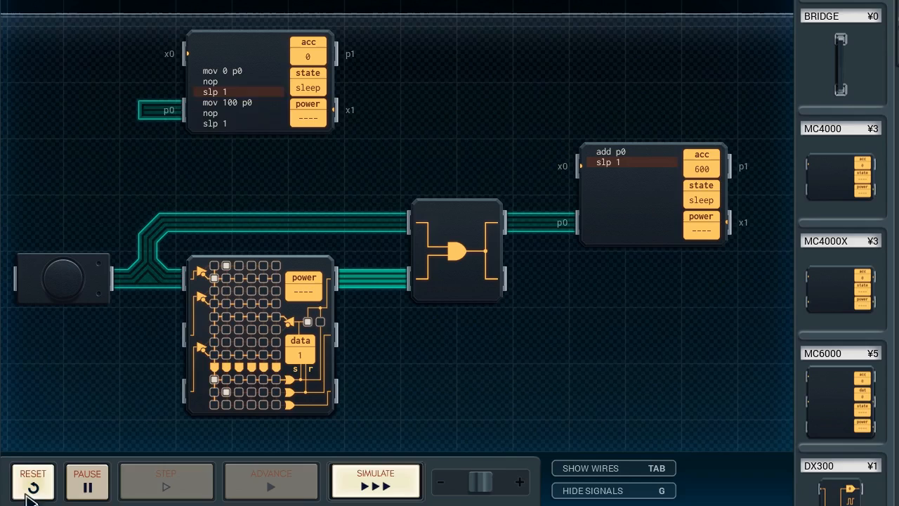
left_click(32, 481)
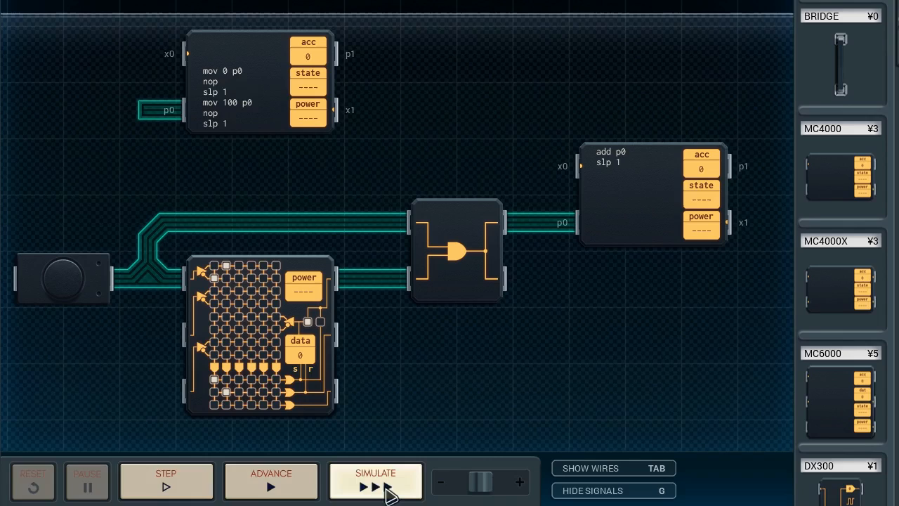
left_click(375, 481)
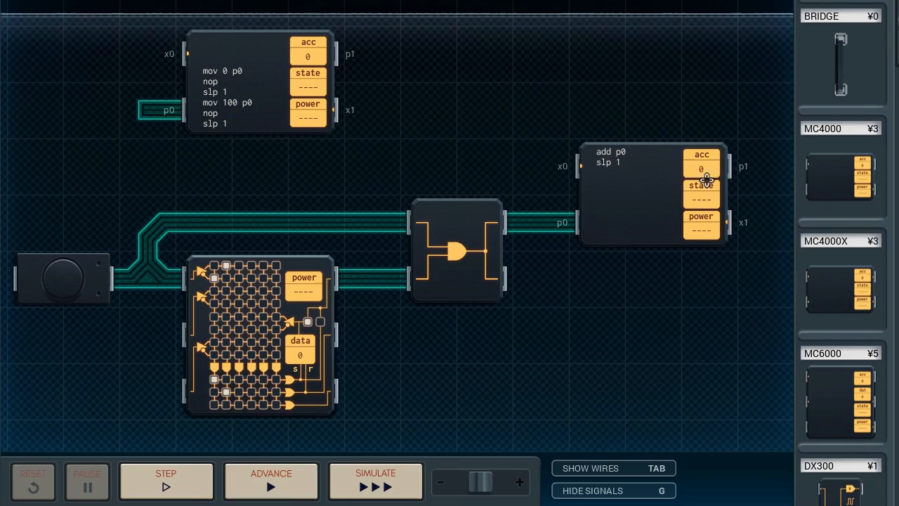
Step: Shift the counter chip right and wire a DX300 expander from the AND gate into its x0
left_click_drag(653, 175, 710, 245)
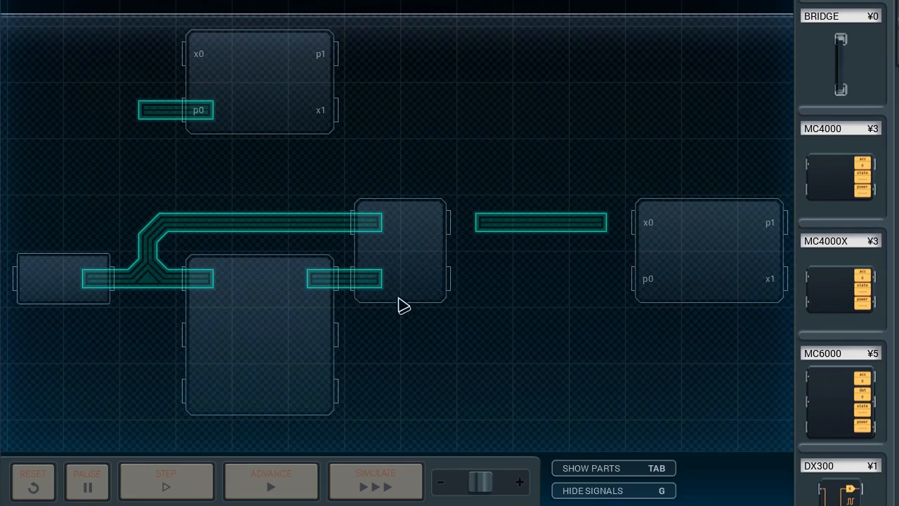
key("tab")
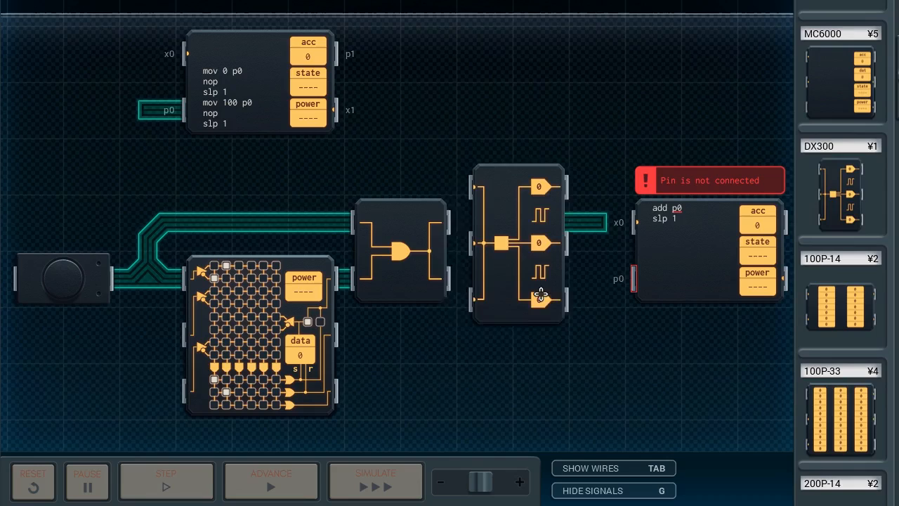
key("Tab")
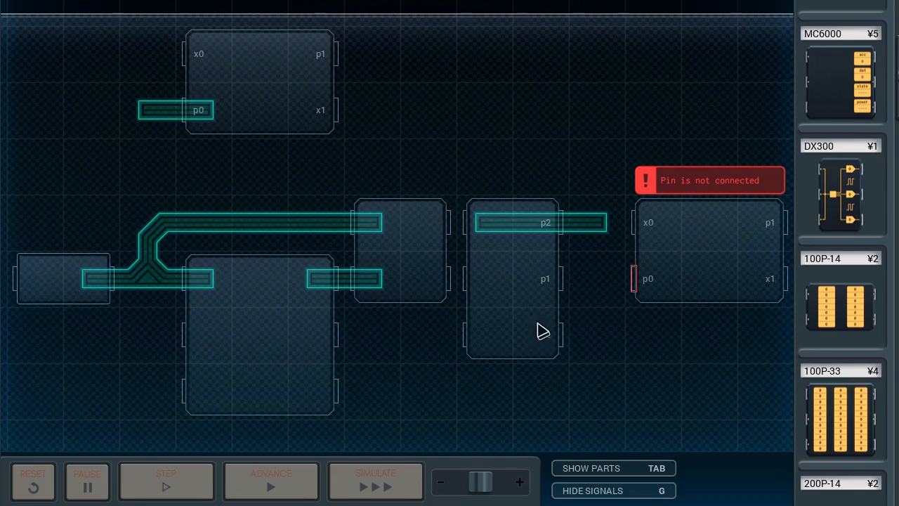
mouse_move(503, 295)
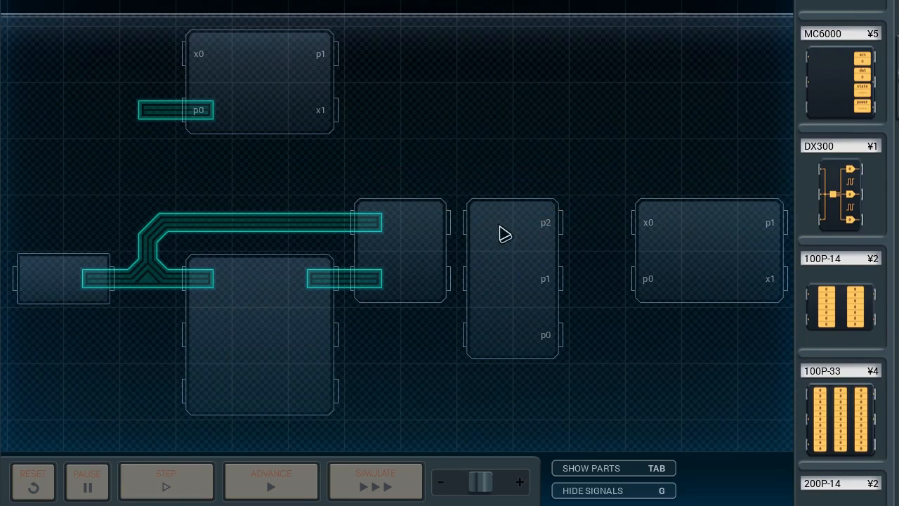
key("Tab")
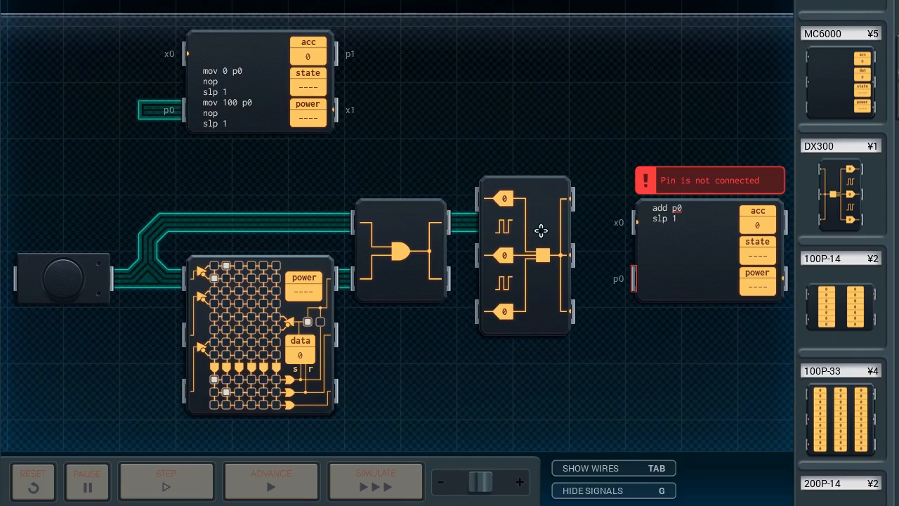
key("Tab")
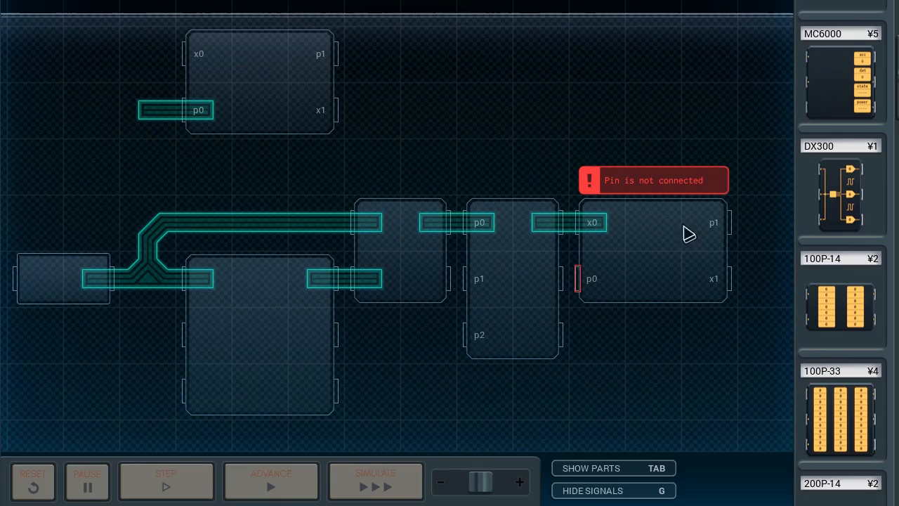
mouse_move(537, 232)
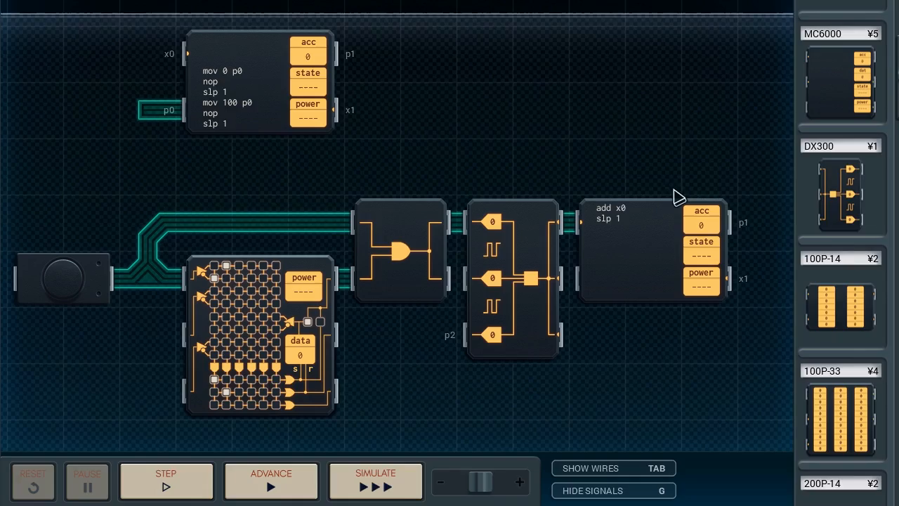
Step: Add 'mov acc x1' so the counter sends its count to the LCD display each cycle
scroll("down", 3)
type("mov")
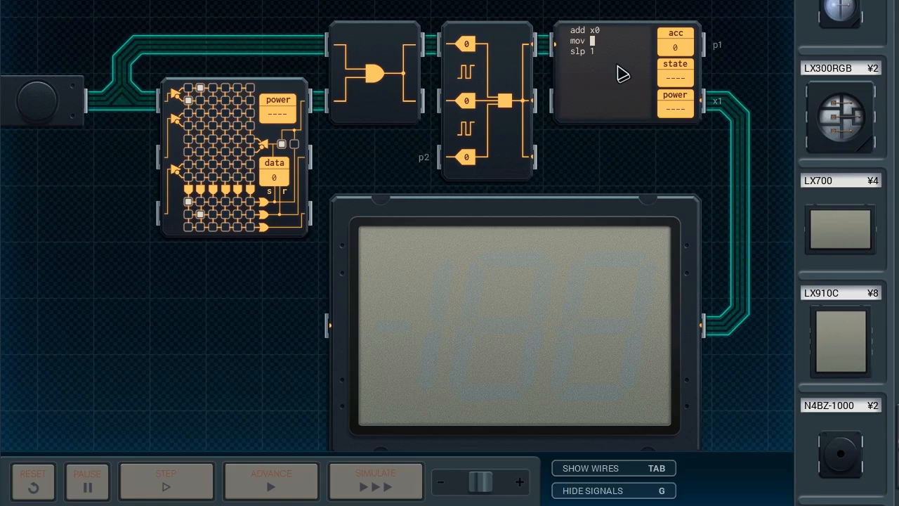
type("acc x1")
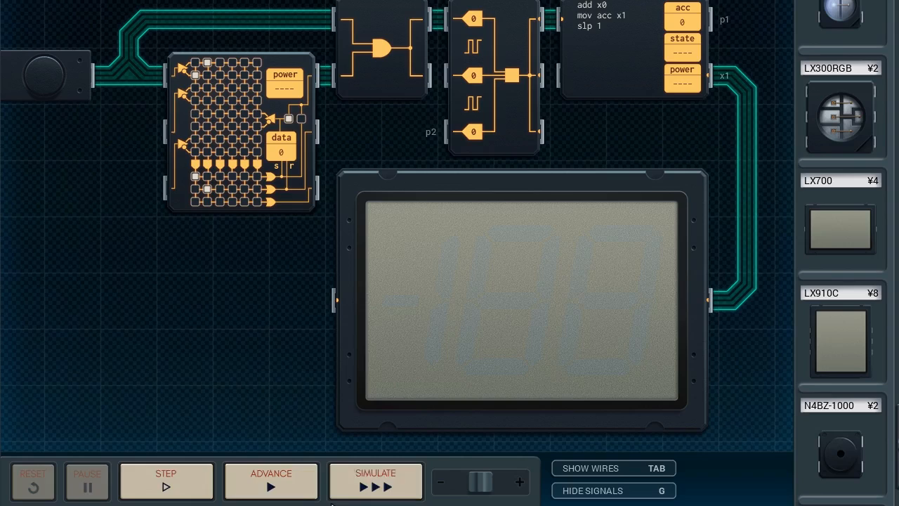
left_click(375, 481)
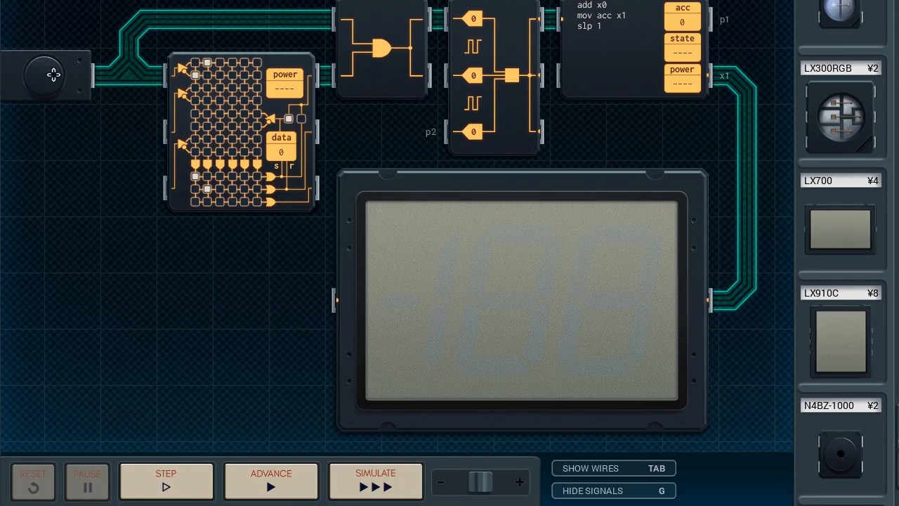
Step: Scroll to the board's lower edge where the second push button goes
scroll("down", 3)
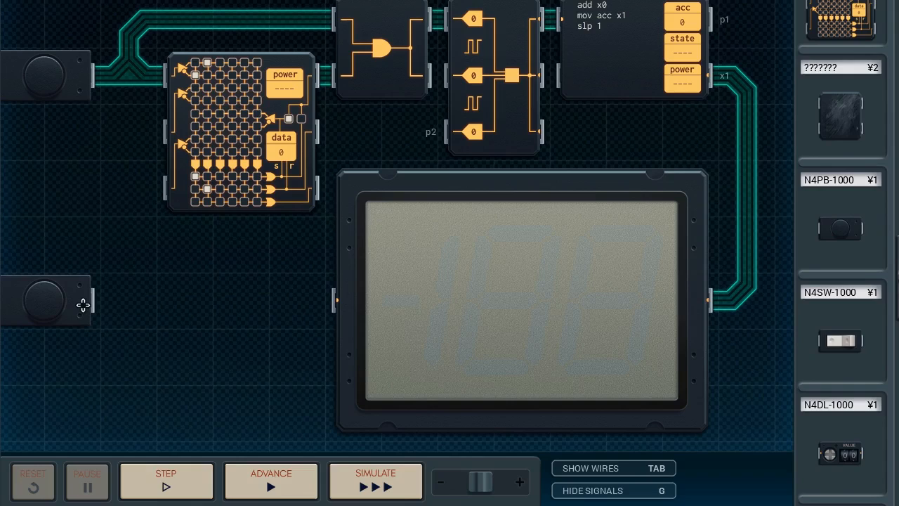
mouse_move(104, 315)
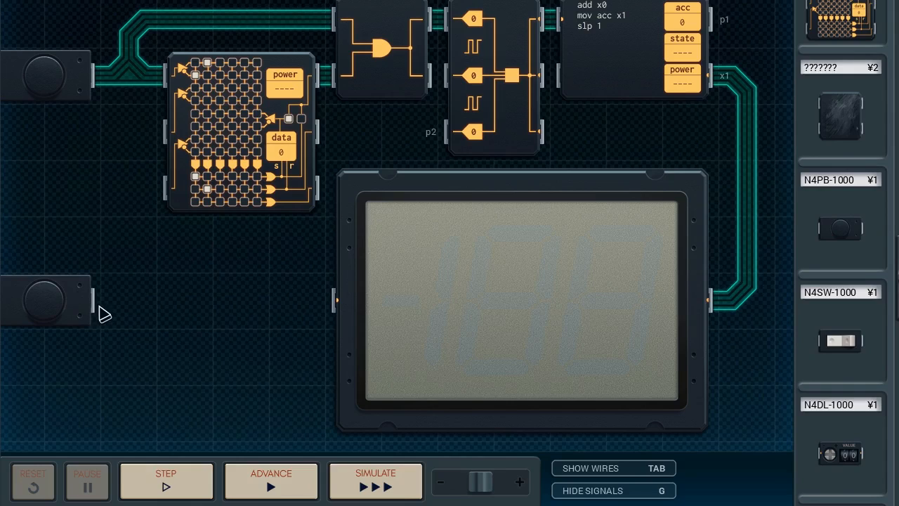
mouse_move(318, 13)
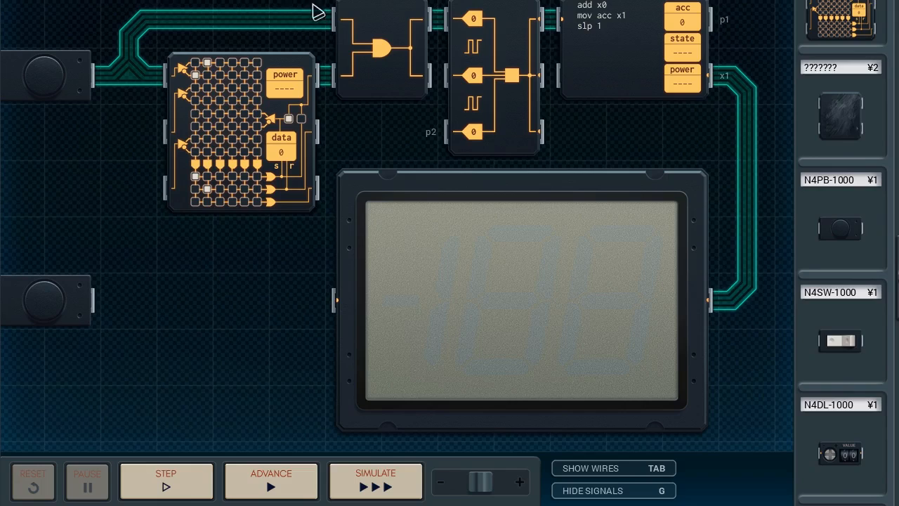
mouse_move(211, 236)
type("sub")
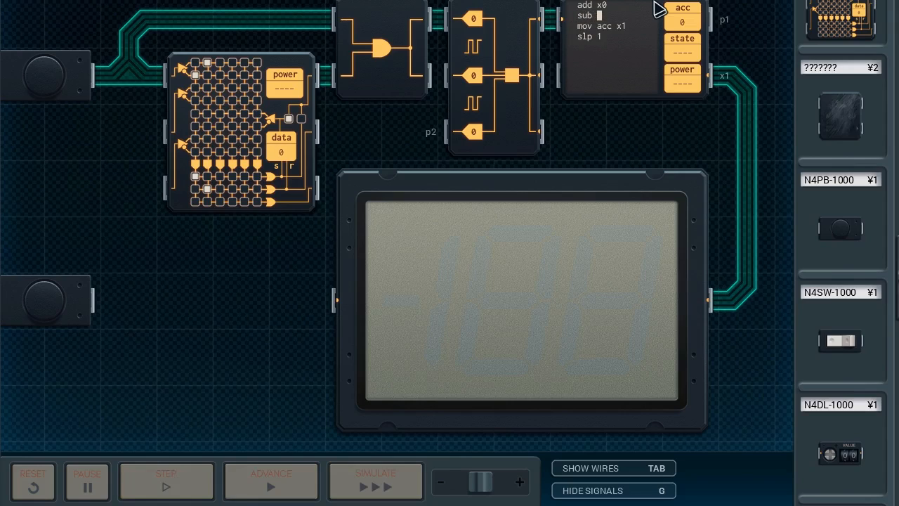
Step: Leave the counter program as add x0, mov acc x1, slp 1 and step to test
type("x1")
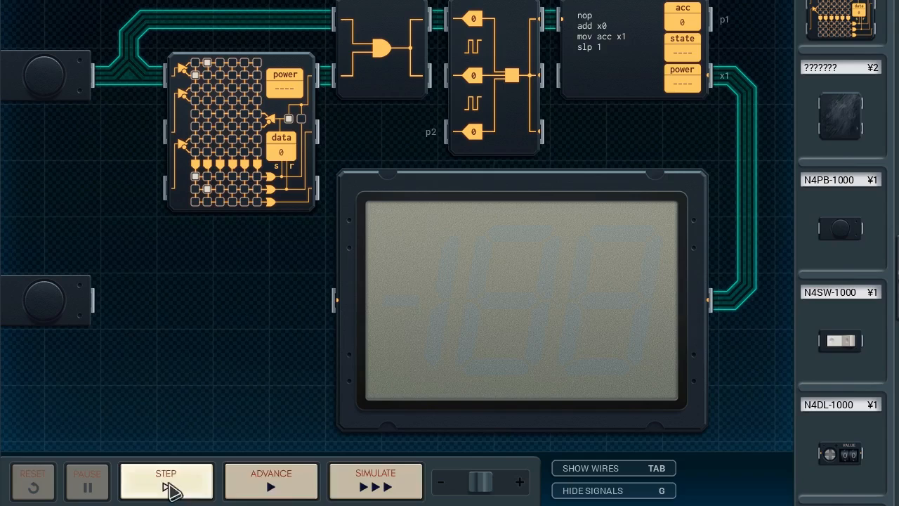
left_click(376, 481)
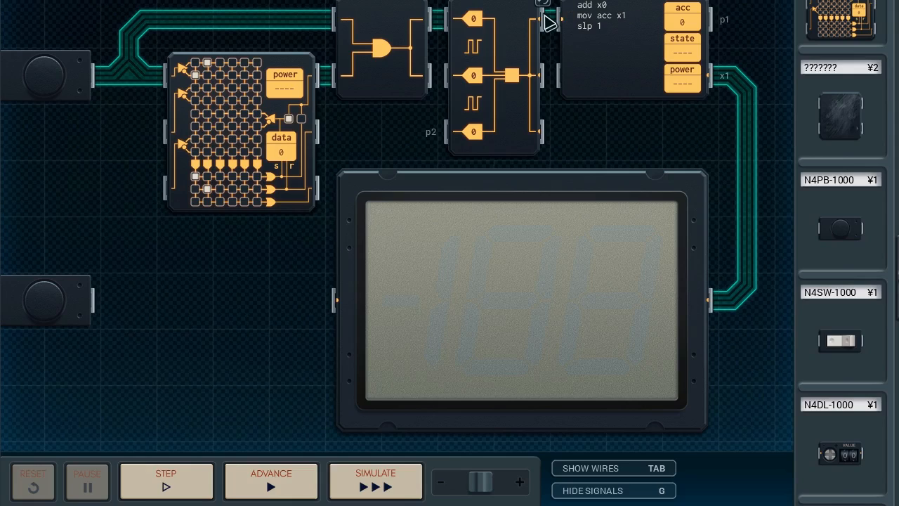
Step: Insert 'sub x1' between 'add x0' and 'mov acc x1' in the counter program
left_click(606, 5)
type("sub x1")
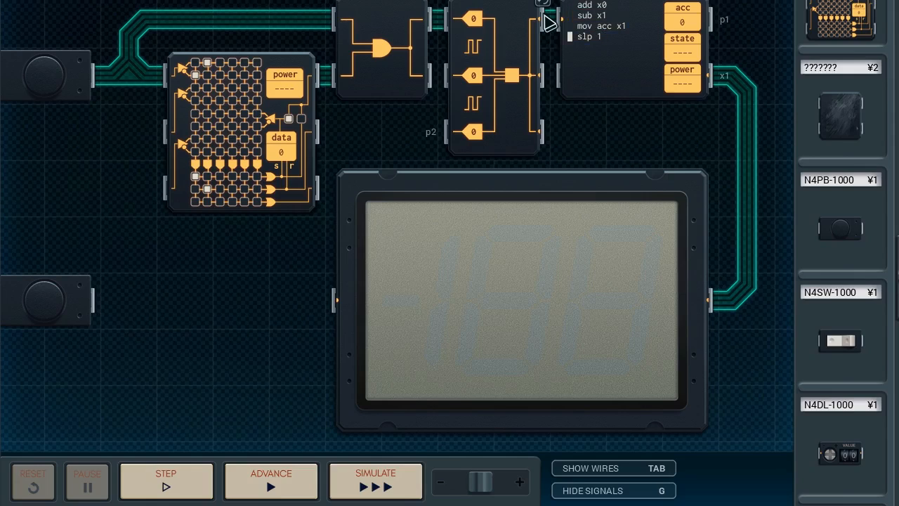
mouse_move(330, 334)
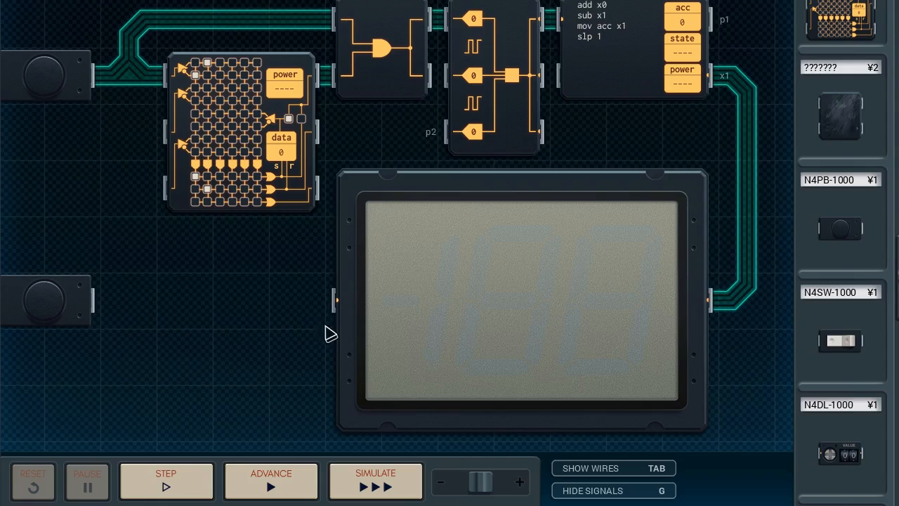
mouse_move(277, 303)
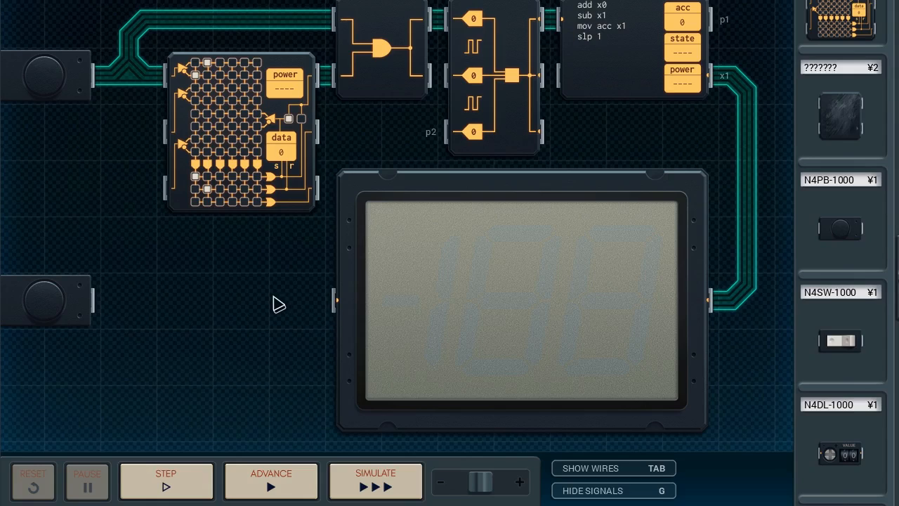
mouse_move(609, 118)
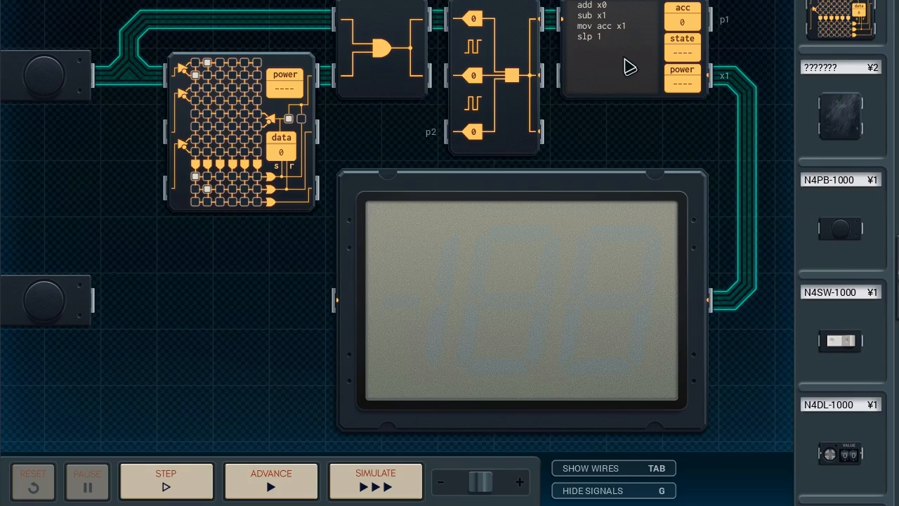
mouse_move(643, 244)
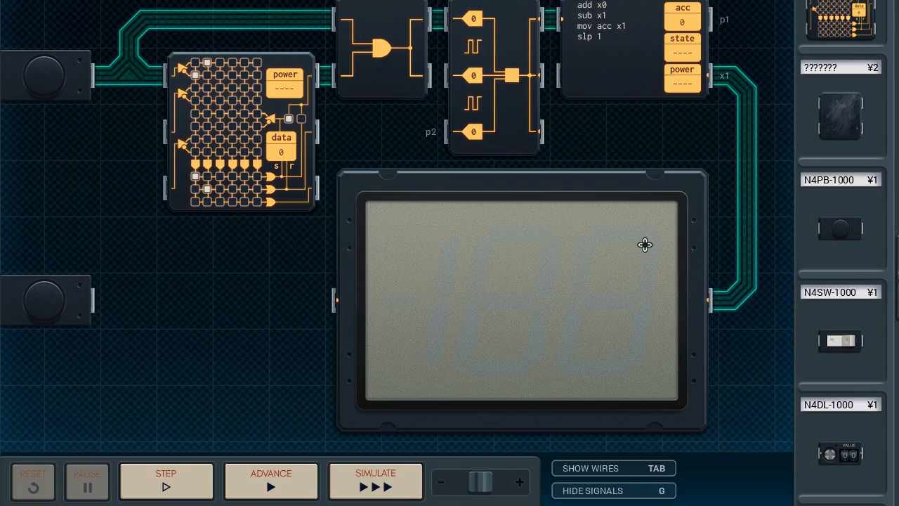